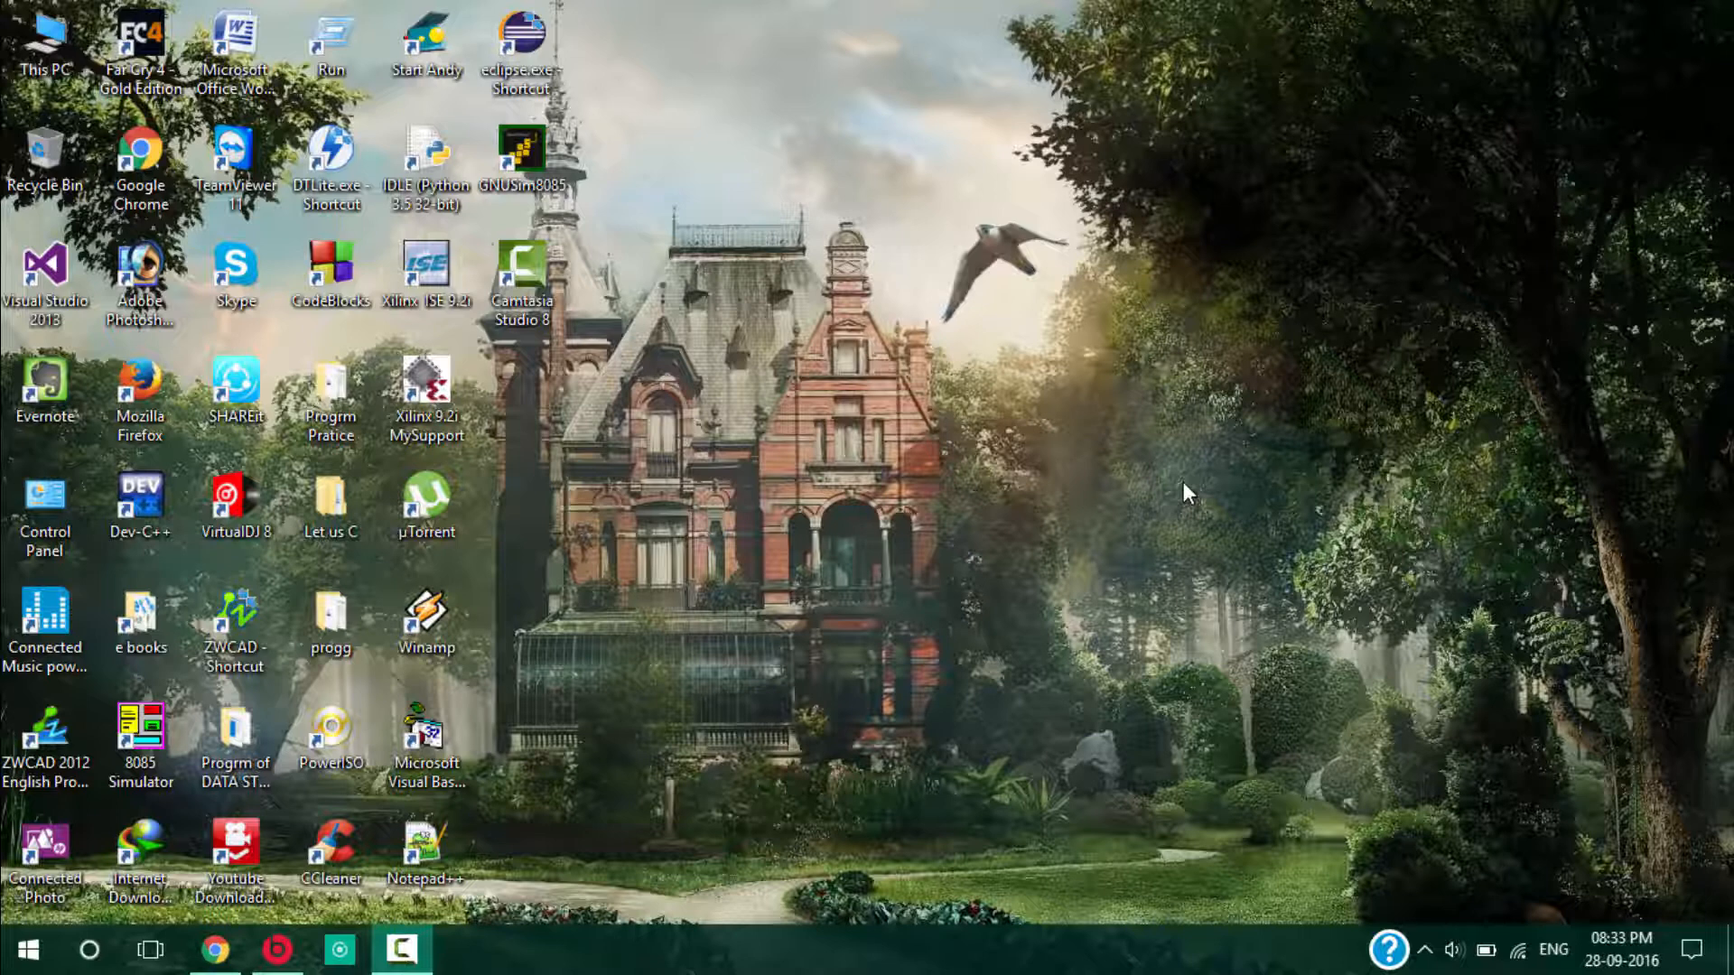
mouse_move(88, 949)
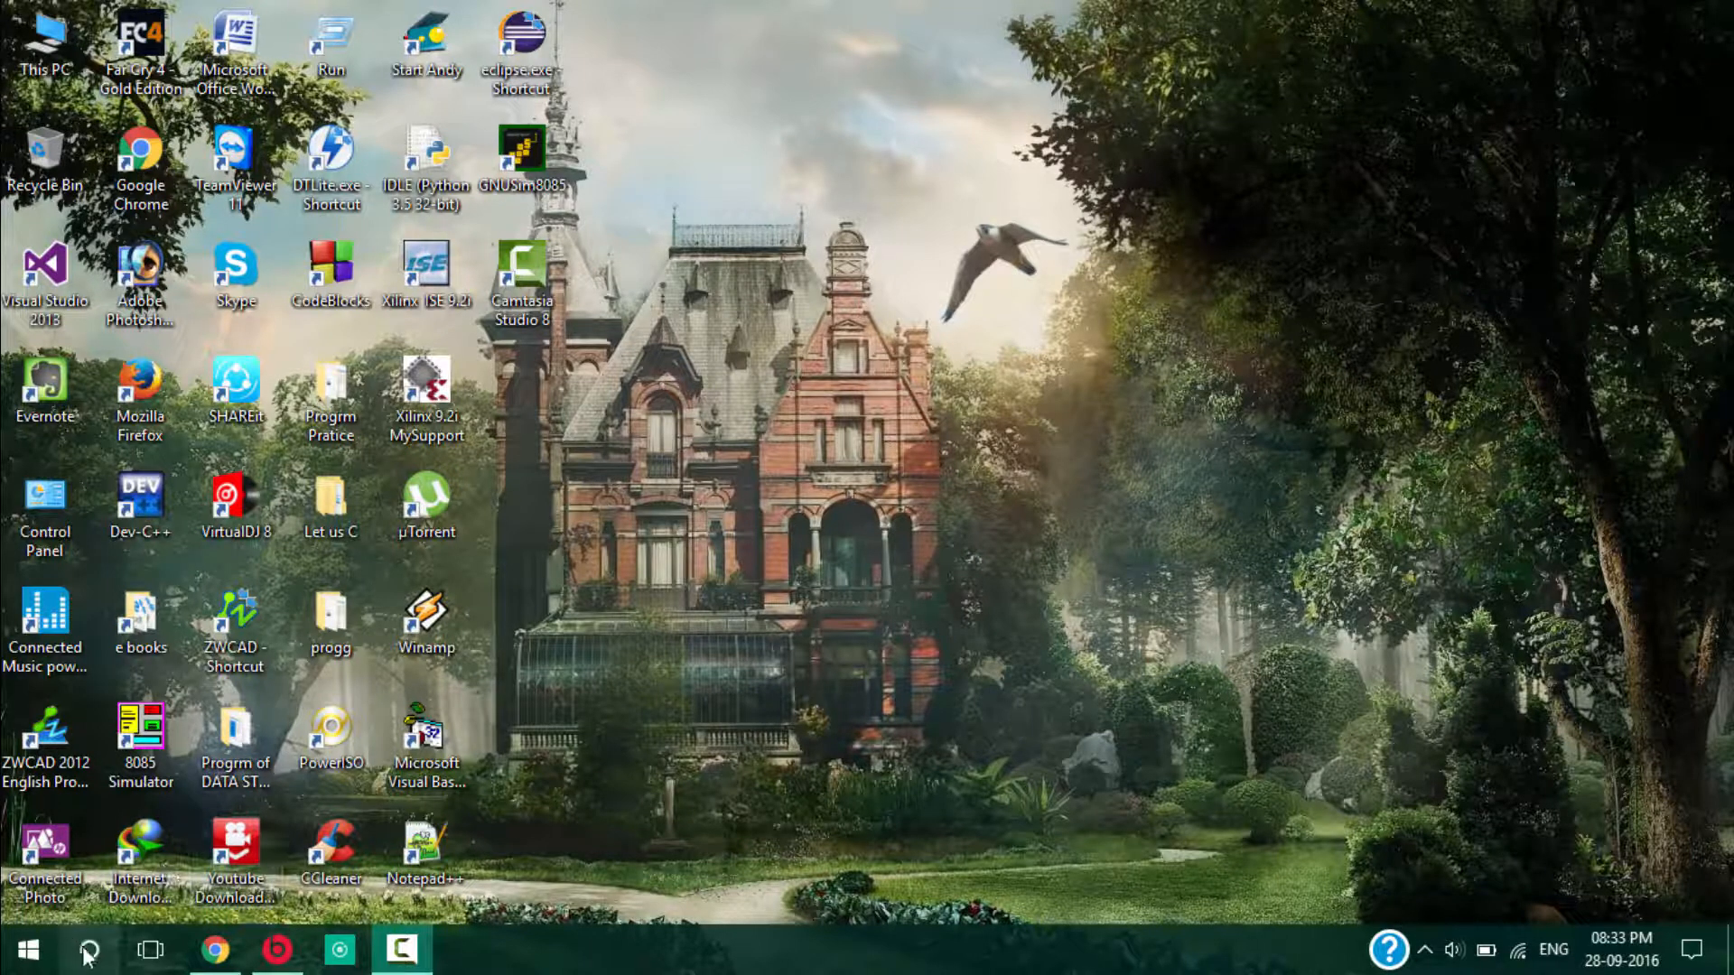
- Run javac in Command Prompt to check whether it works, then close the window
click(89, 950)
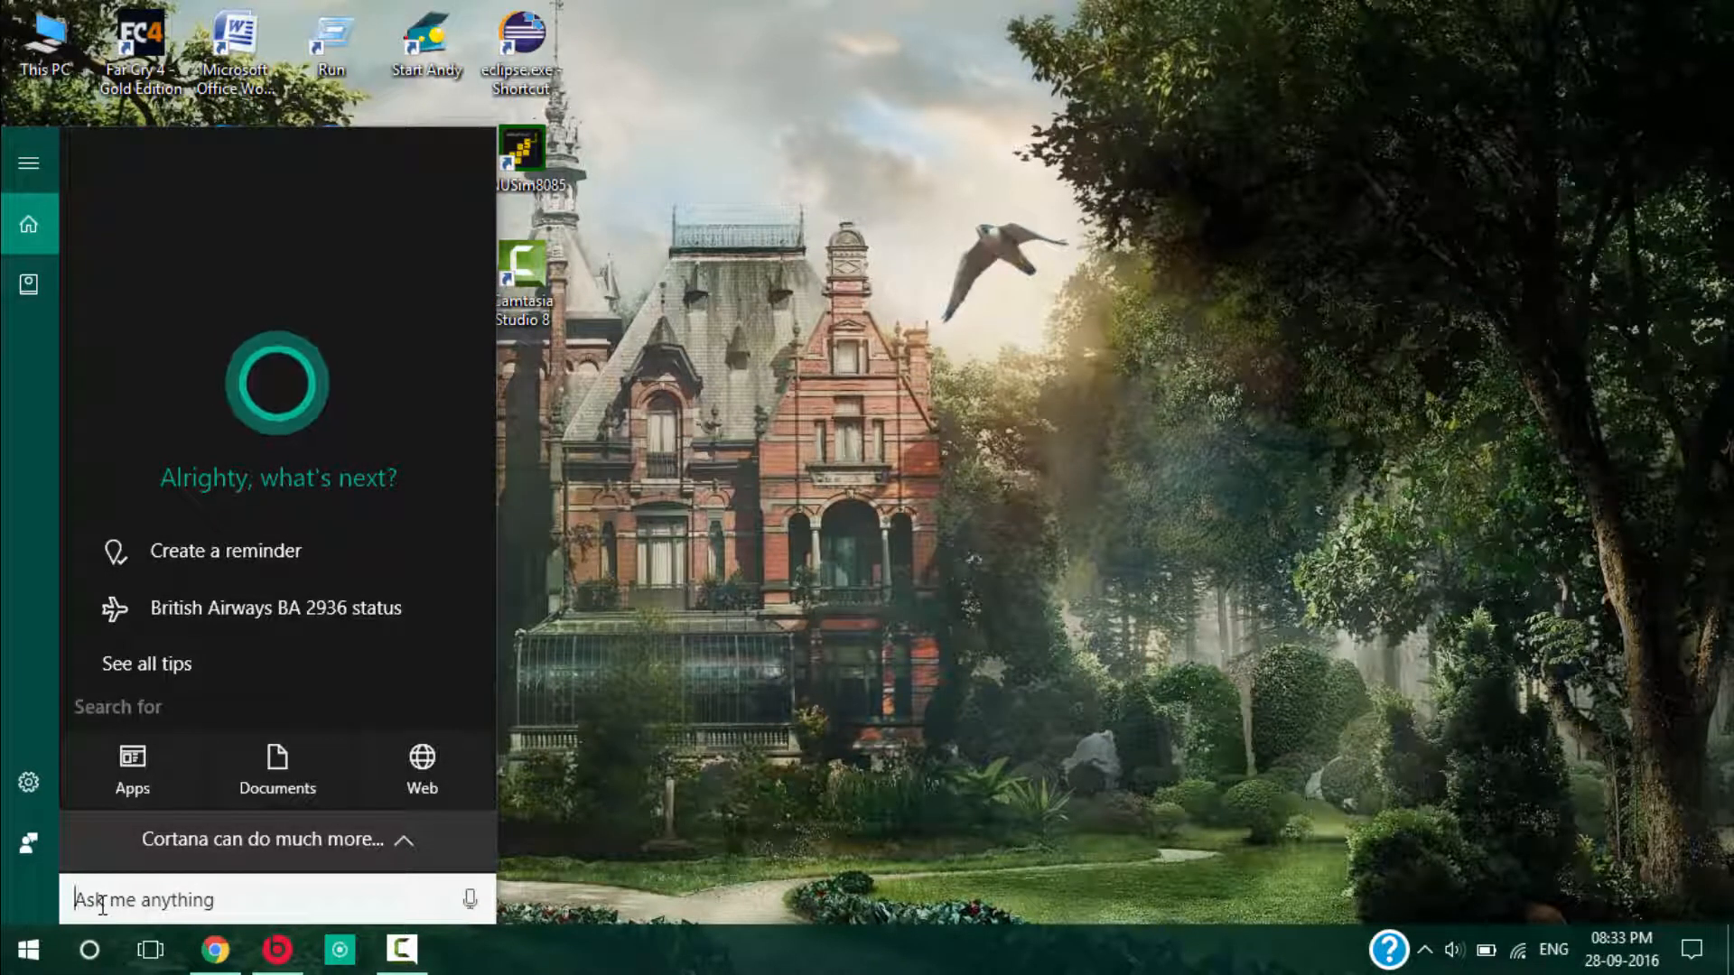
text(c)
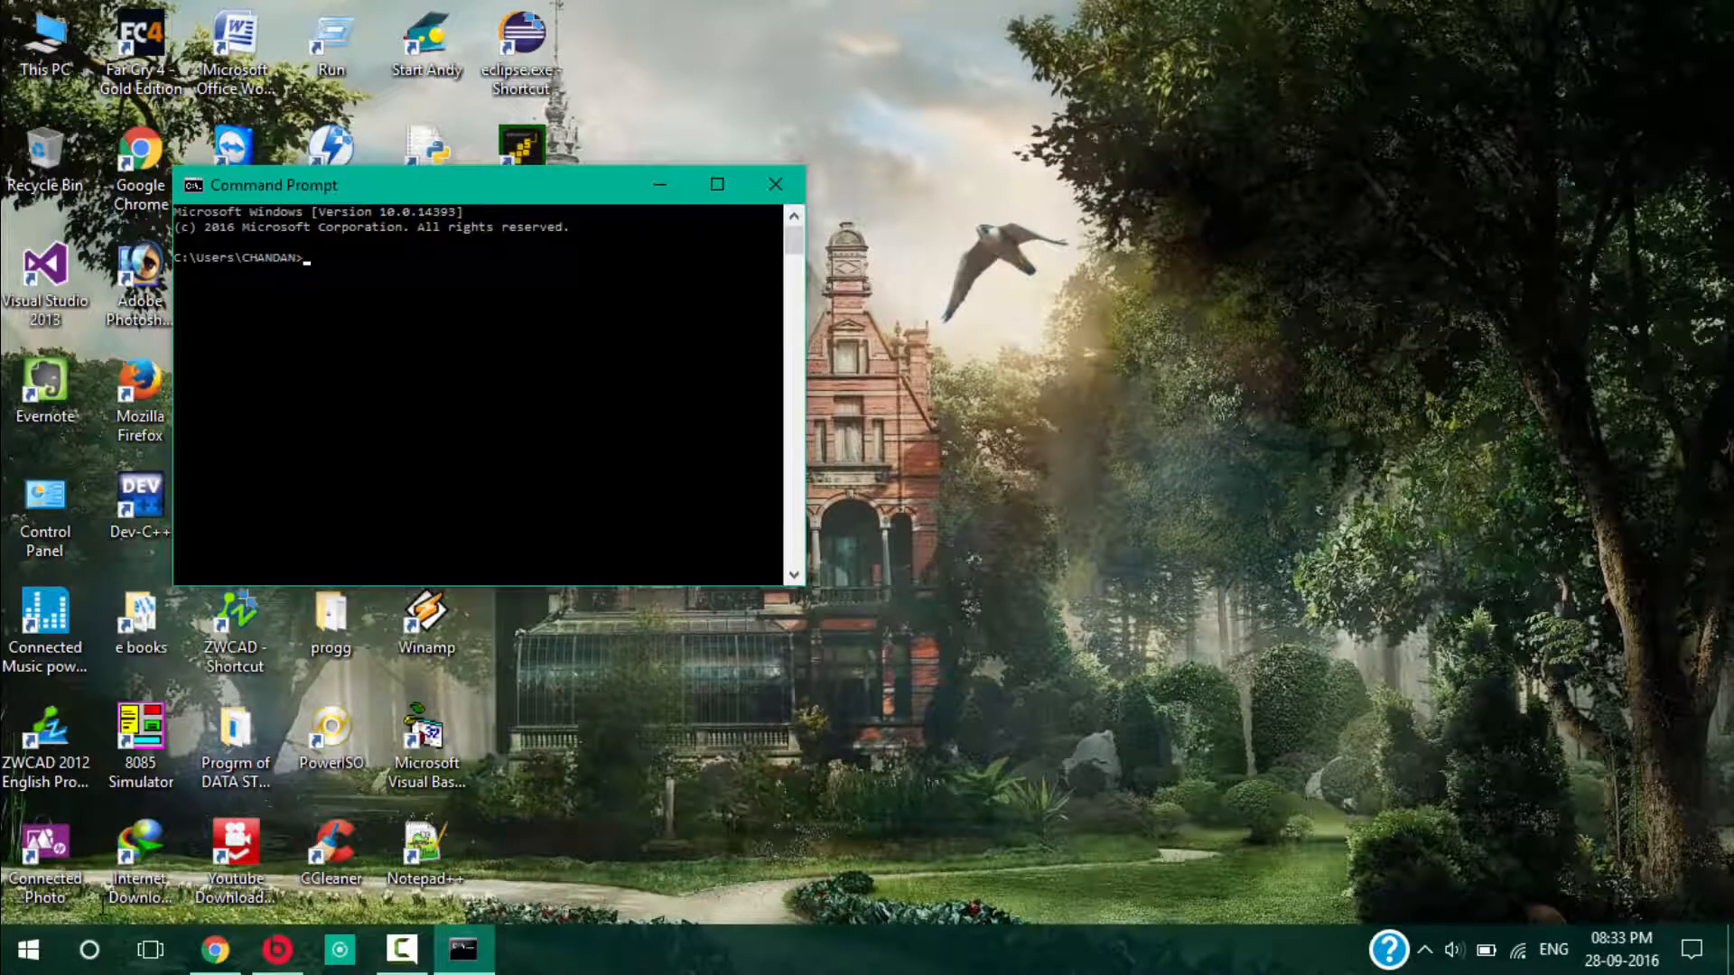
text(java)
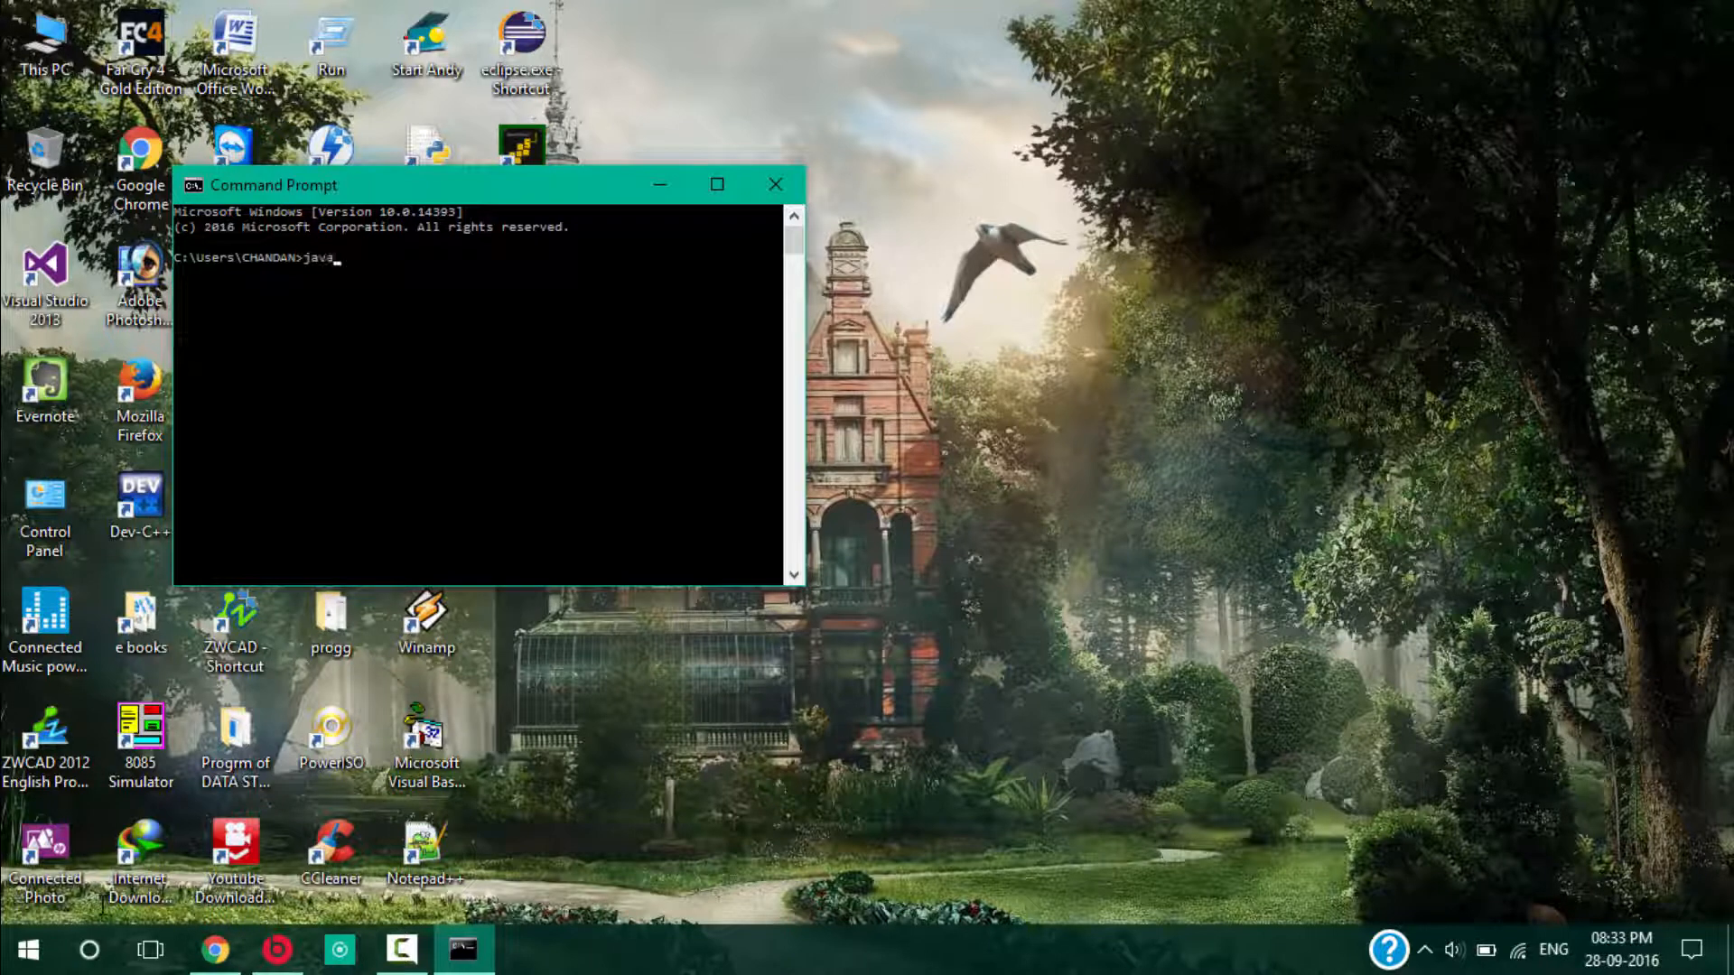
text(c)
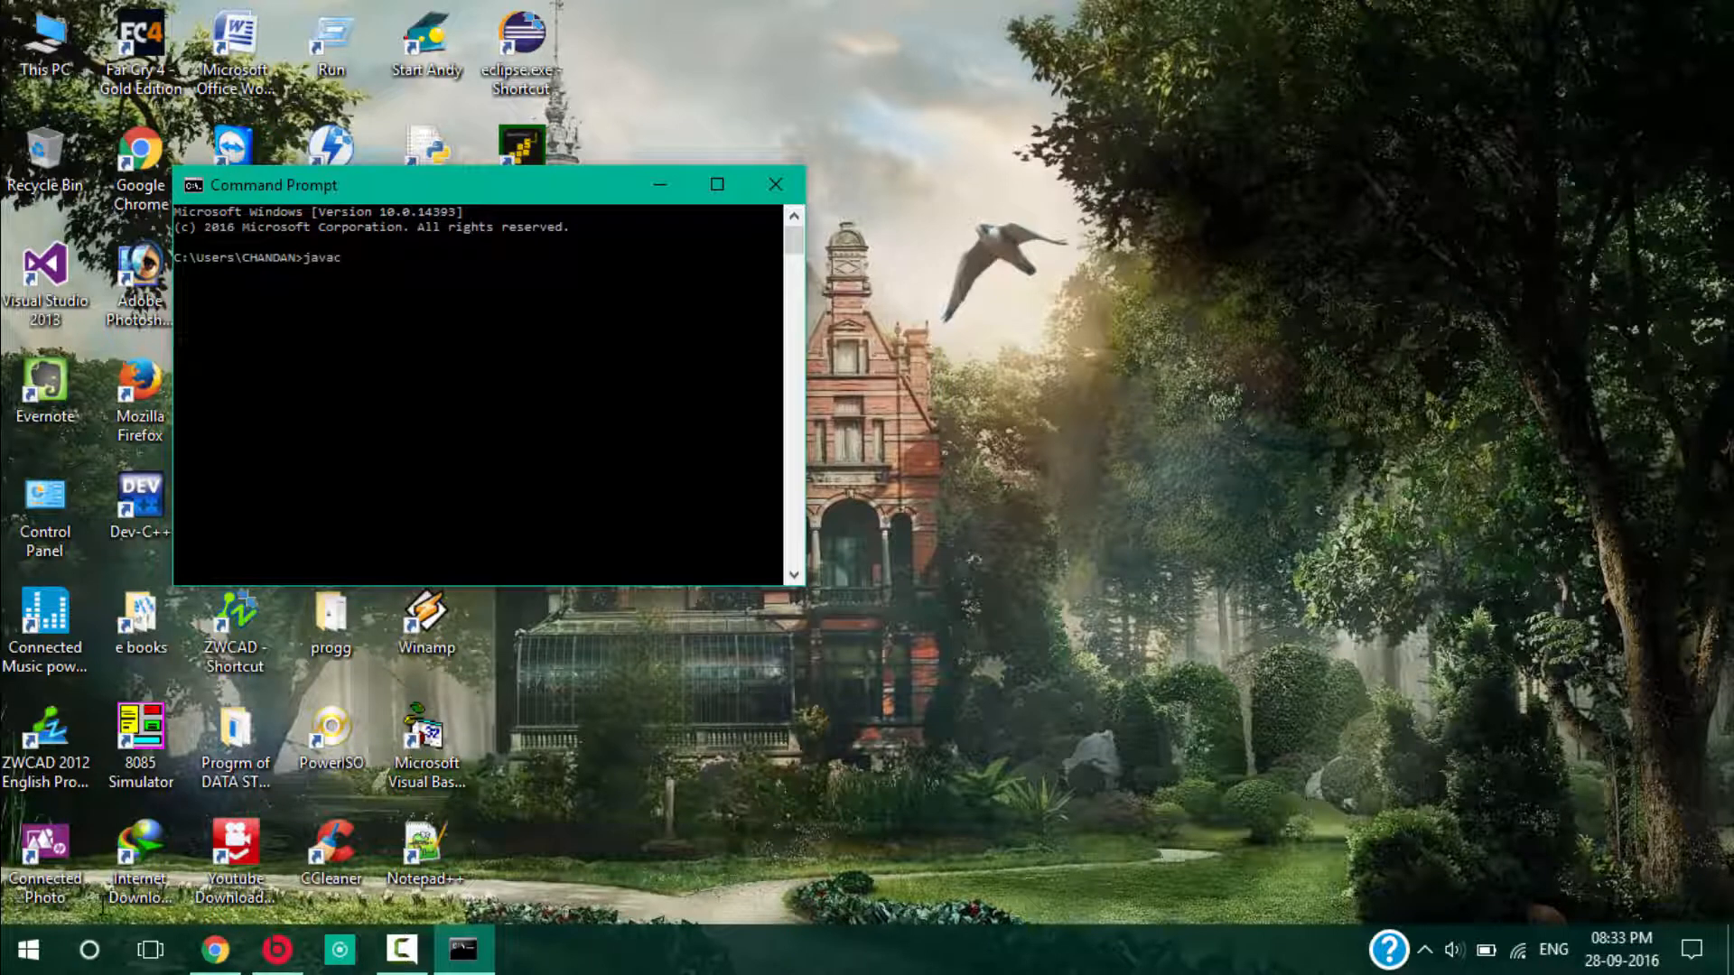
key(Return)
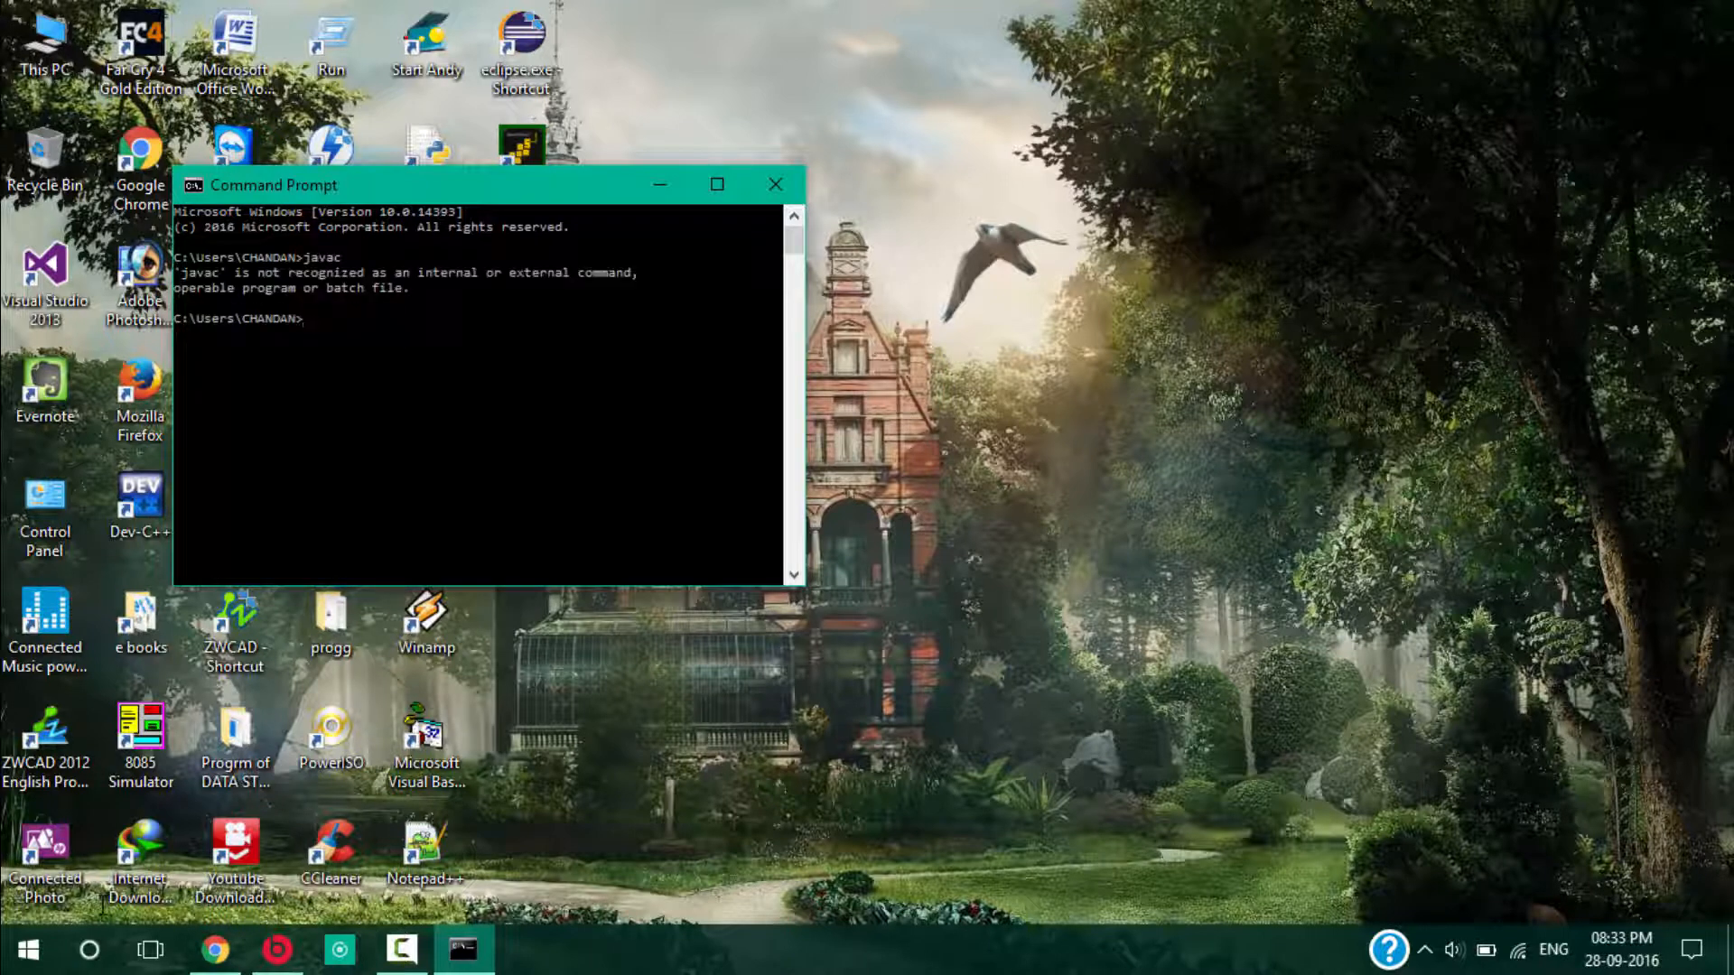
mouse_move(303, 462)
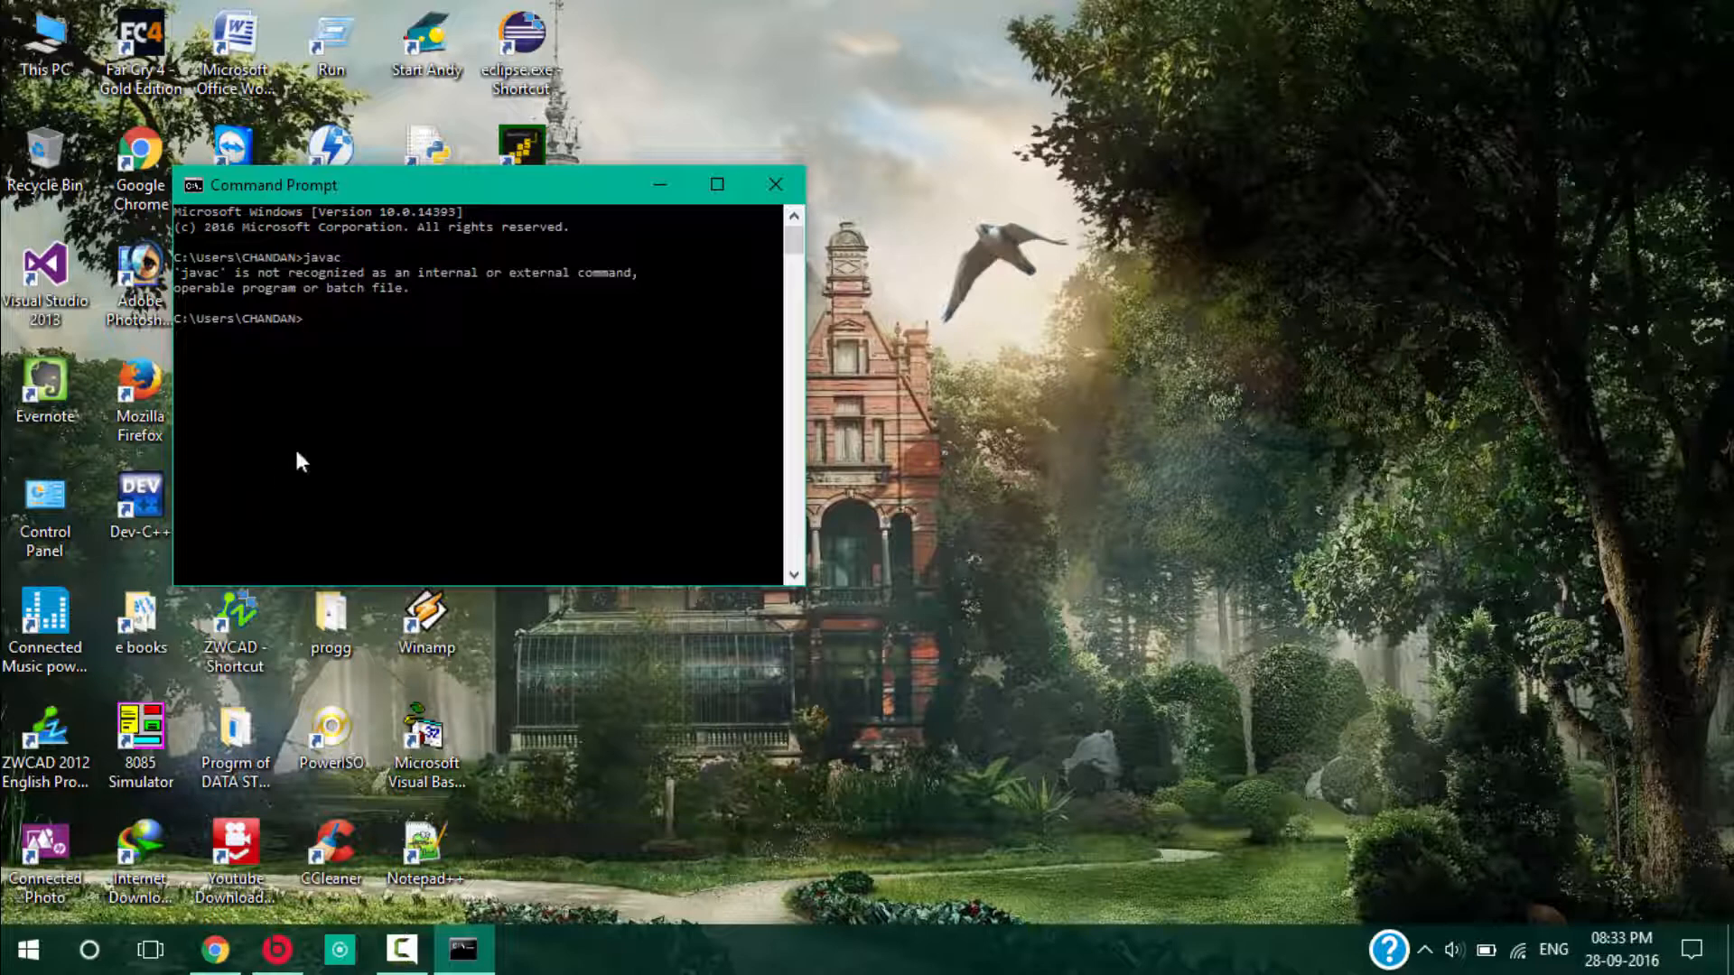
mouse_move(387, 299)
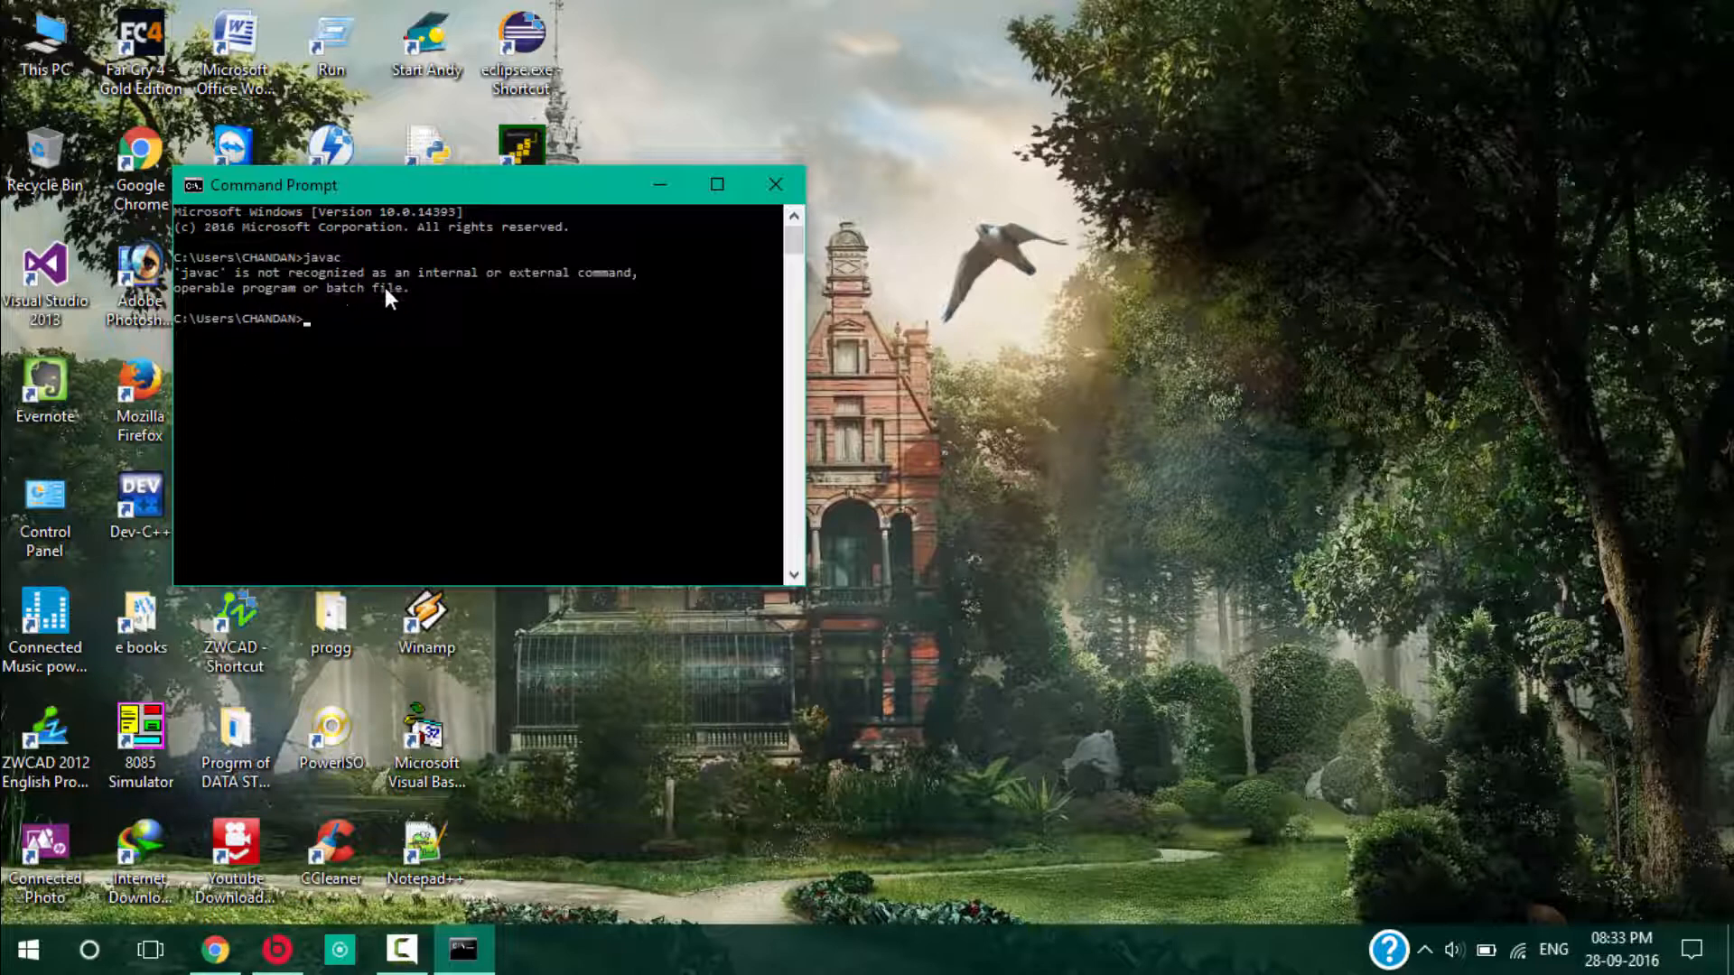
mouse_move(595, 311)
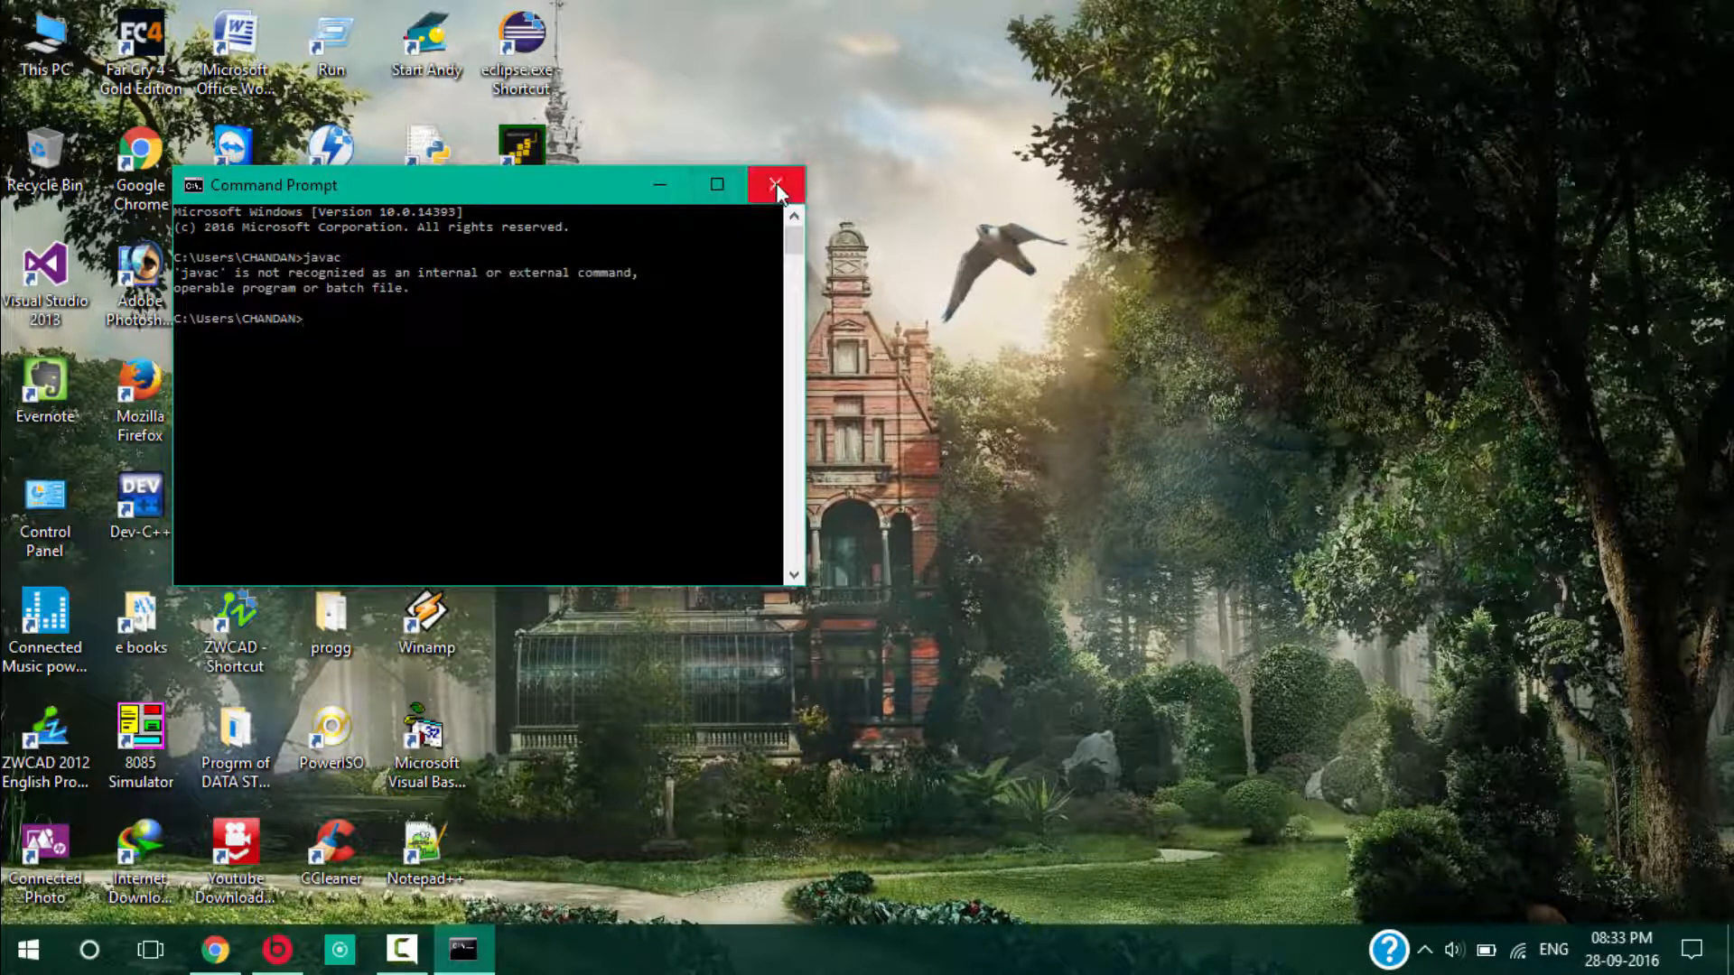
click(775, 184)
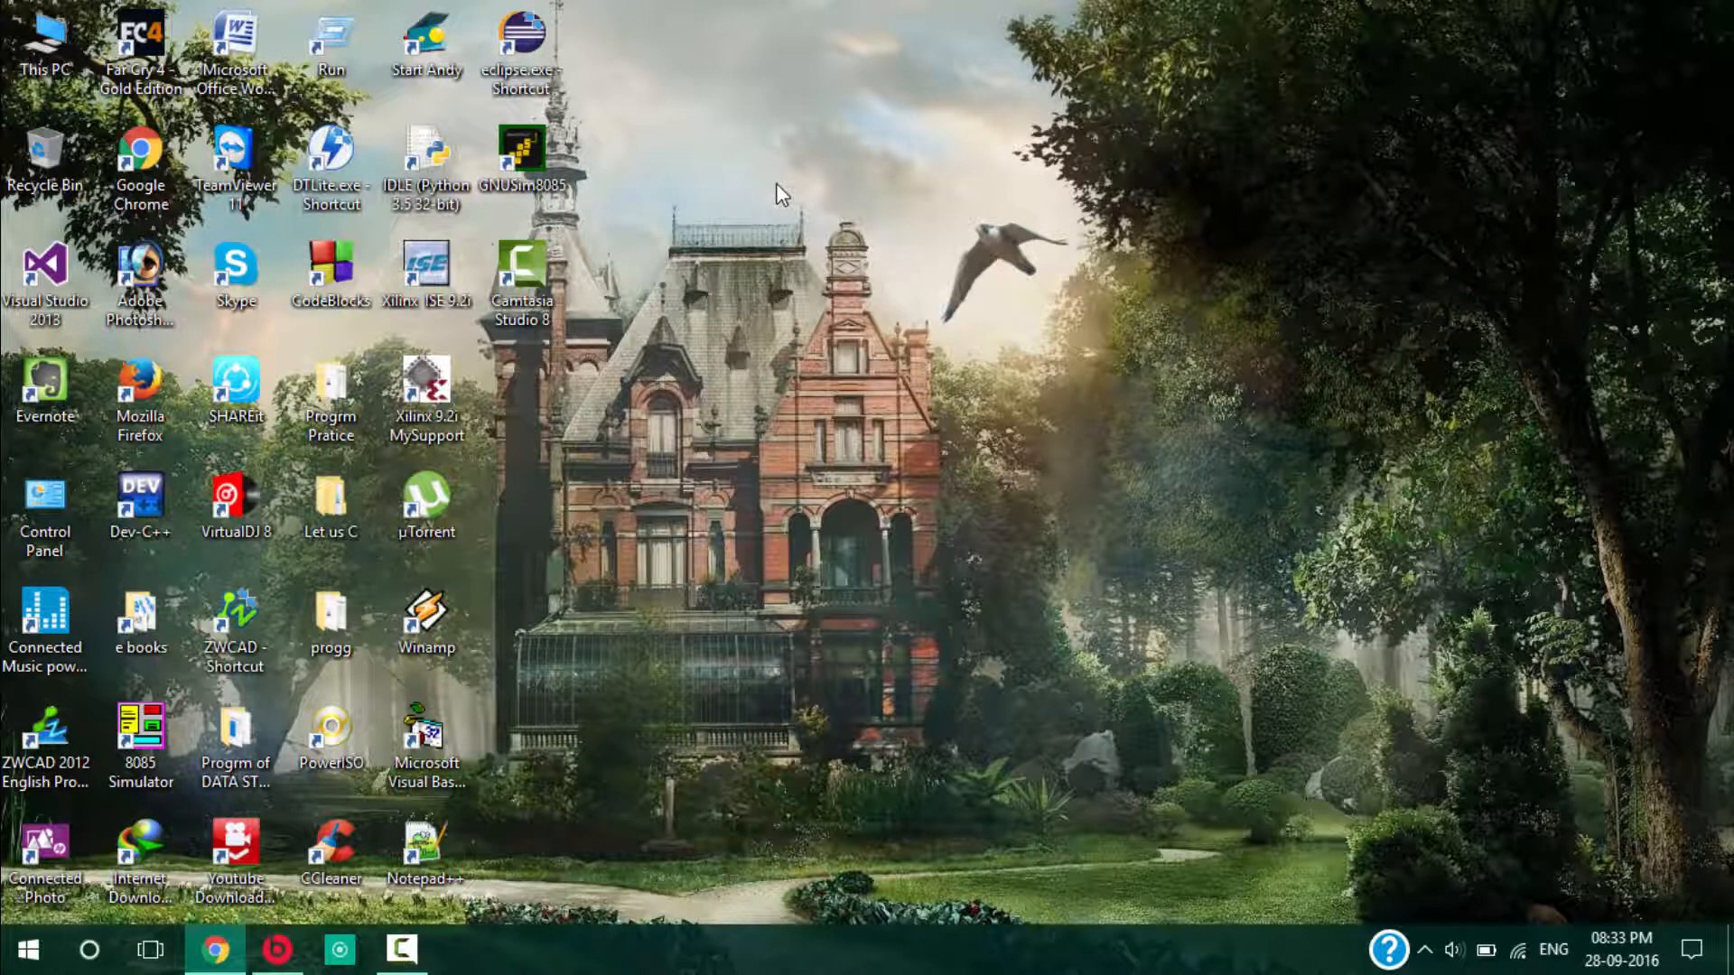
mouse_move(370, 315)
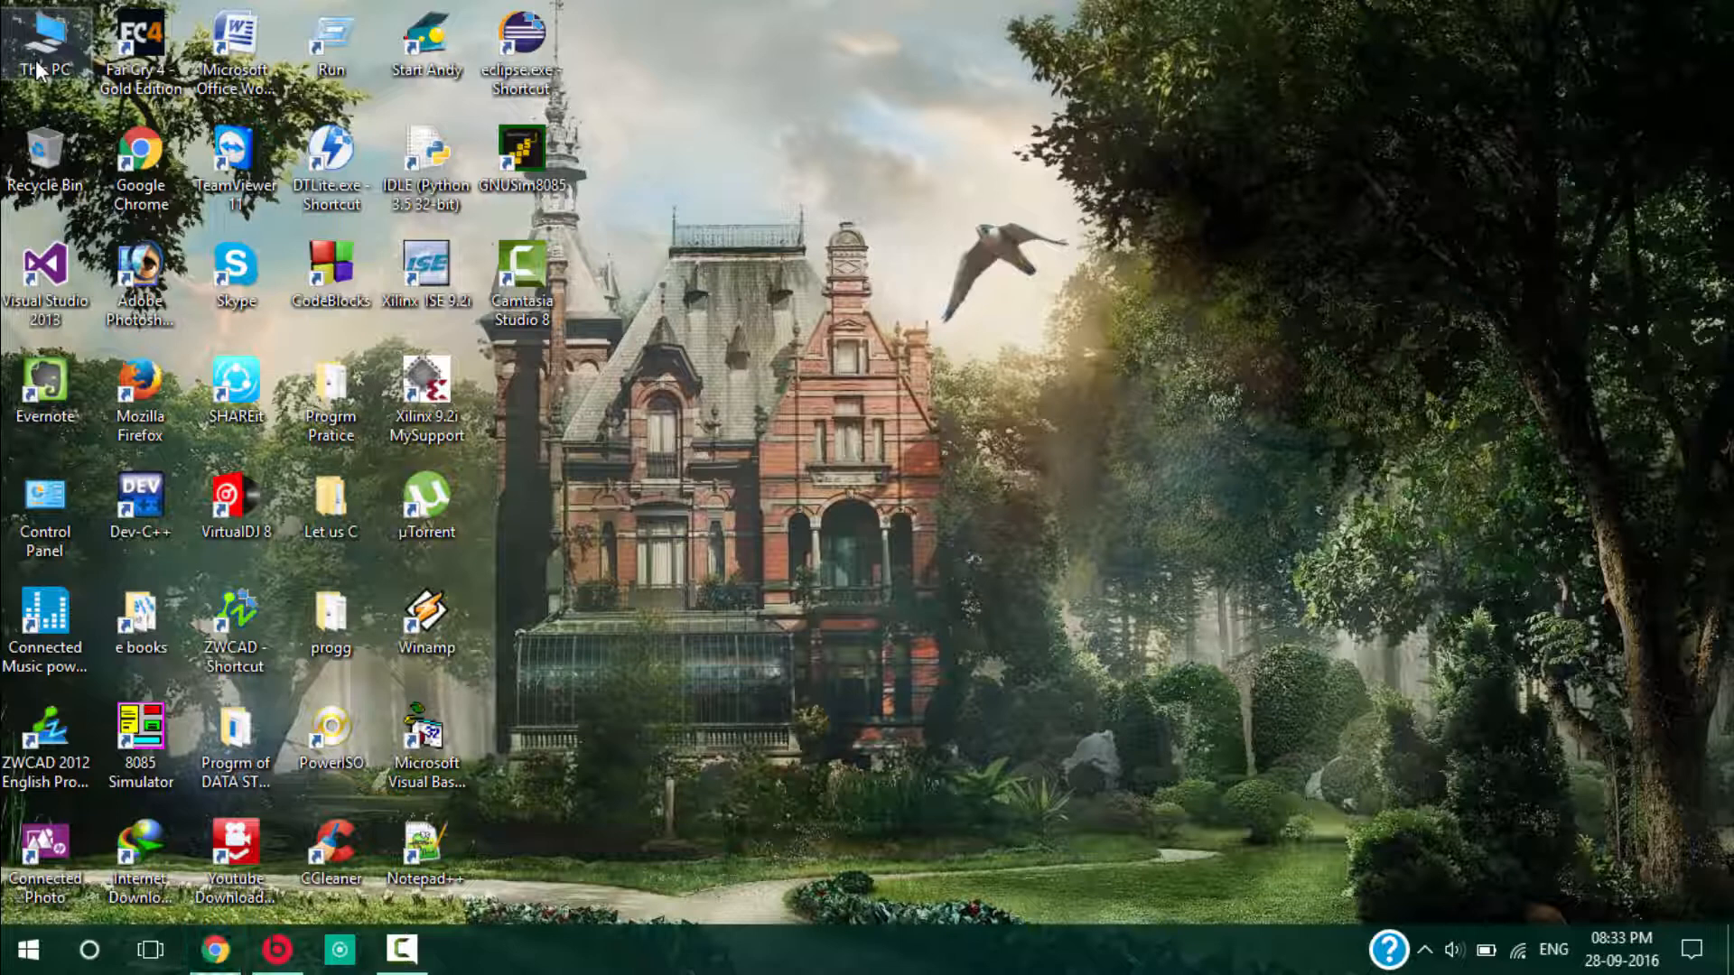
- Browse from This PC through Windows (C:), Program Files and Java into jdk8
double_click(43, 45)
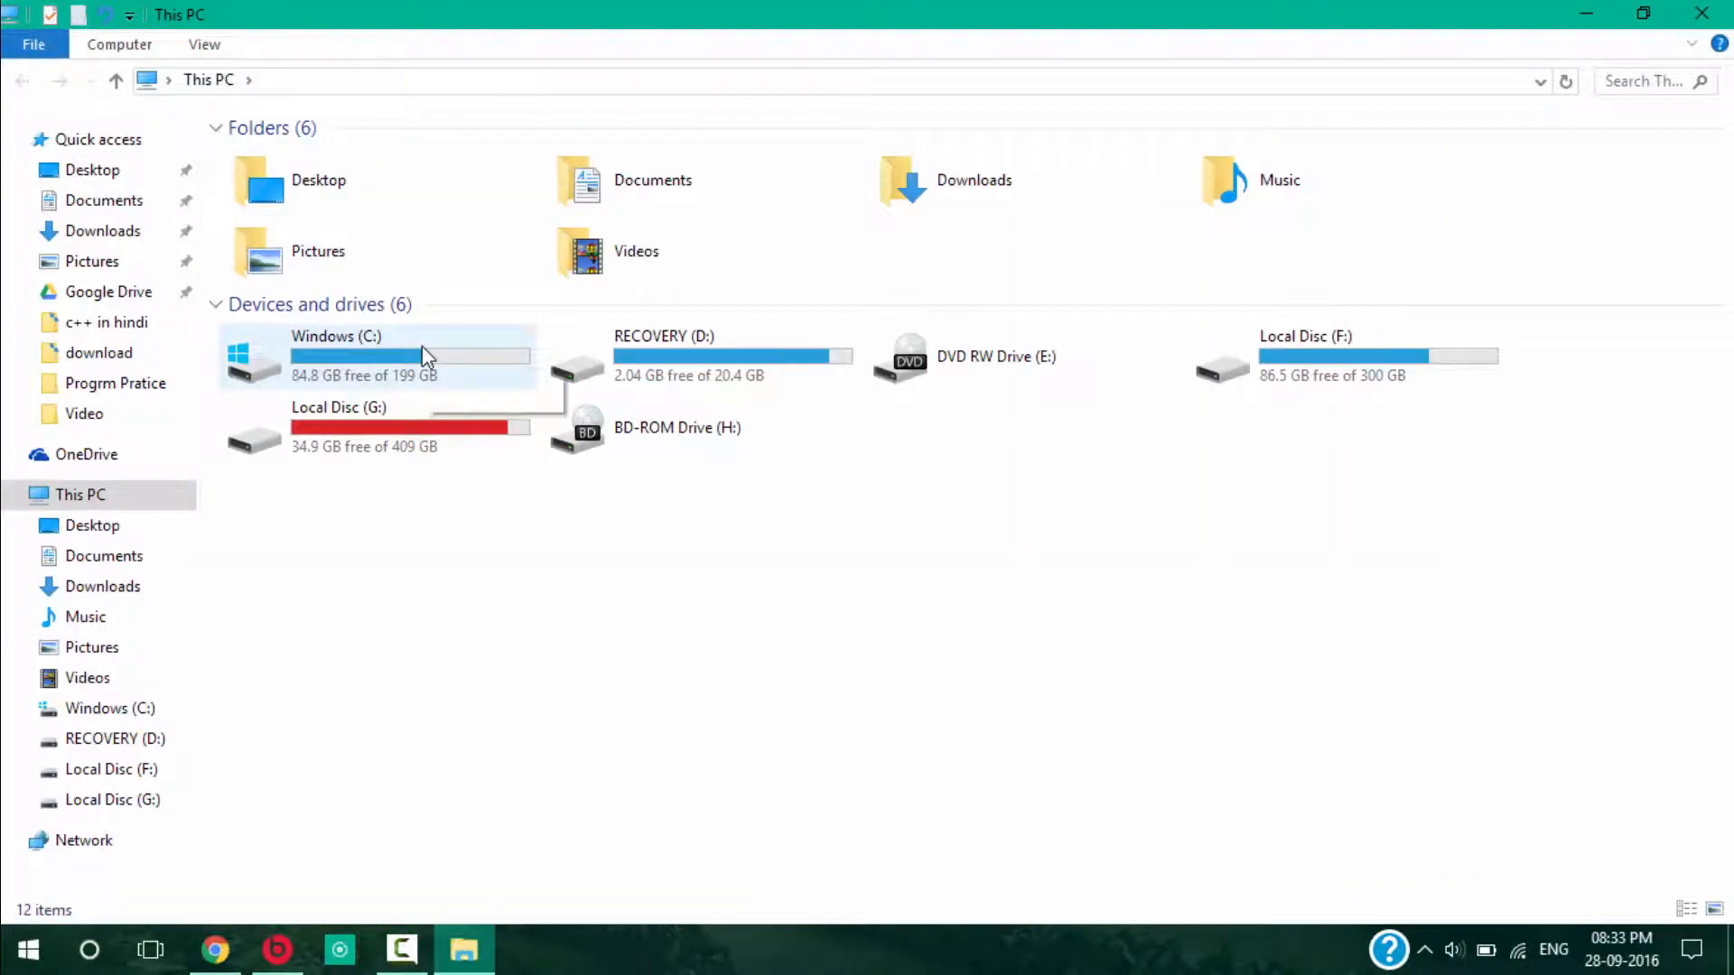
double_click(324, 356)
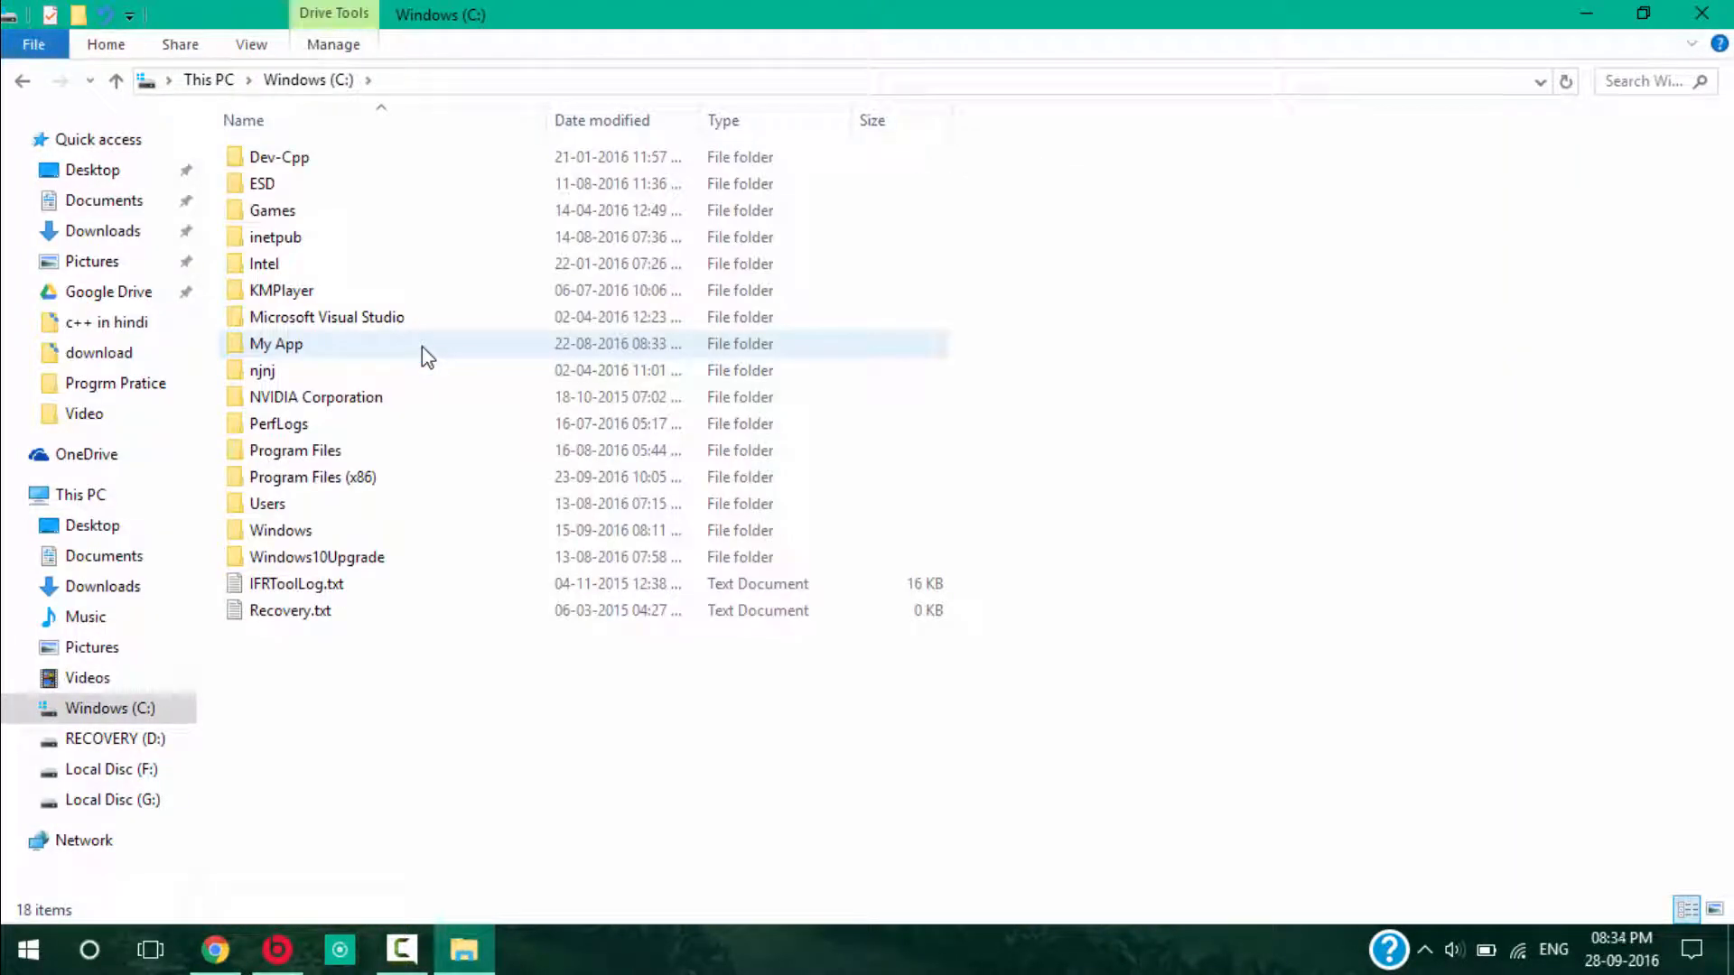
mouse_move(370, 443)
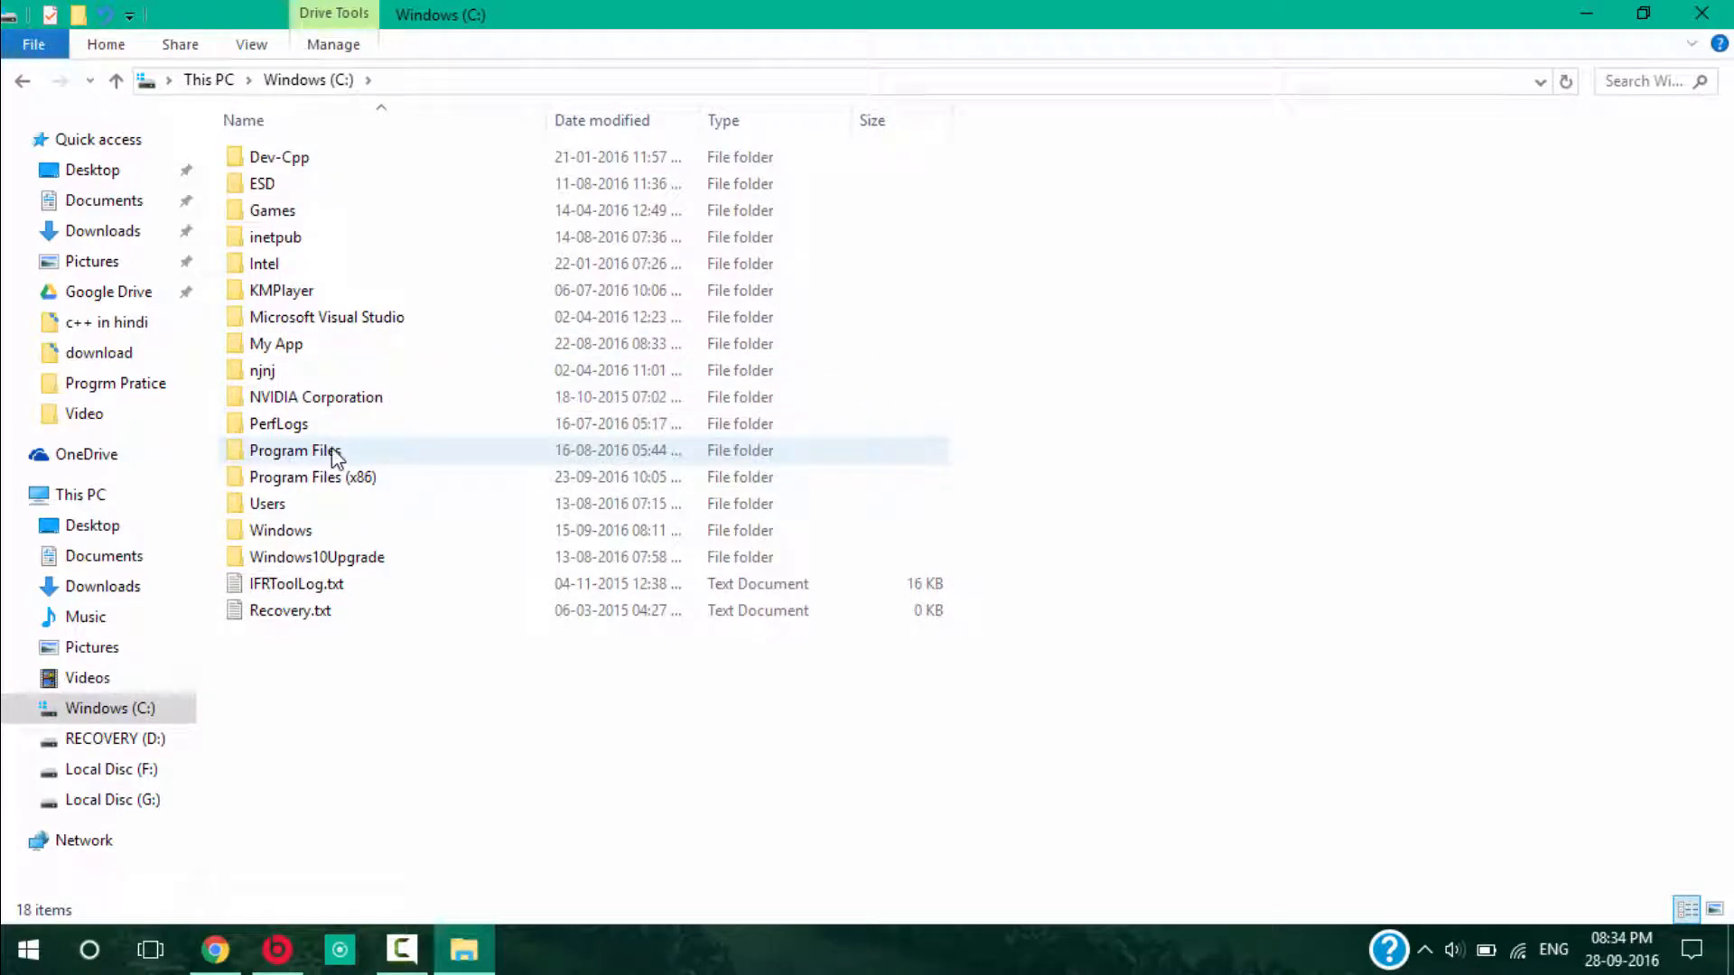
double_click(295, 449)
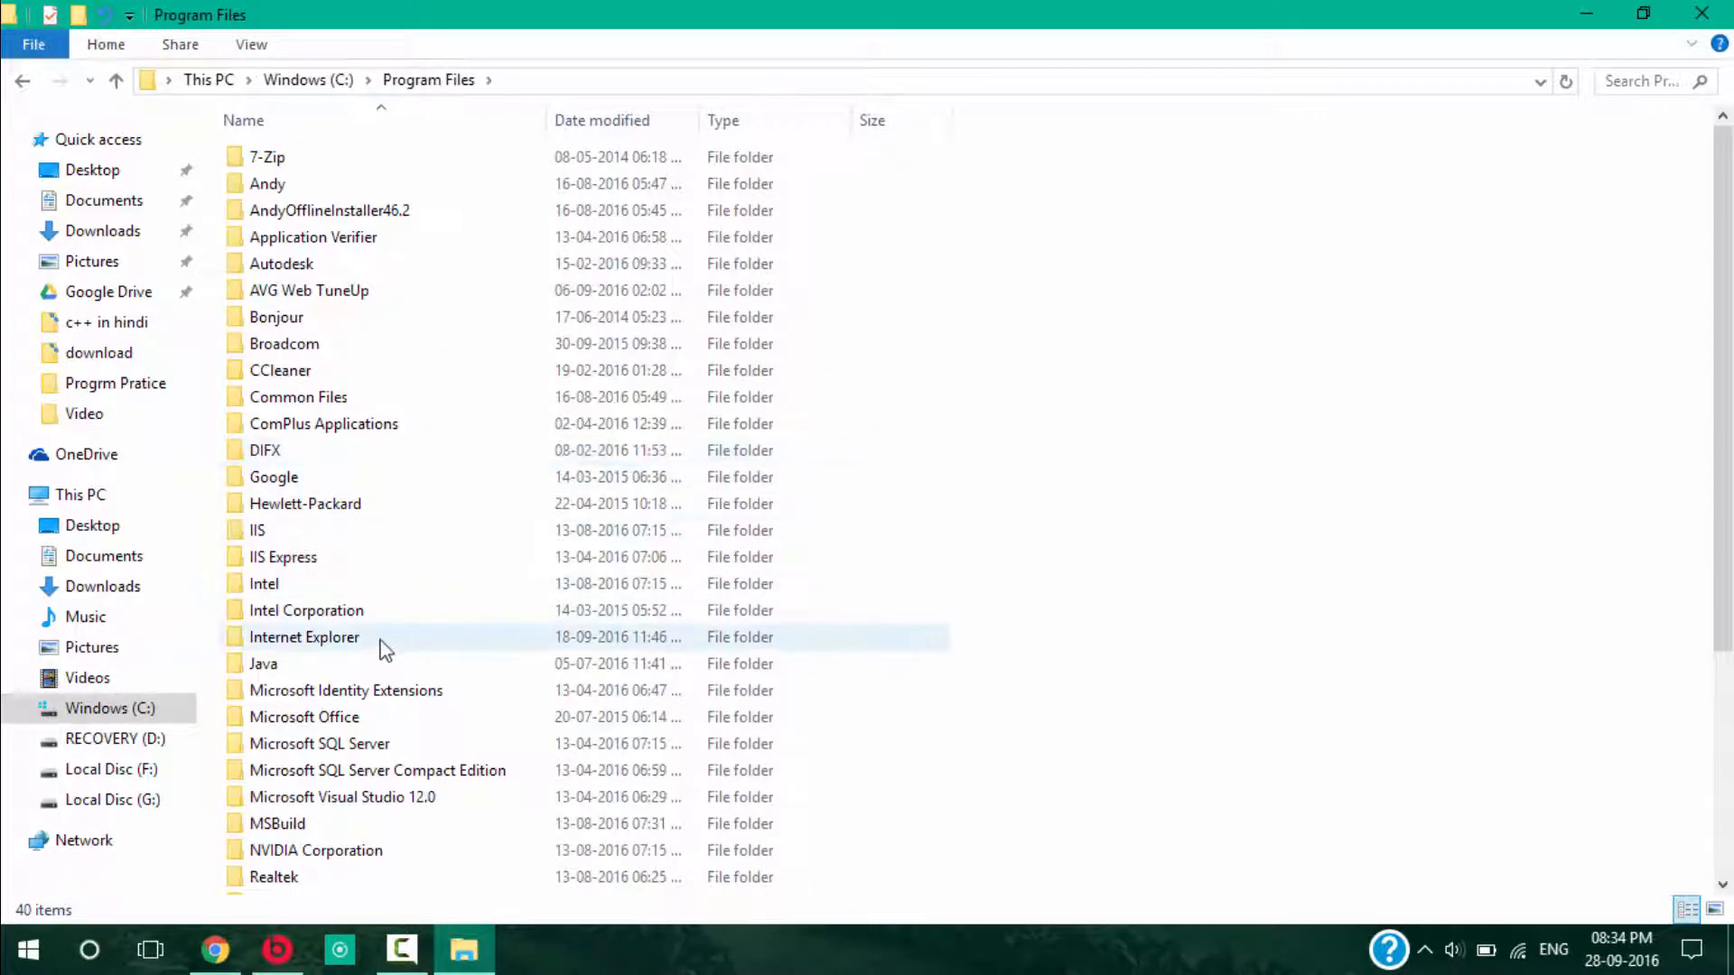
double_click(263, 664)
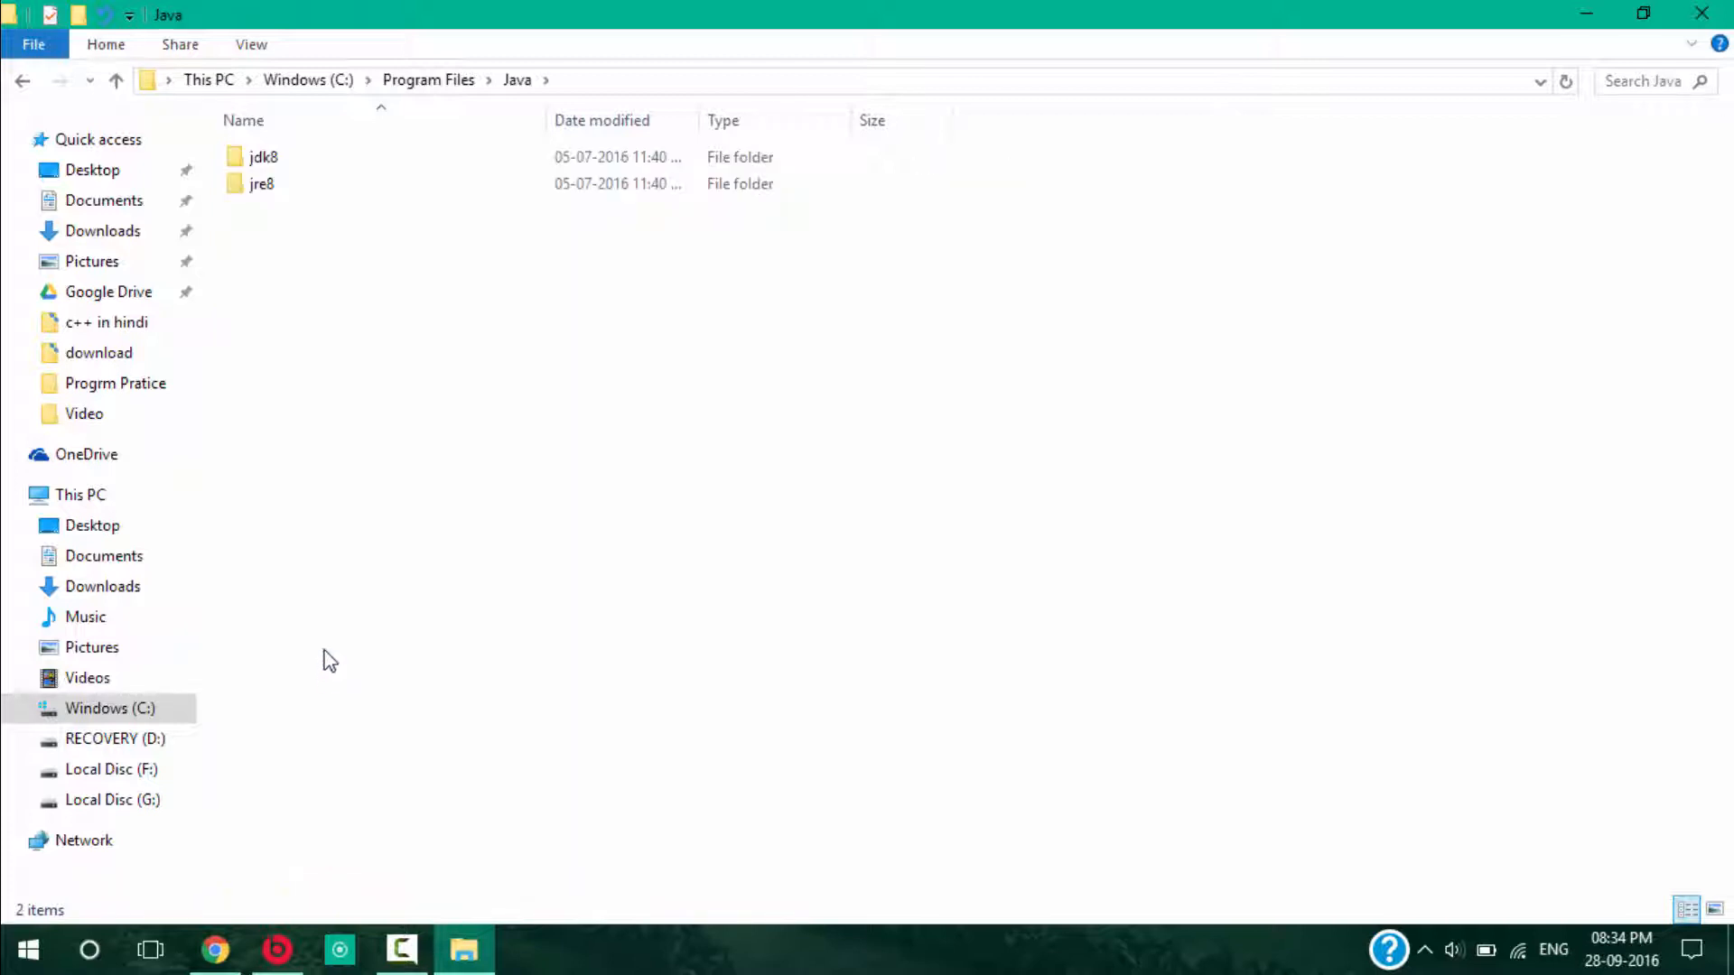
double_click(263, 156)
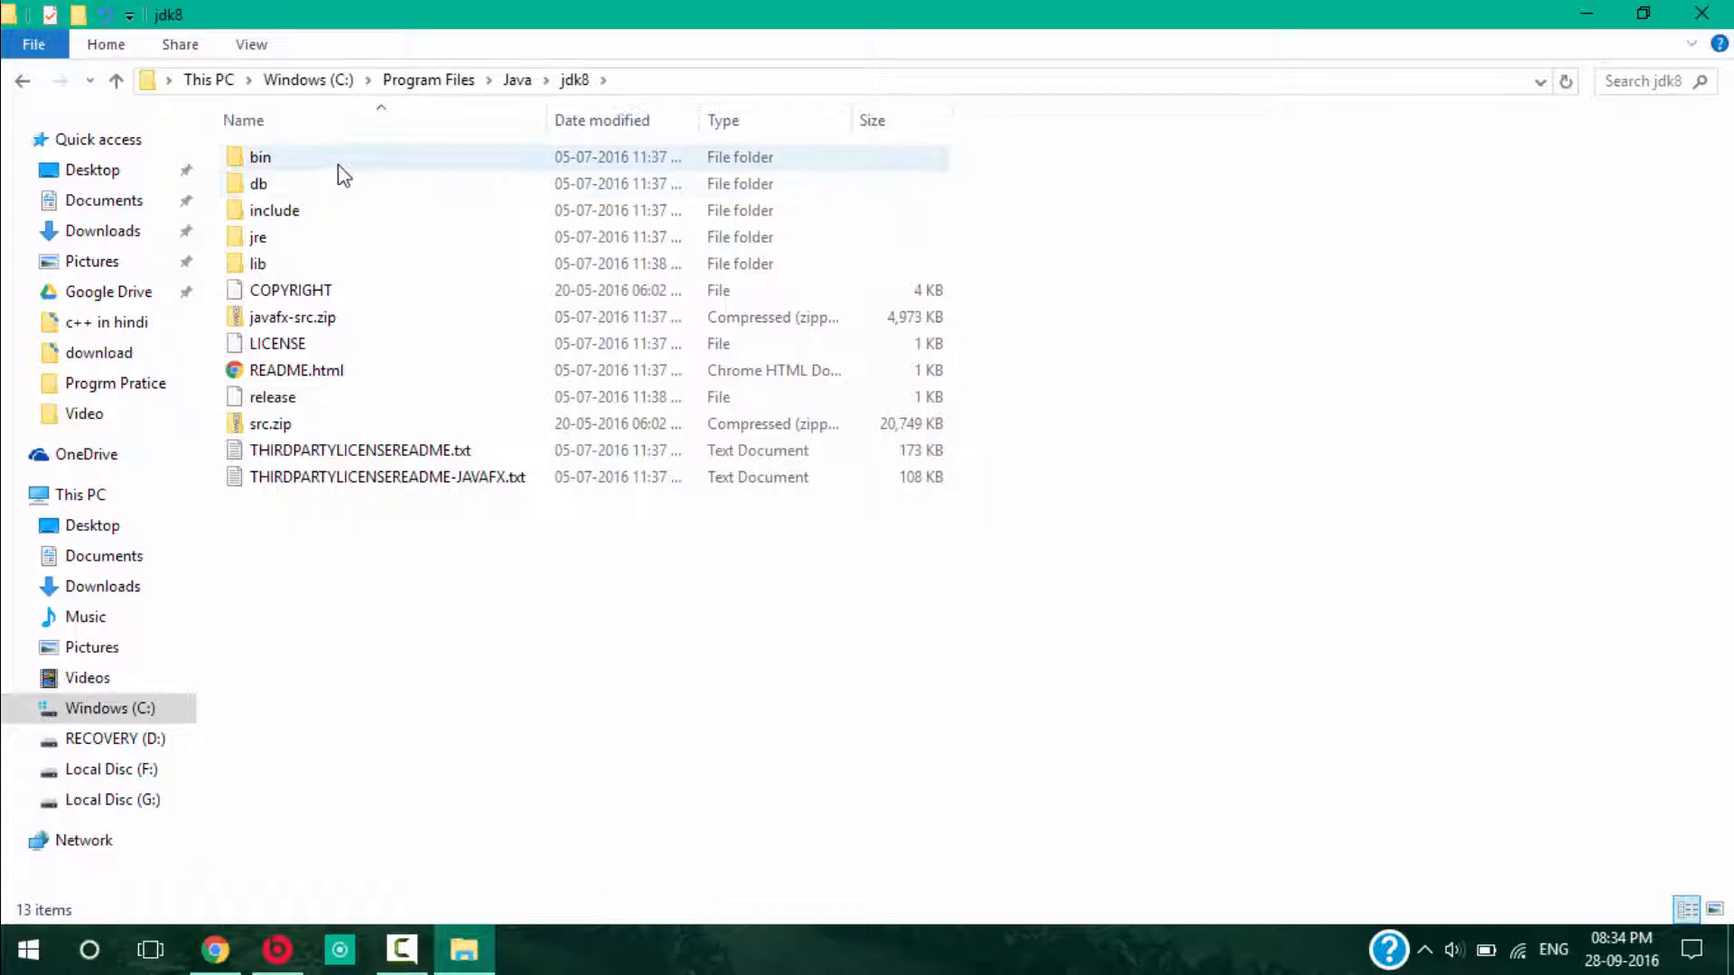
mouse_move(326, 168)
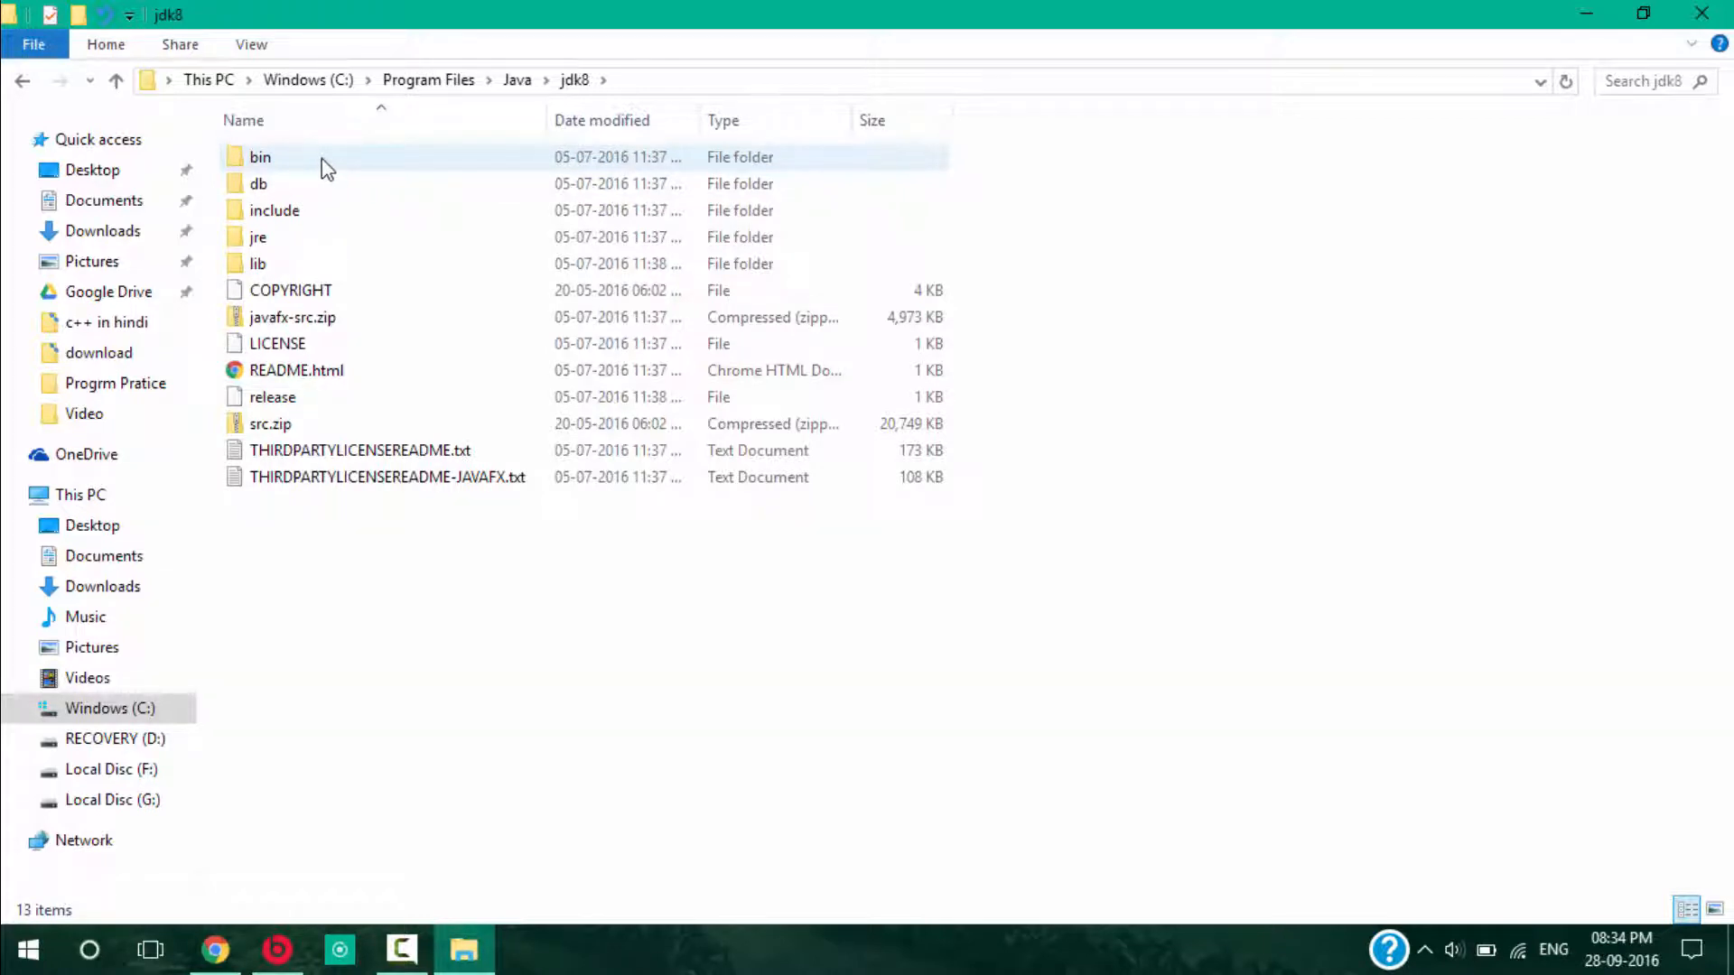
- Open the bin folder inside jdk8 to reveal C:\Program Files\Java\jdk8\bin
double_click(260, 156)
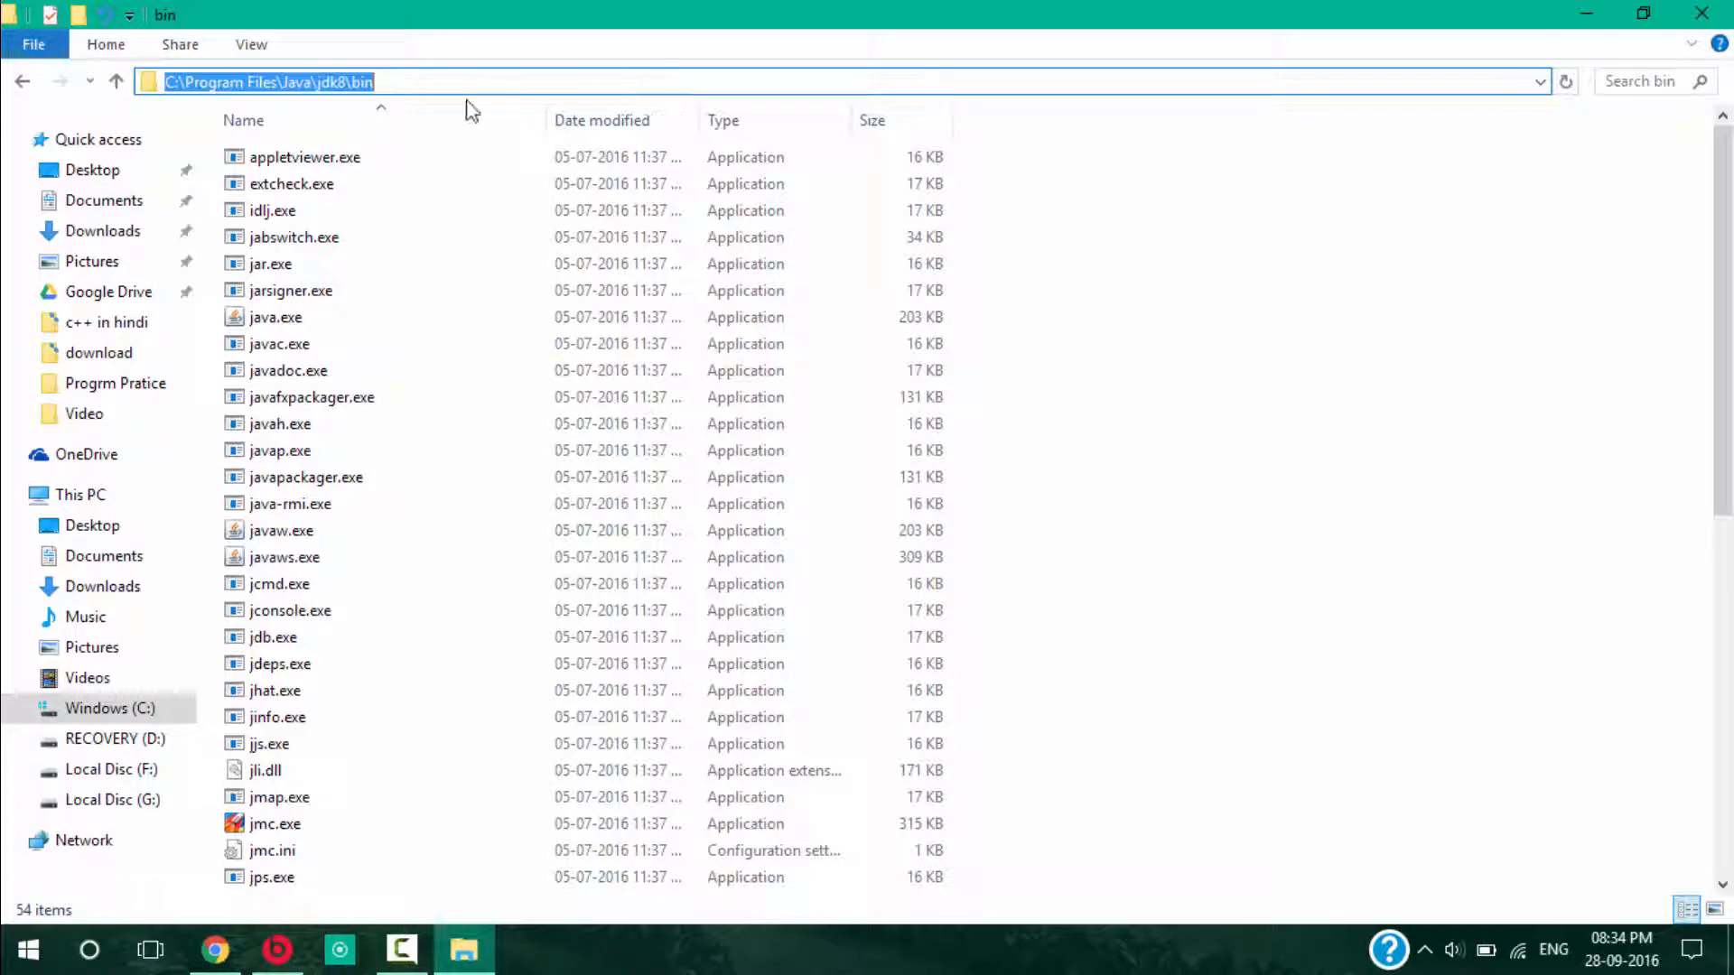
mouse_move(381, 80)
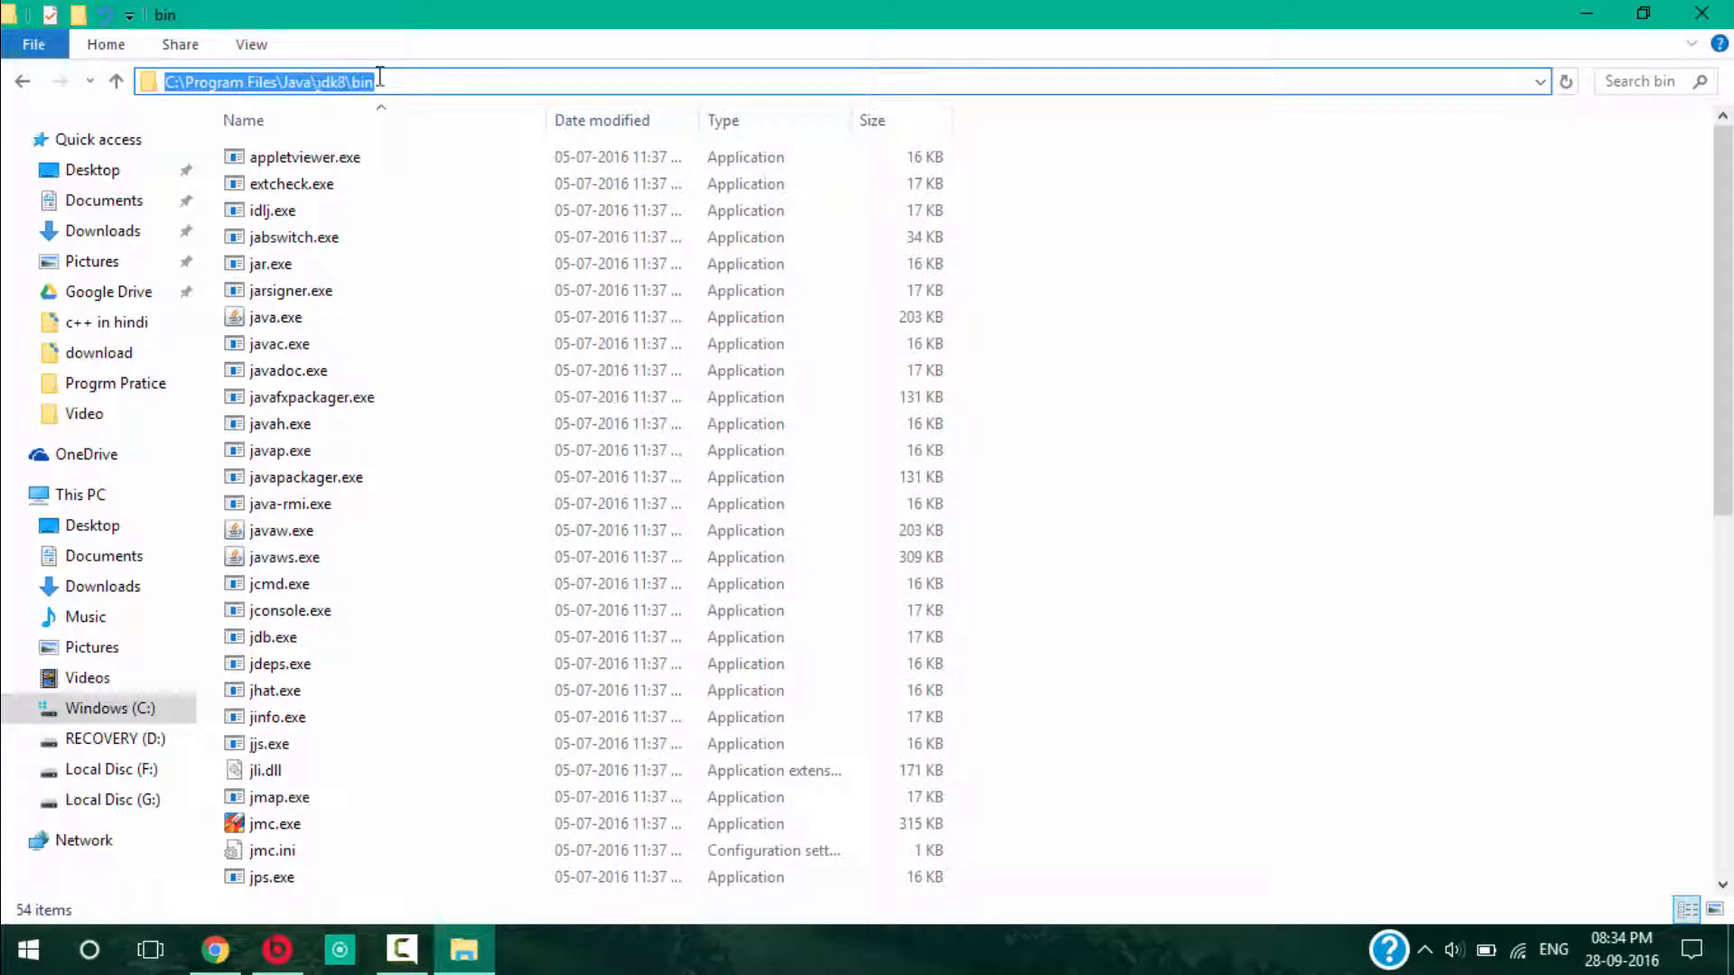
mouse_move(417, 82)
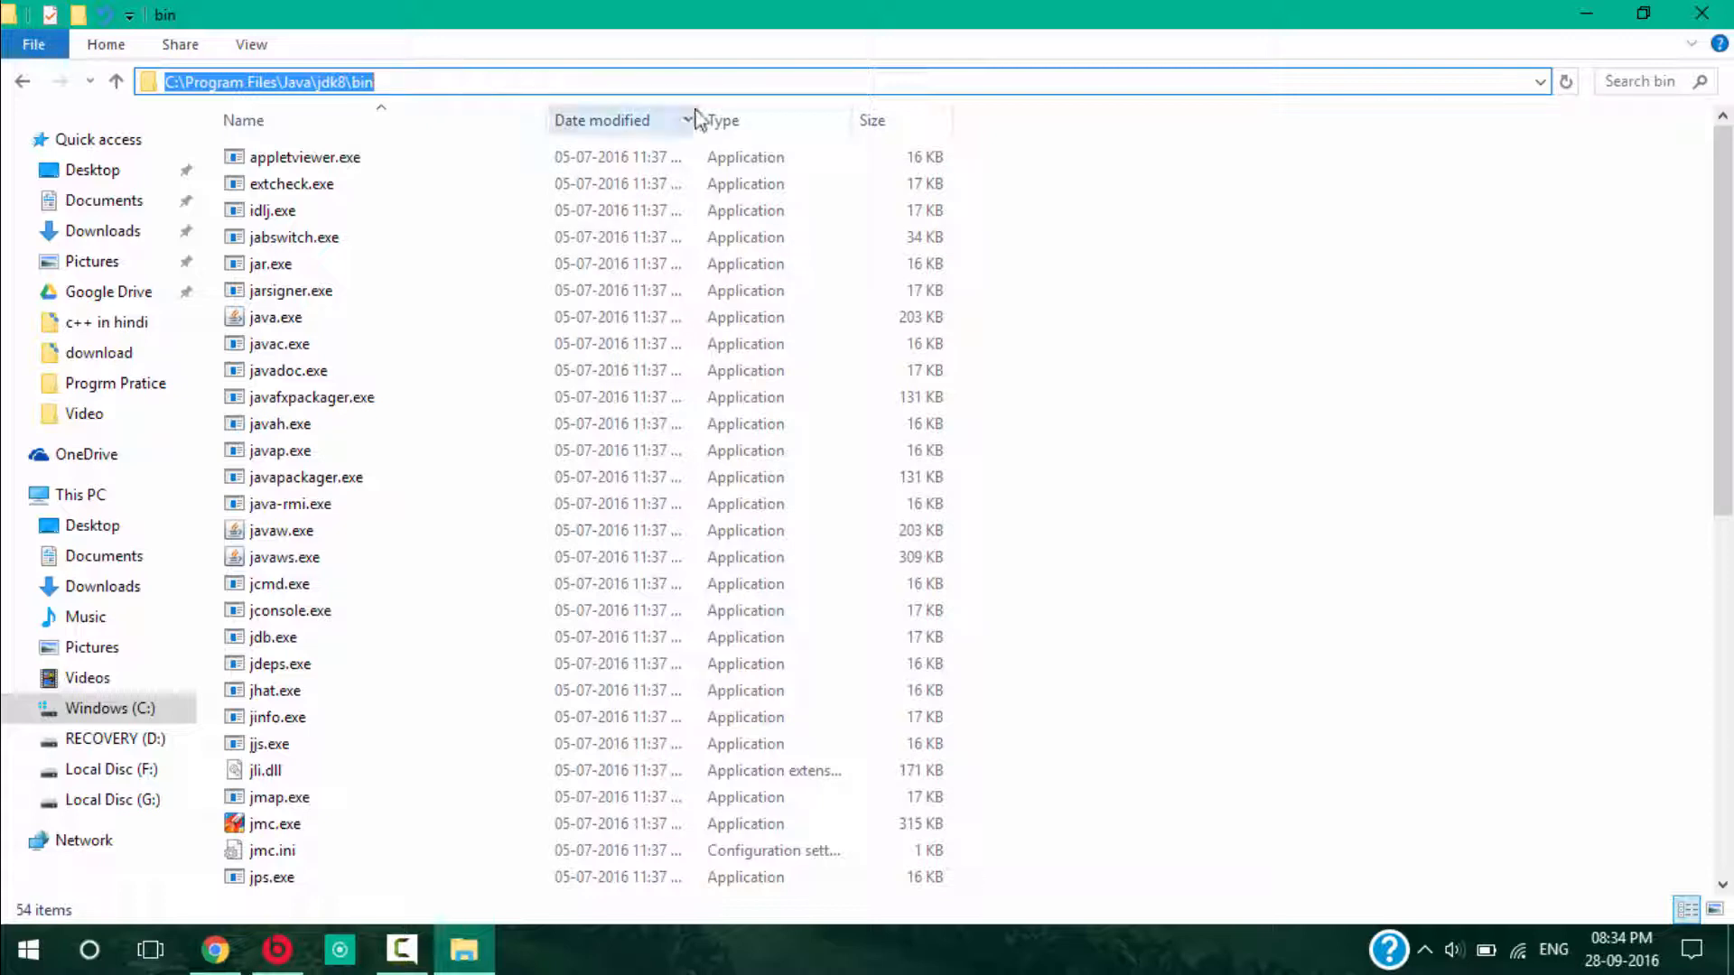
mouse_move(1587, 9)
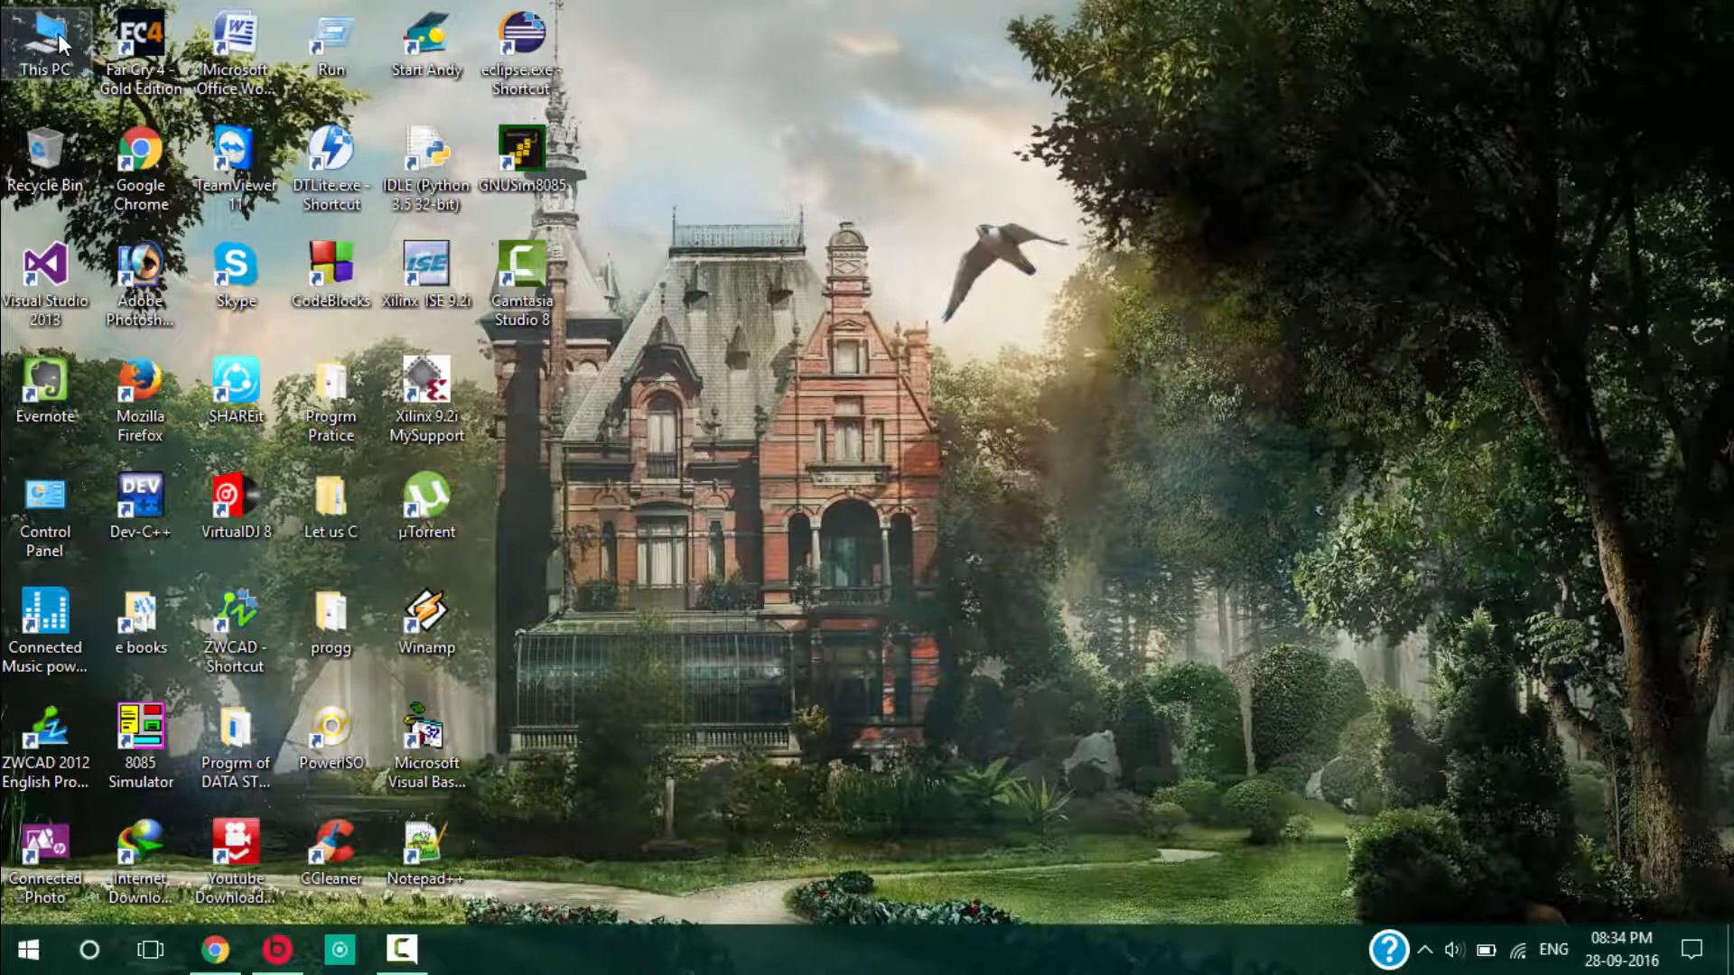
- Open This PC's System properties, then Advanced system settings and Environment Variables
right_click(42, 50)
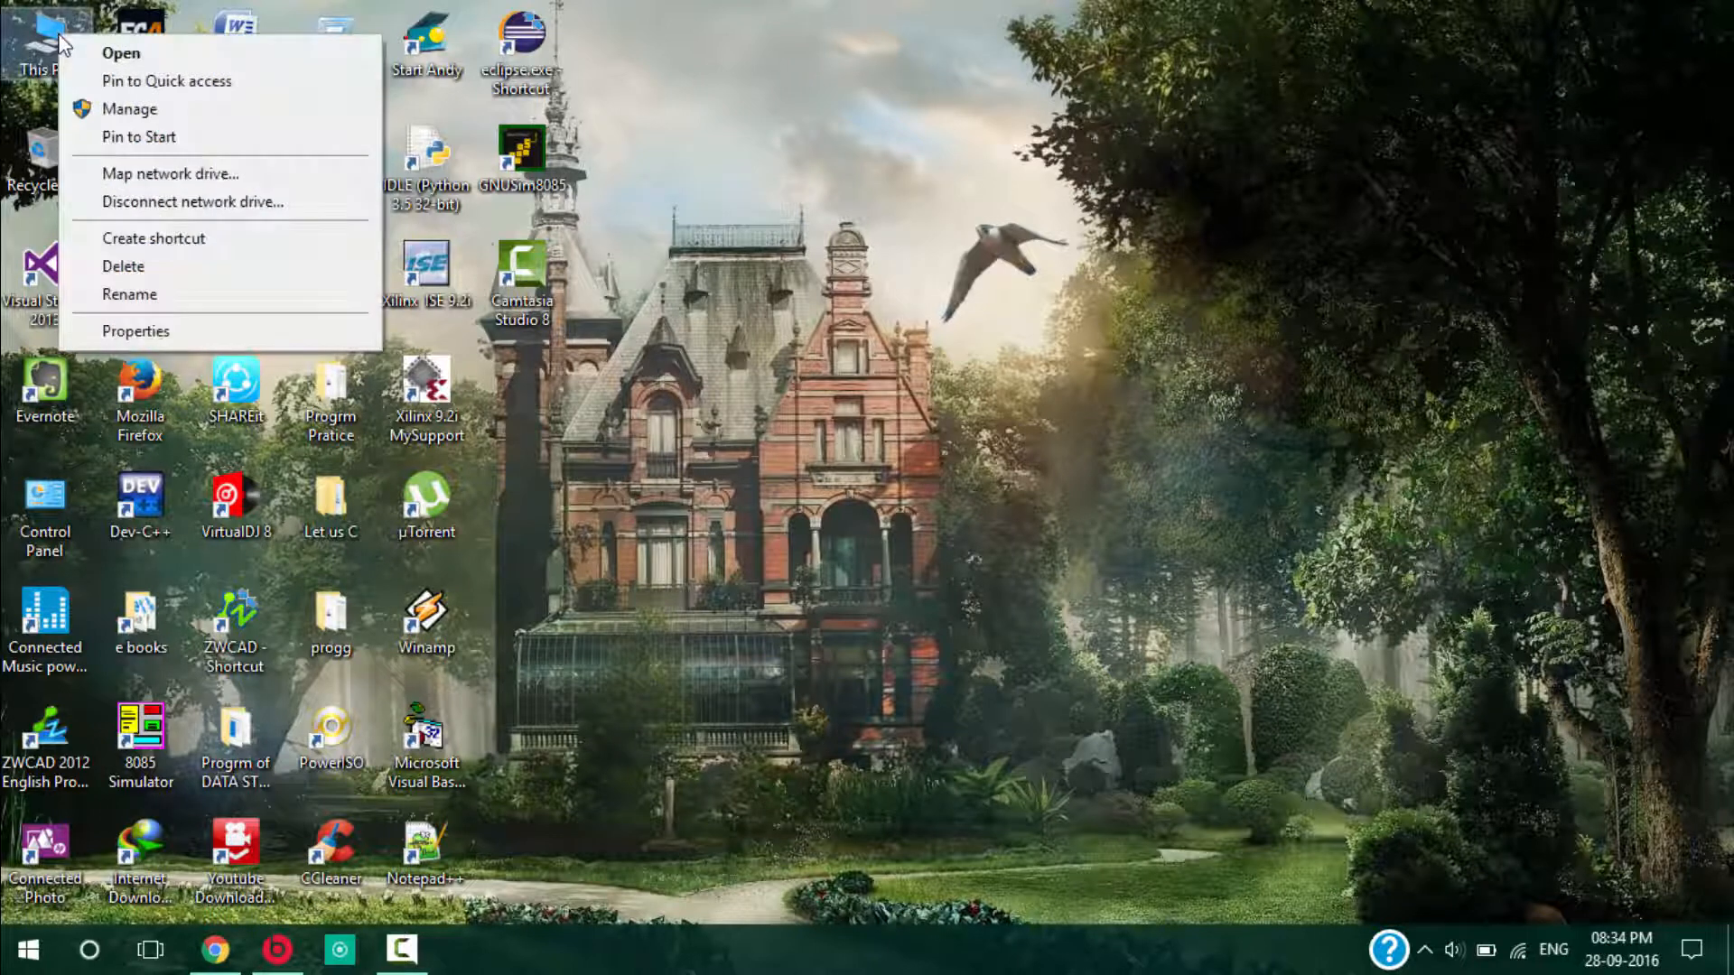
mouse_move(123, 265)
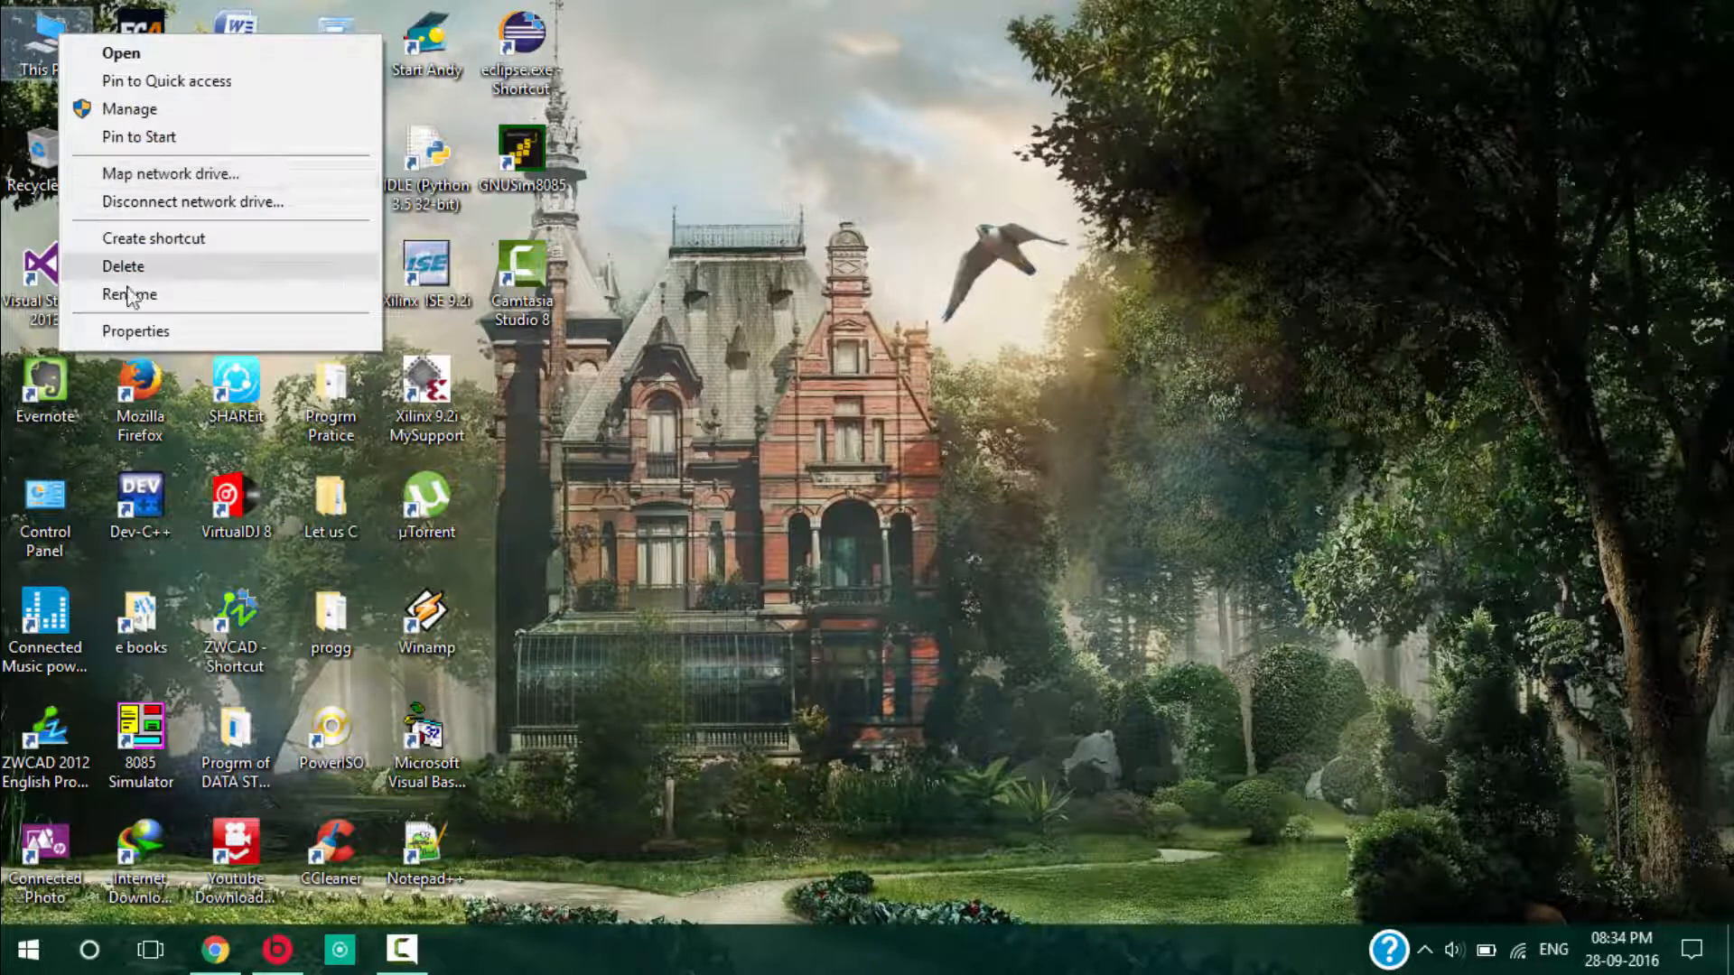
click(134, 331)
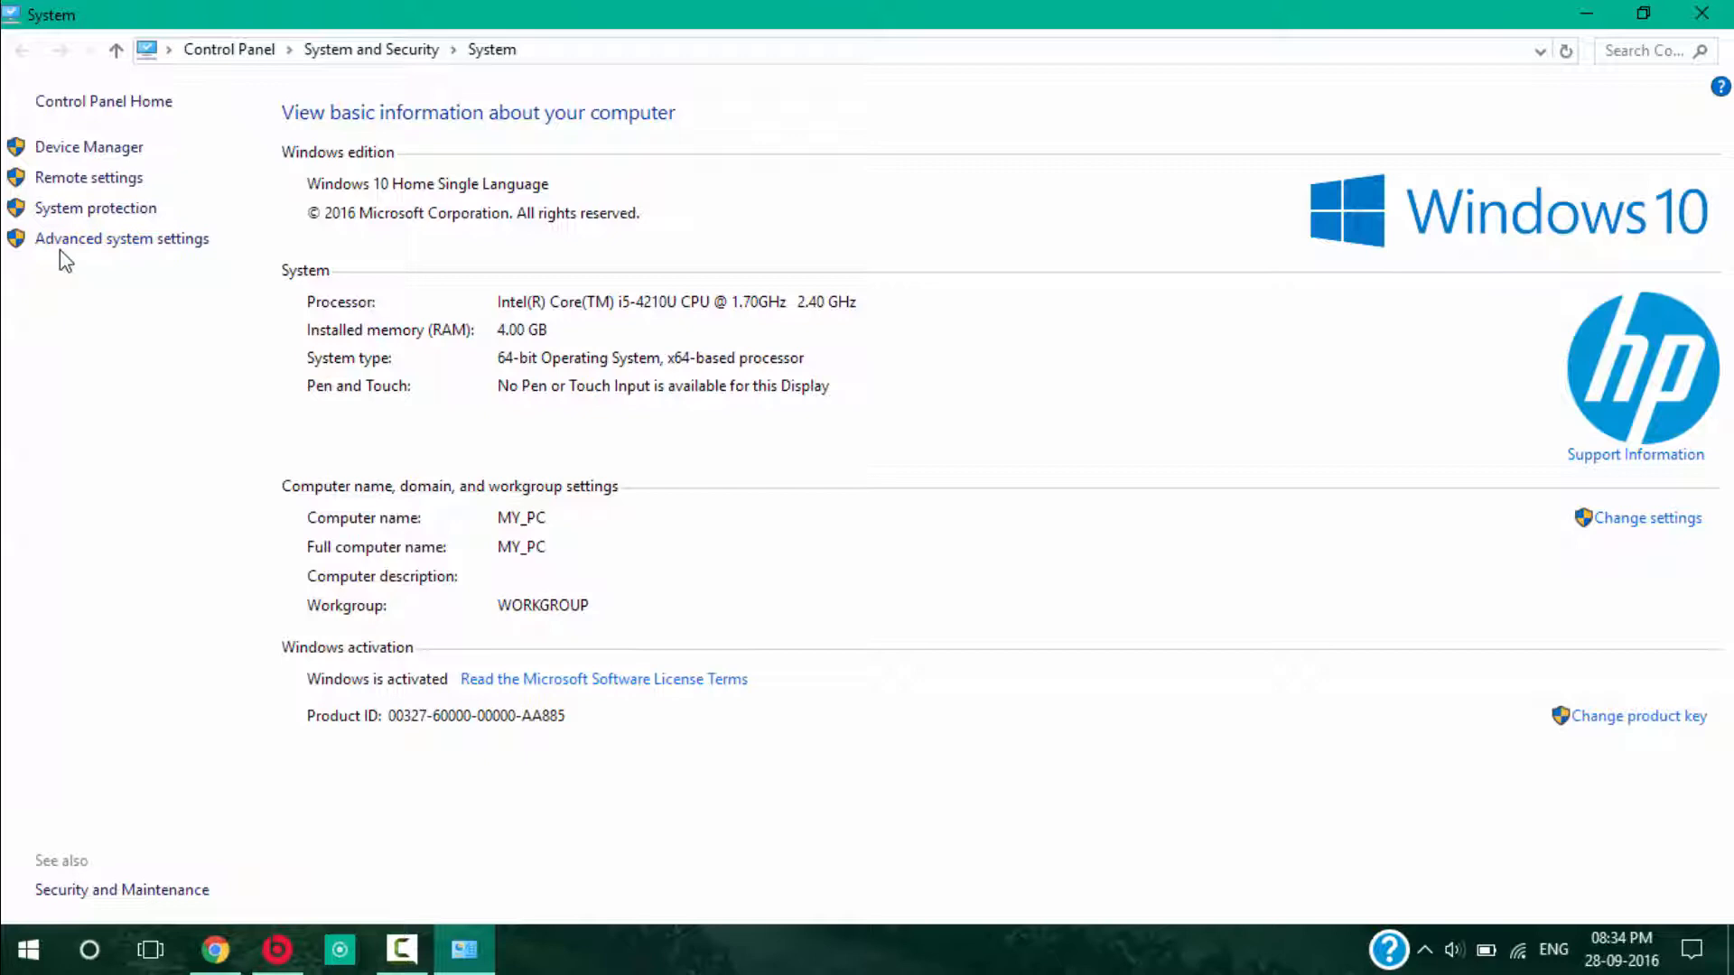
mouse_move(122, 237)
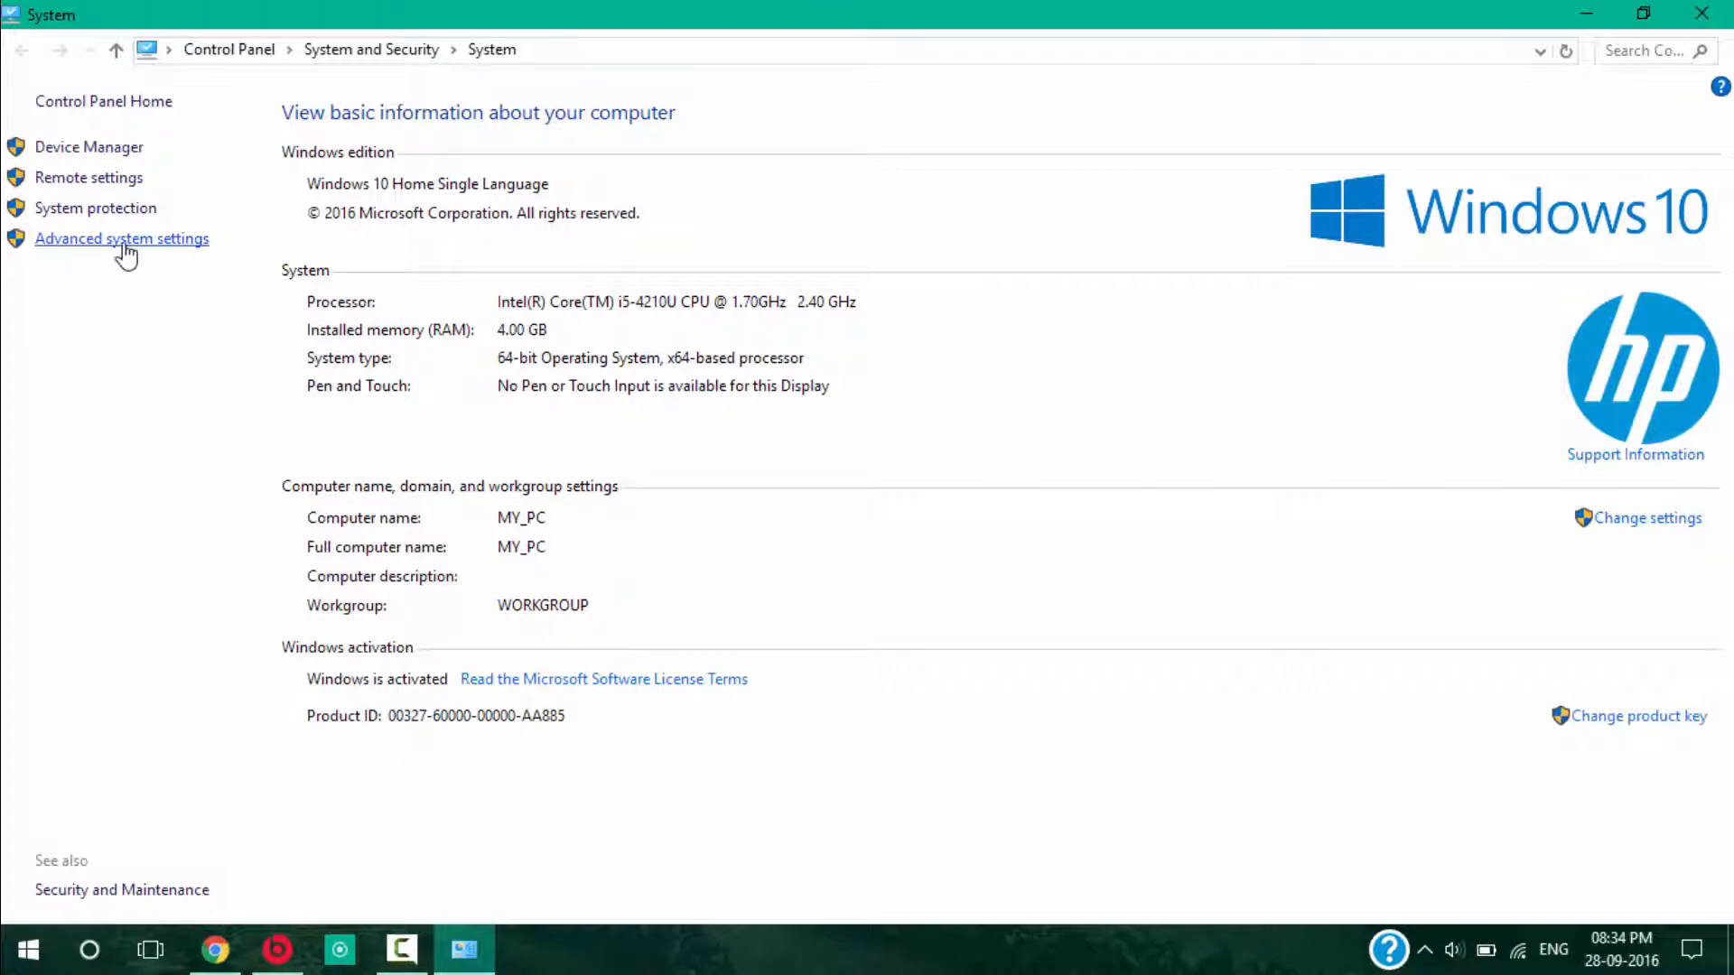
click(122, 239)
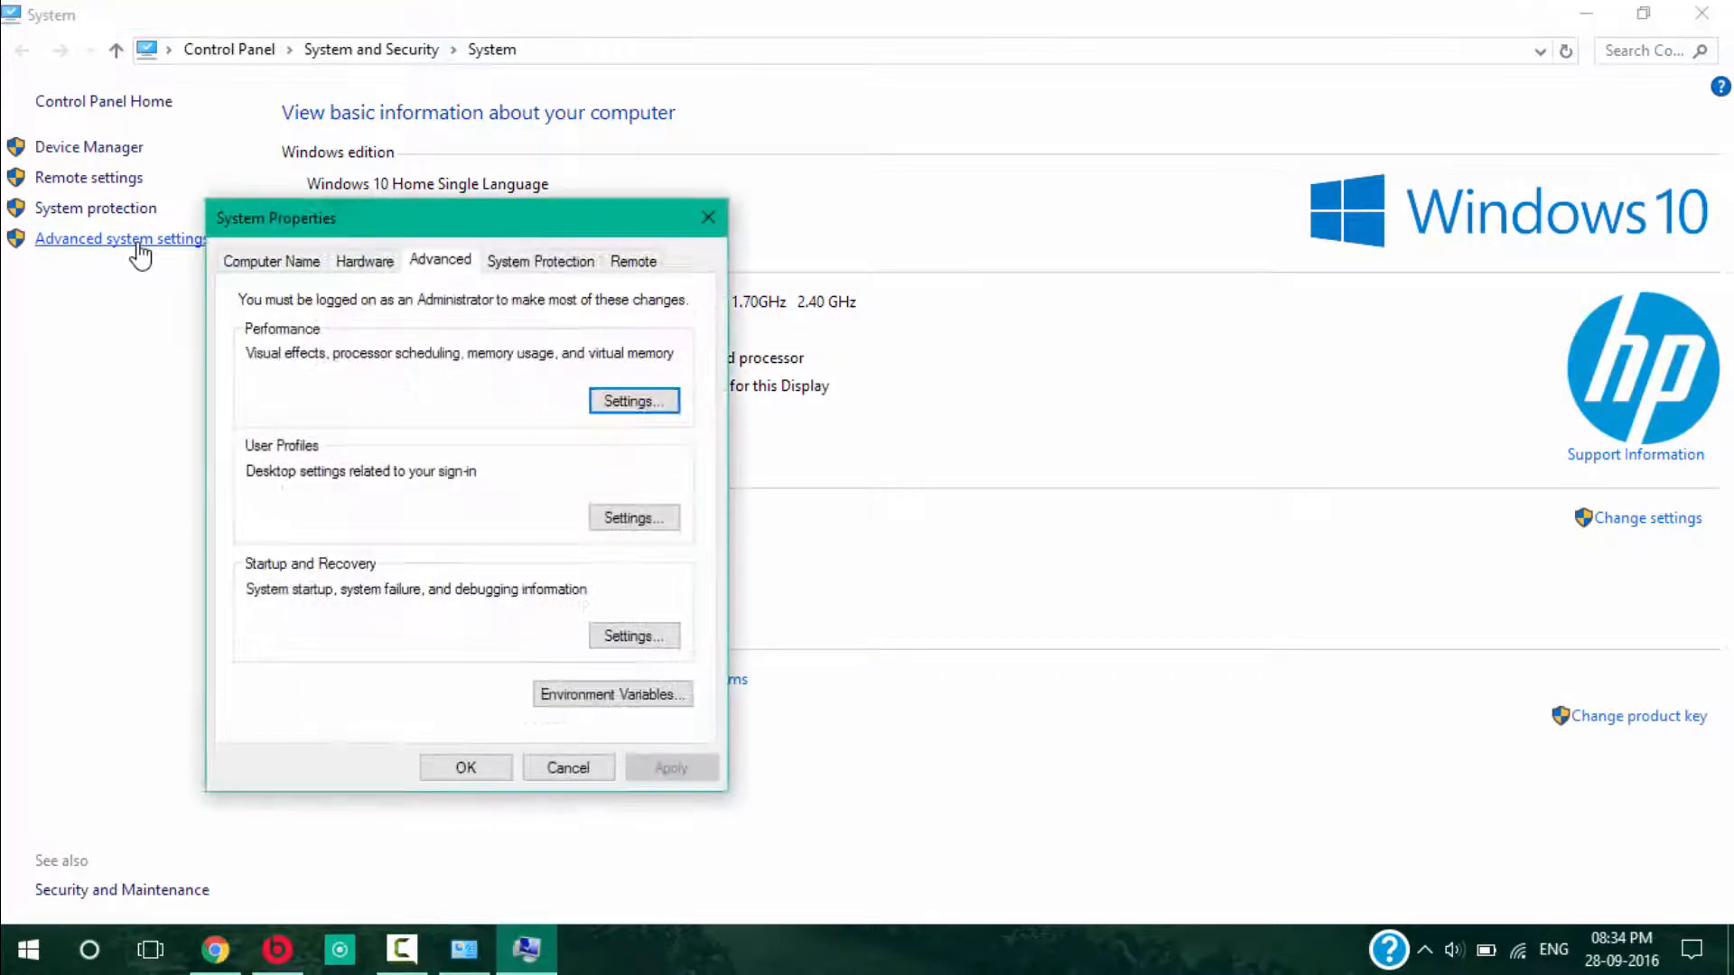
mouse_move(512, 688)
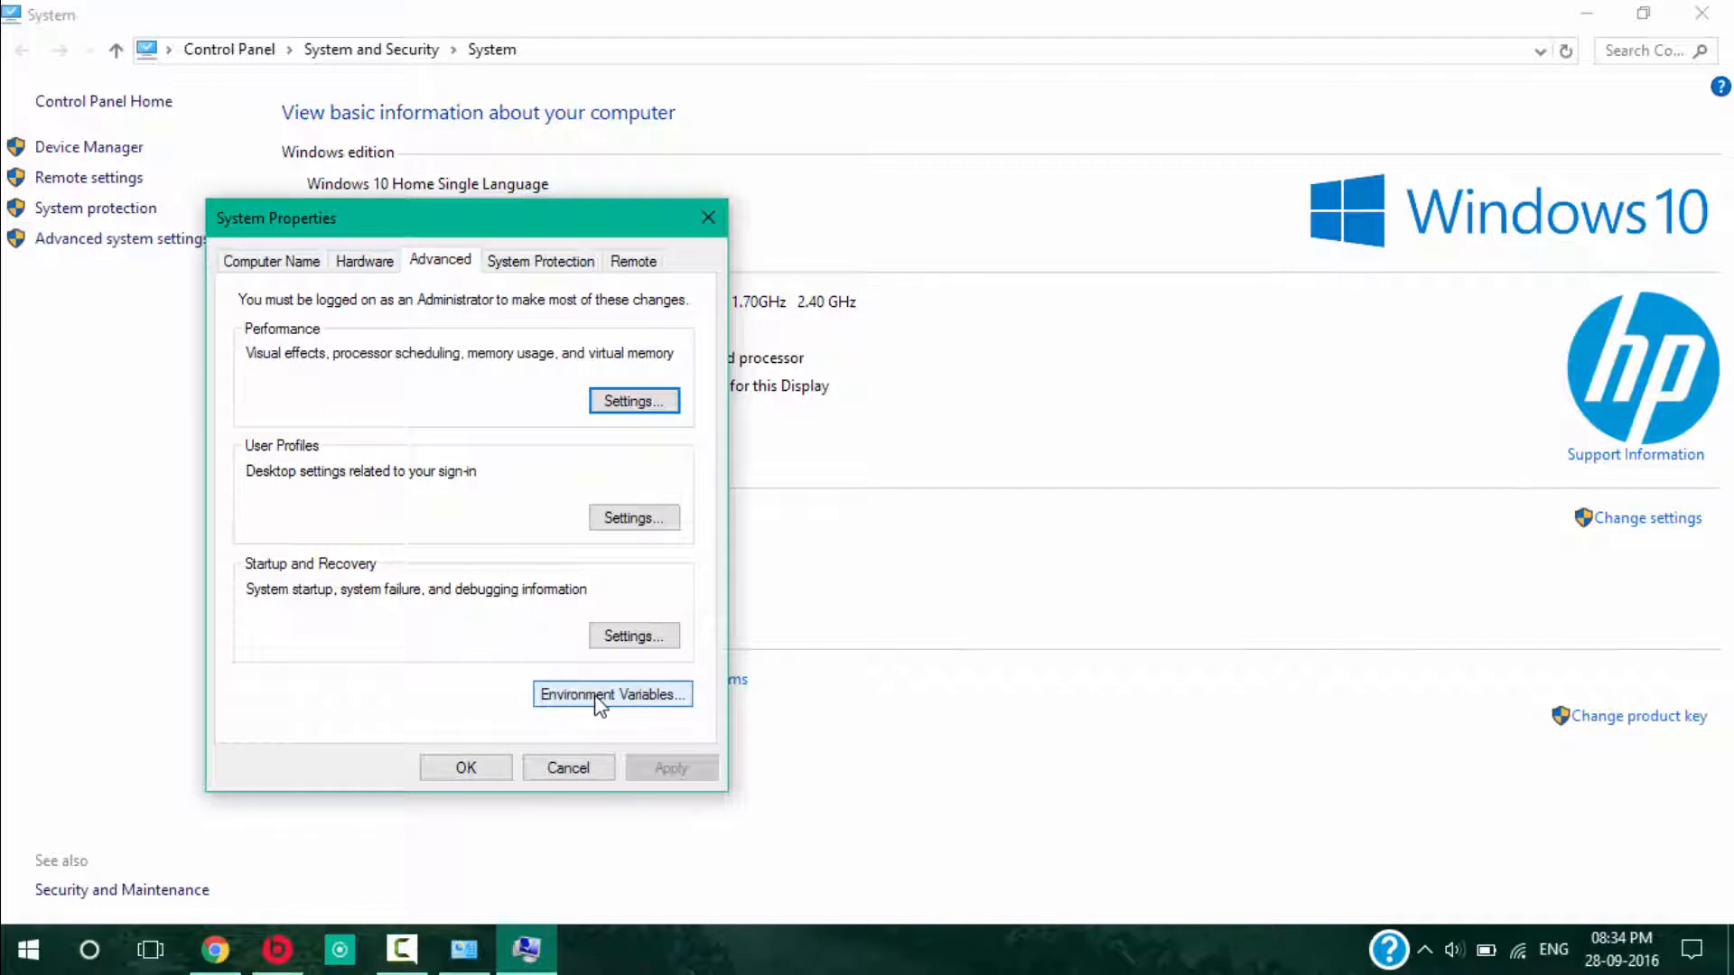
click(612, 694)
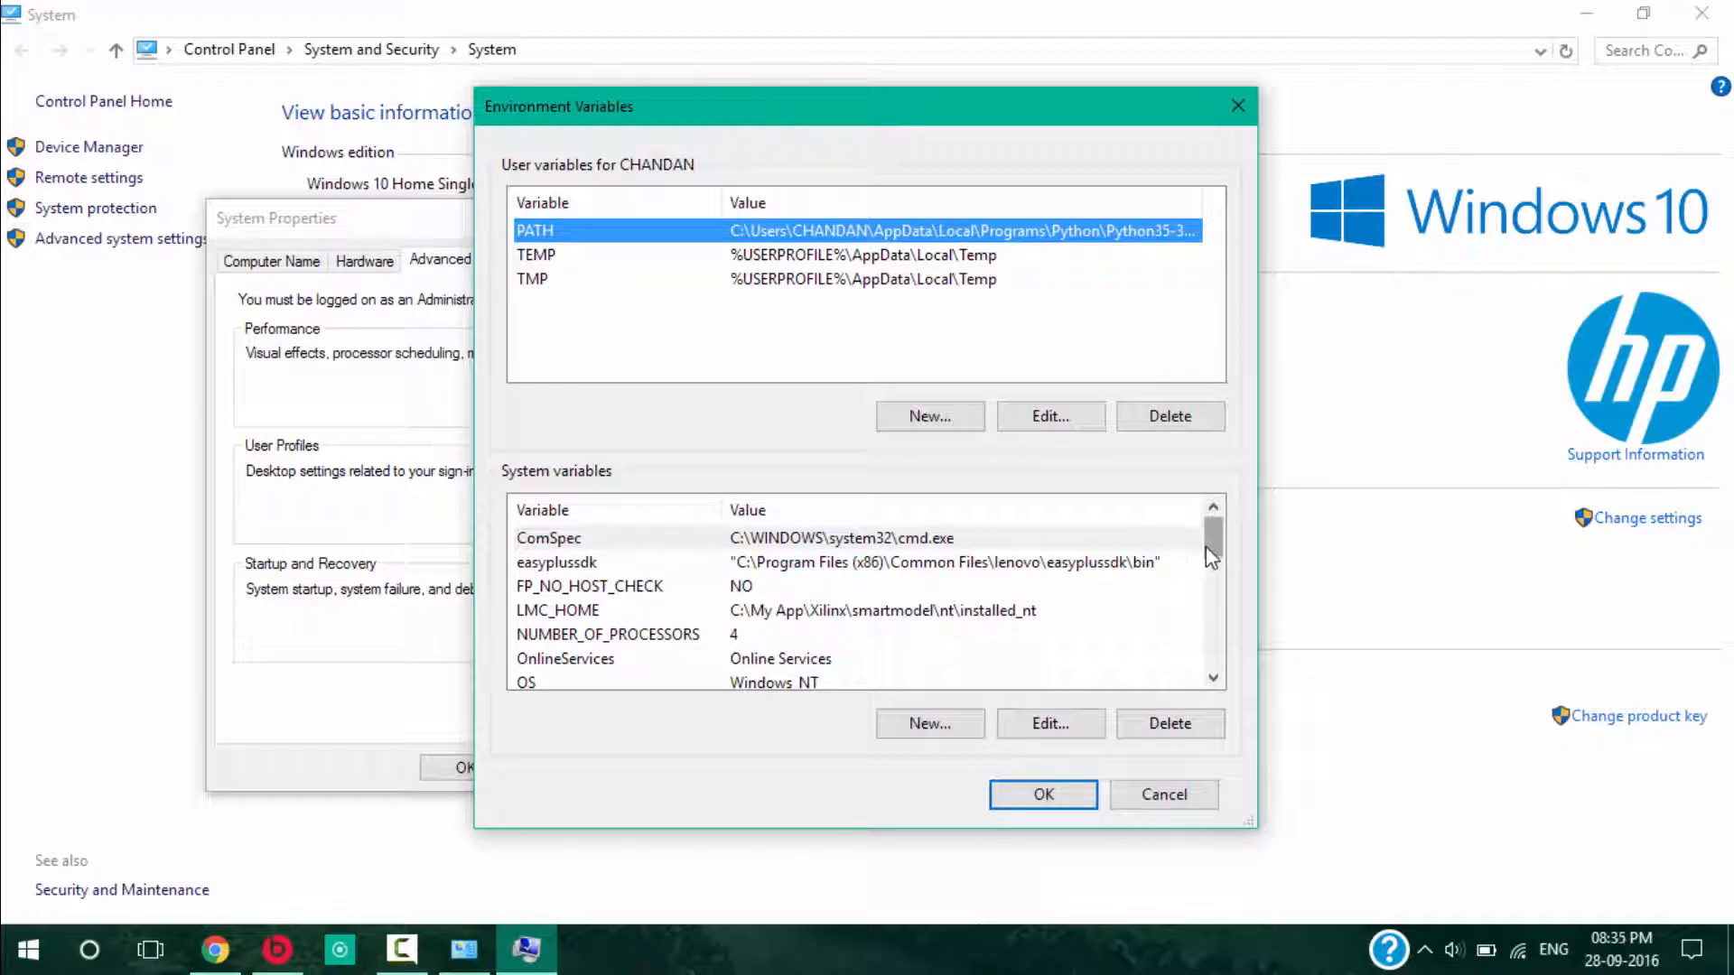
- Select the Path variable in the System variables list
scroll(down, 3)
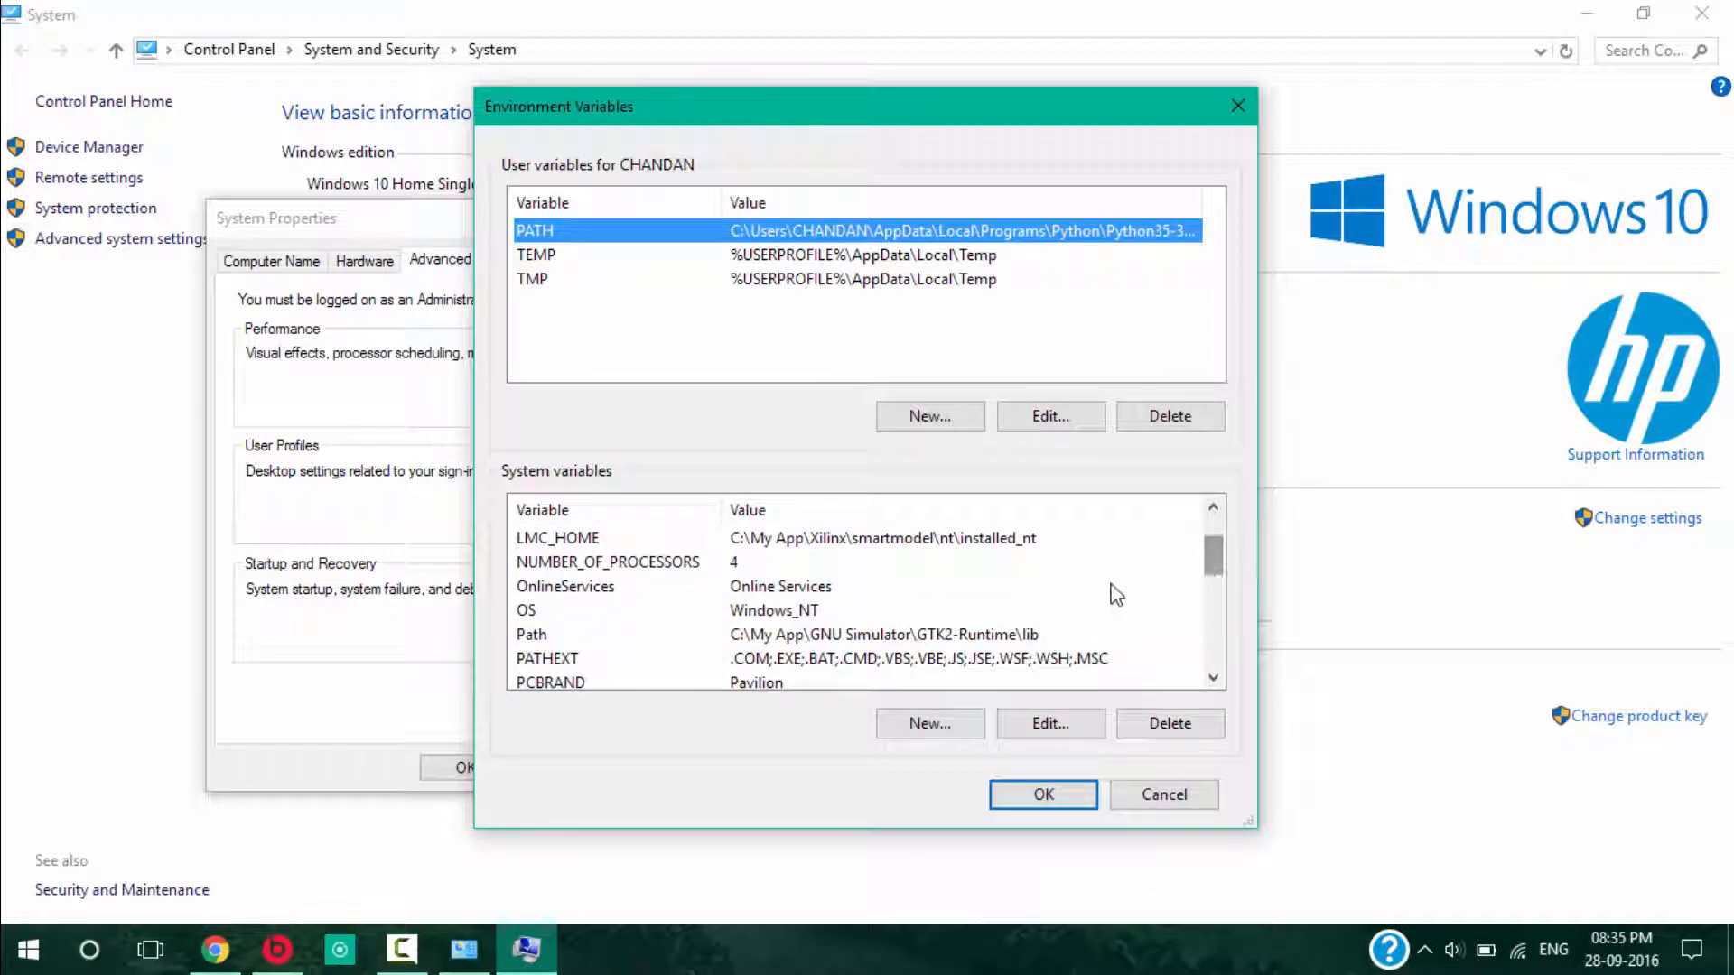
mouse_move(567, 641)
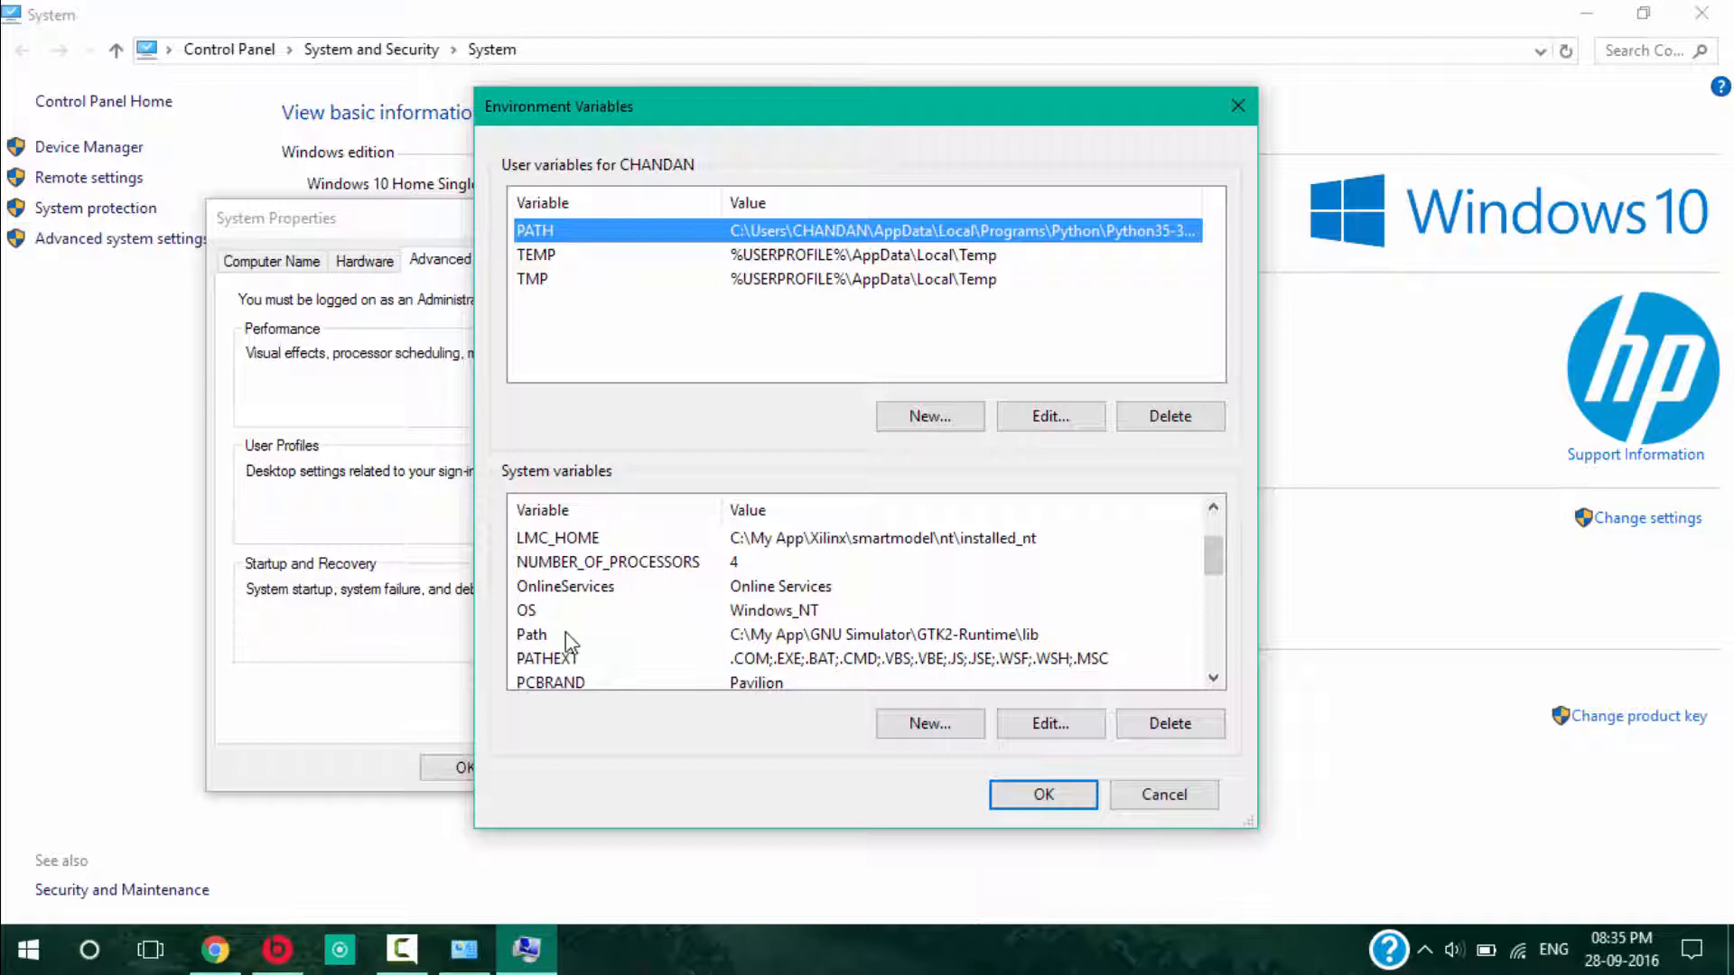
click(530, 633)
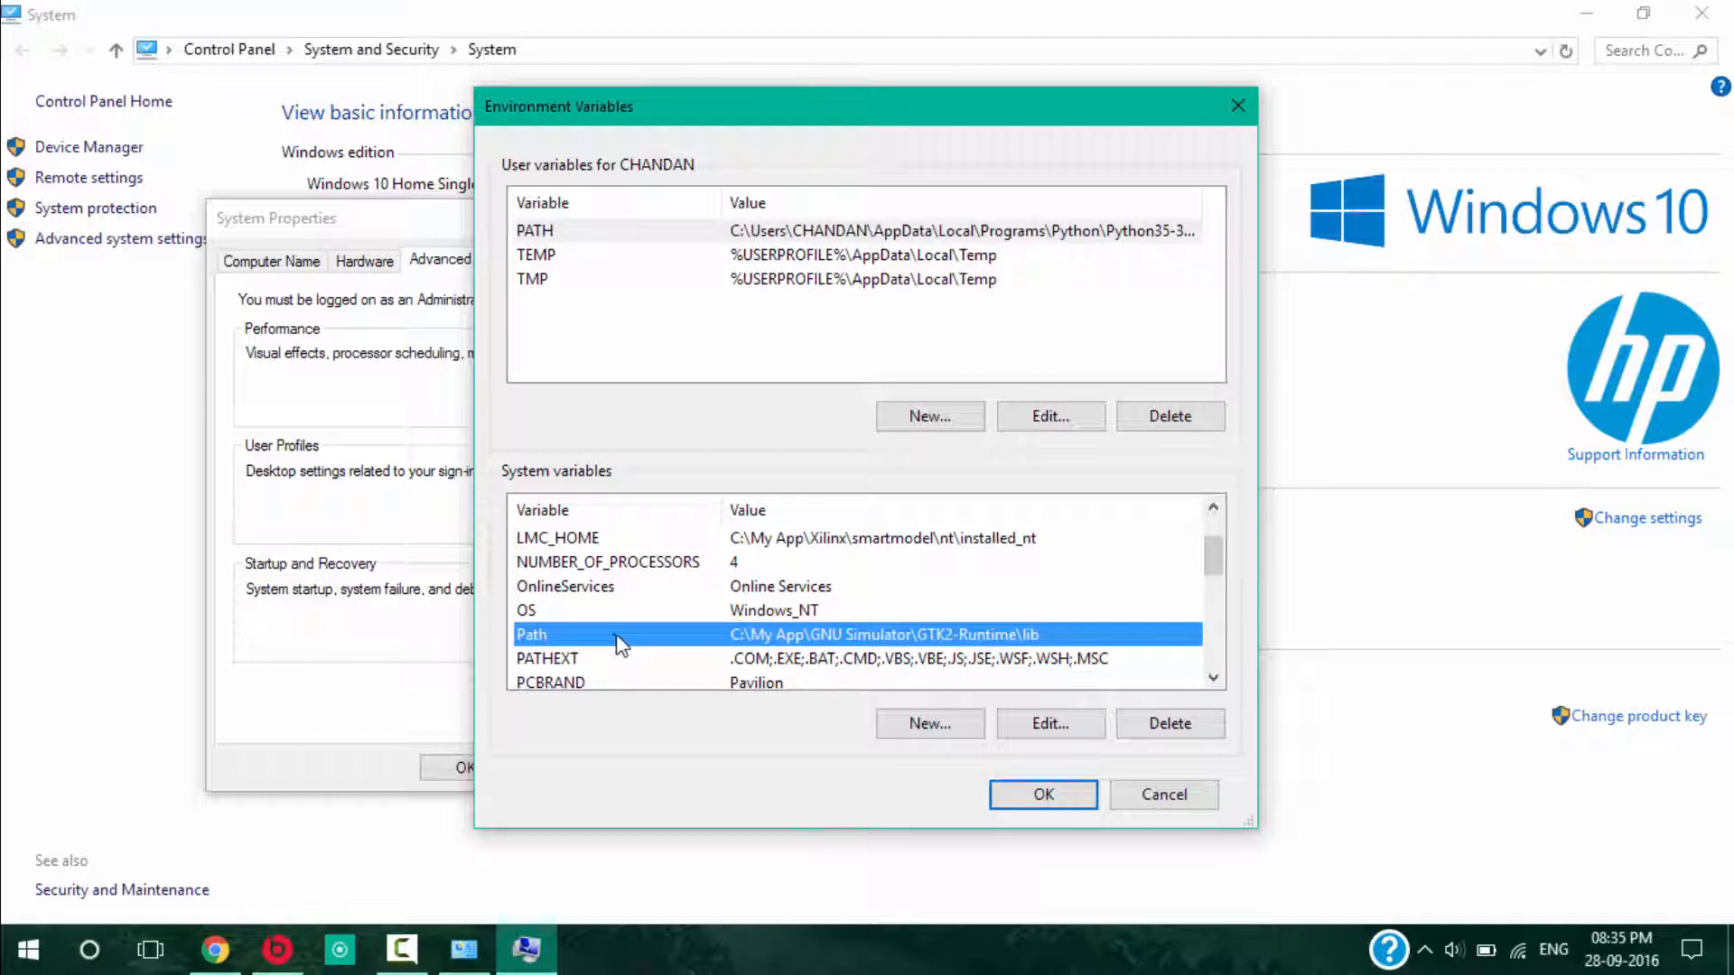
mouse_move(724, 644)
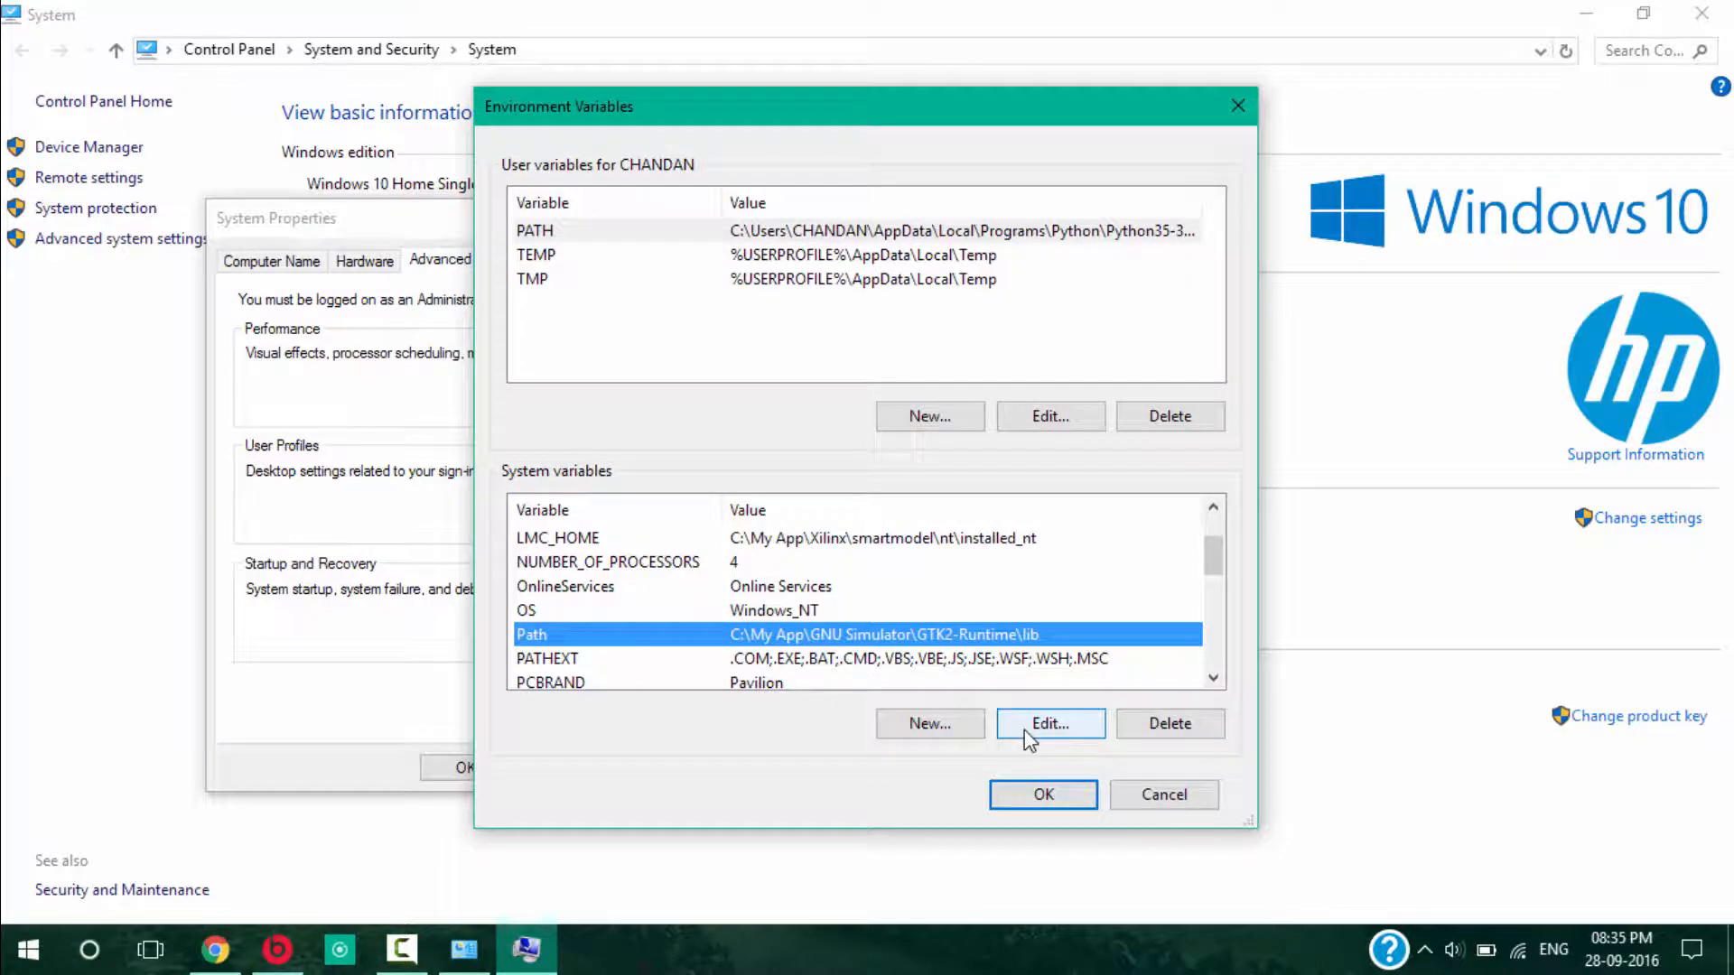
- Append C:\Program Files\Java\jdk8\bin to the system Path value and save
click(1048, 723)
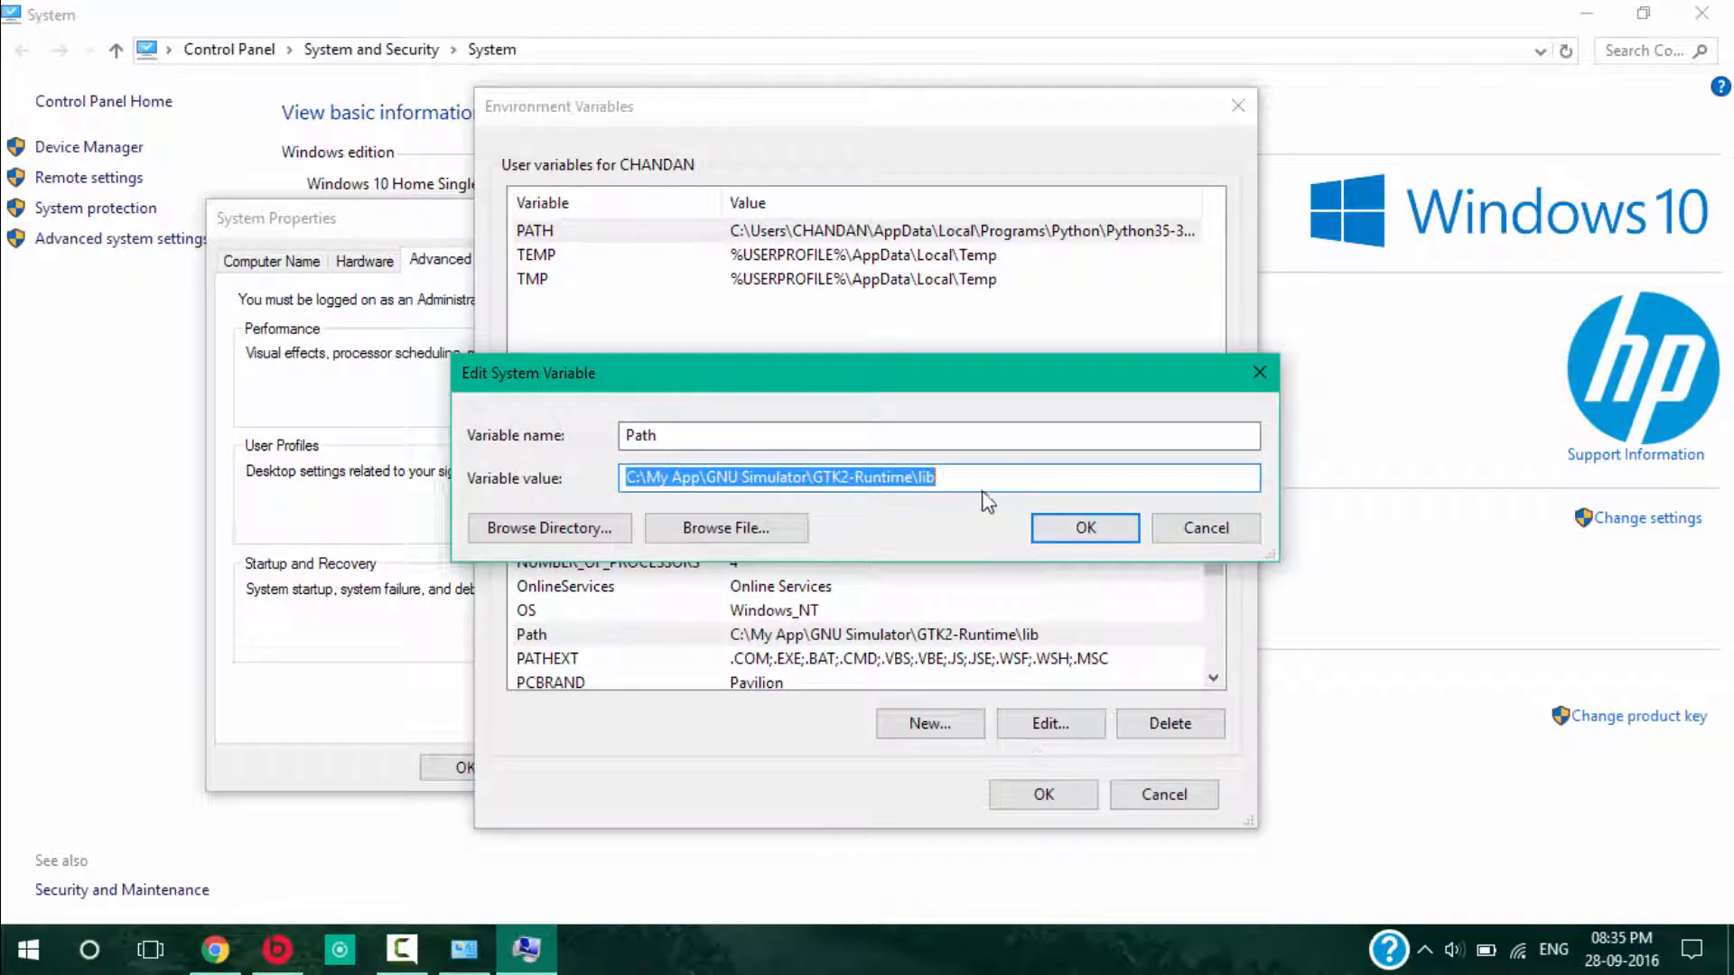
click(938, 477)
text(;)
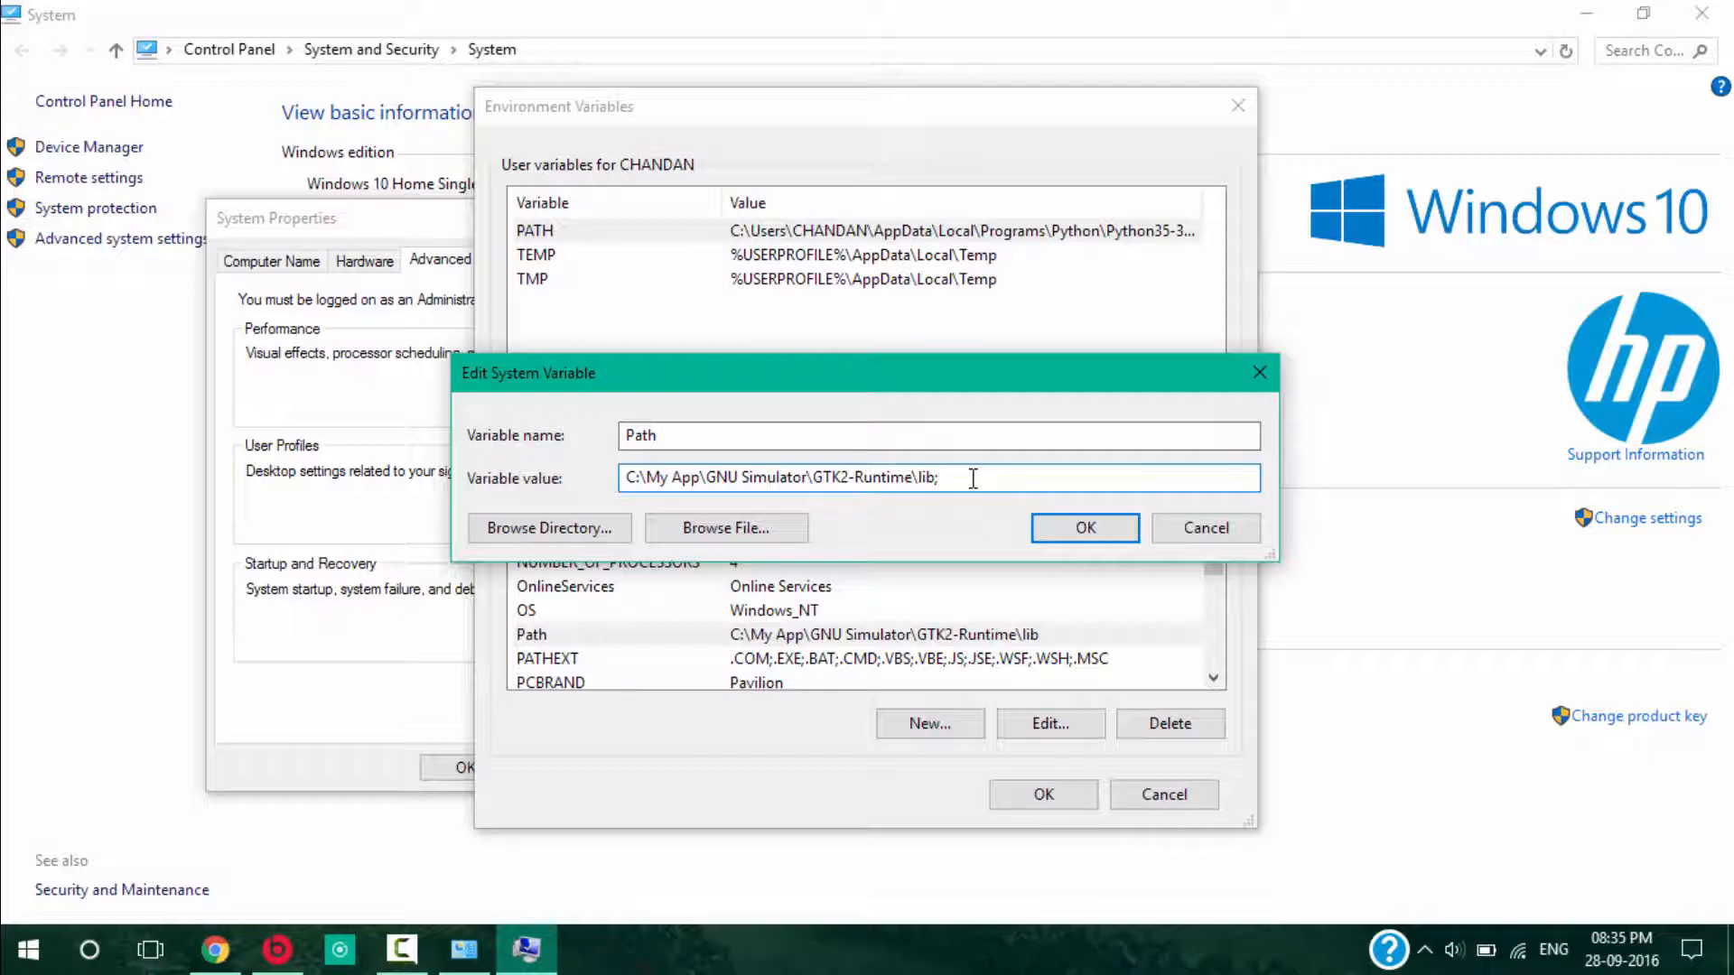
text(C:\Program Files\Java\jdk8\bin)
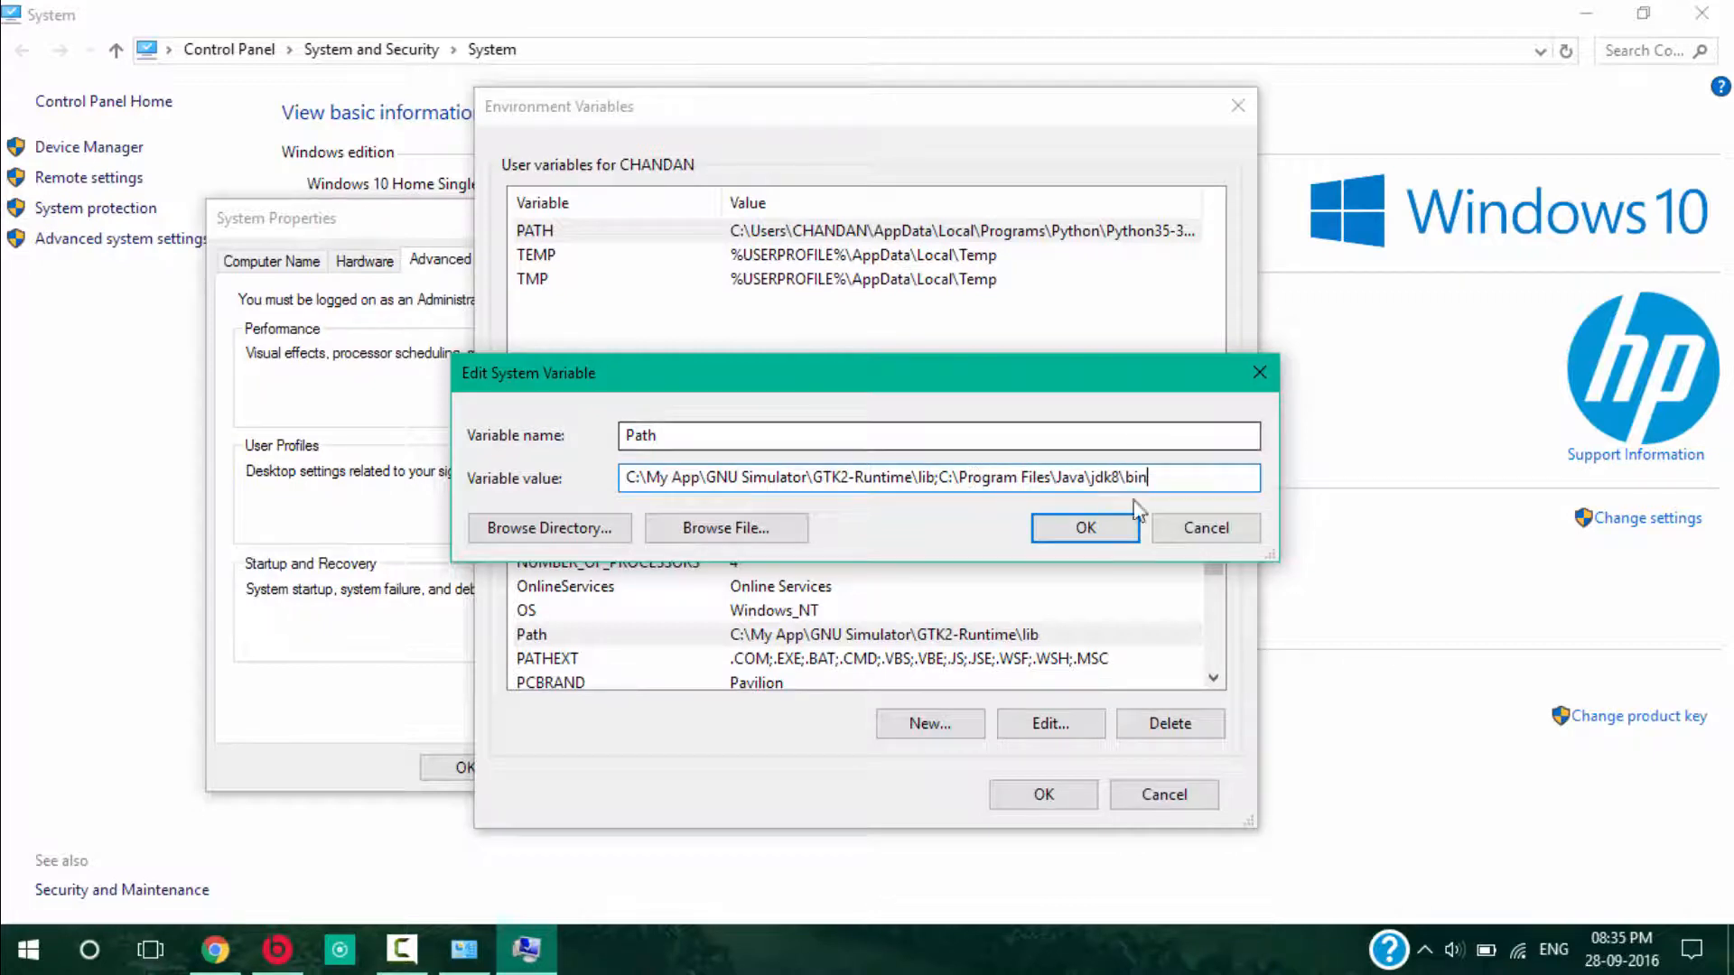
click(1085, 527)
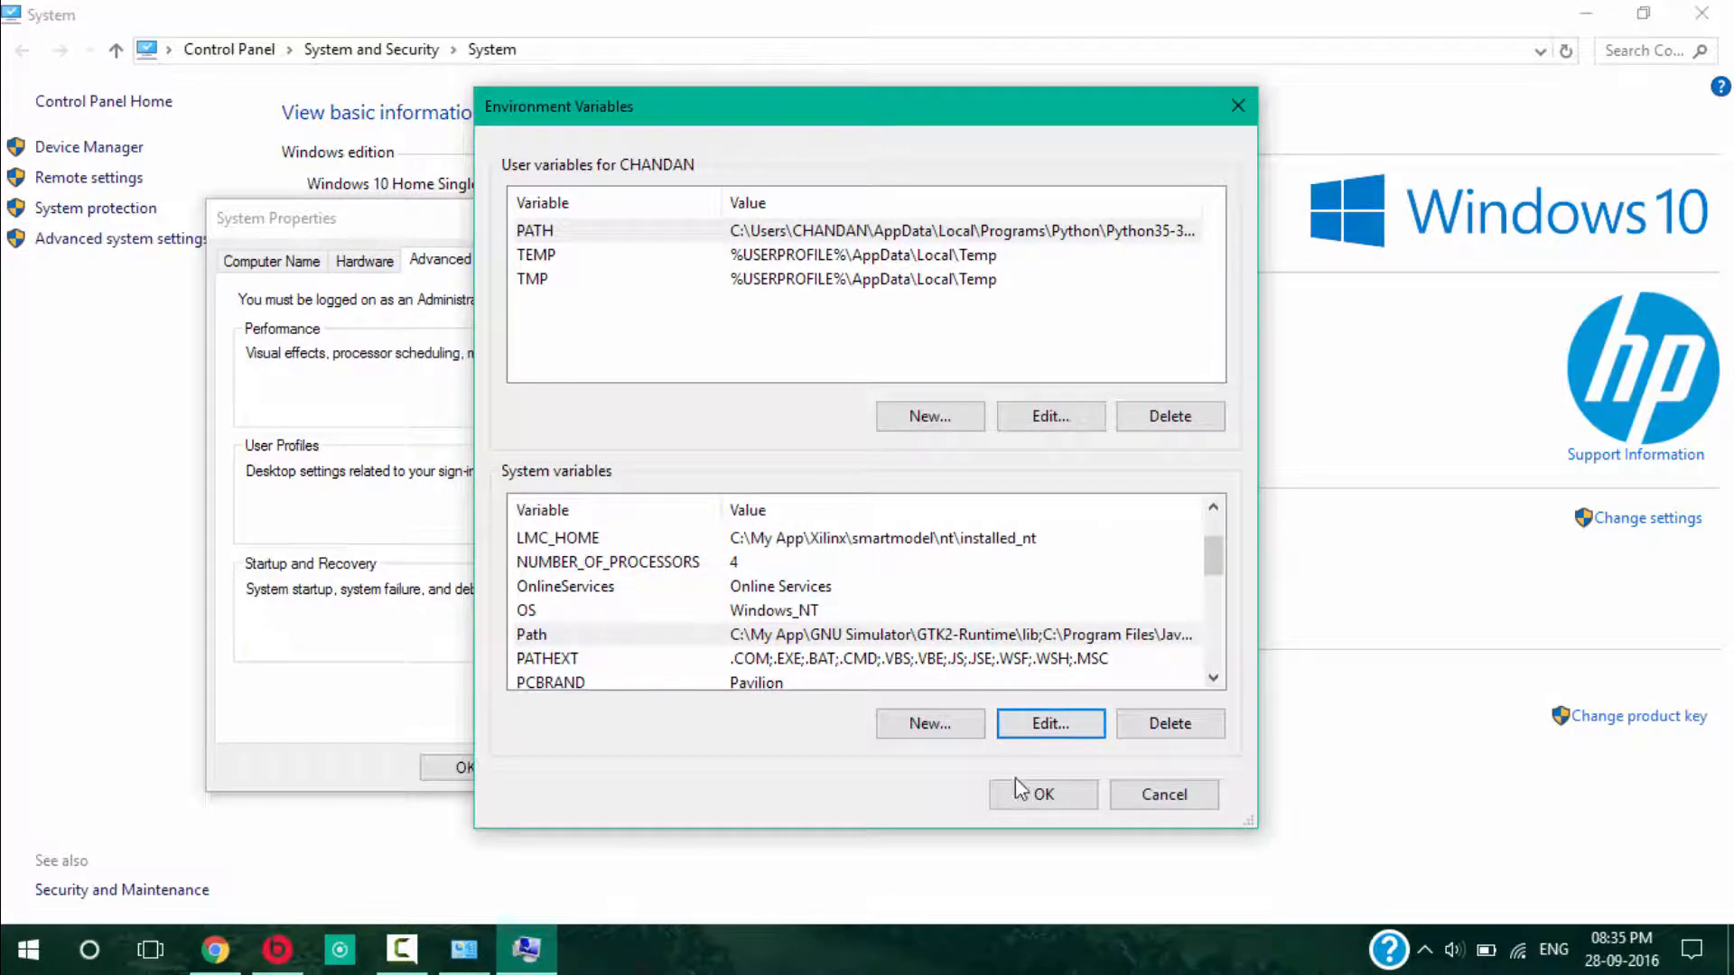
click(1043, 794)
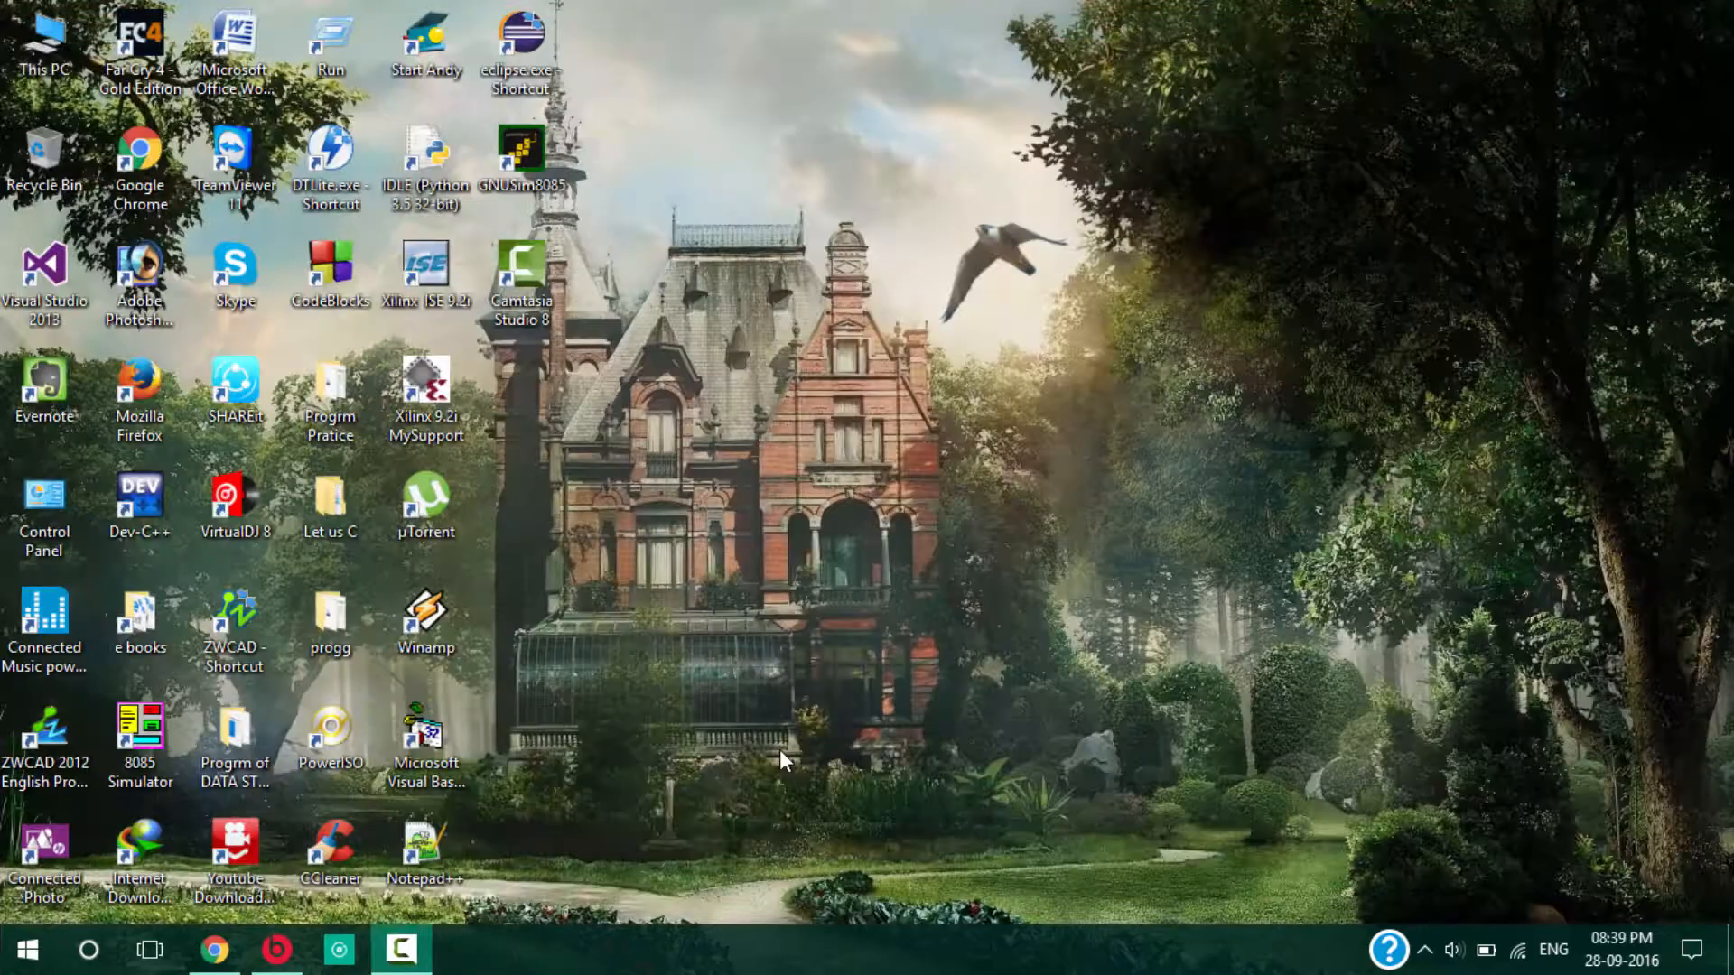
mouse_move(680, 743)
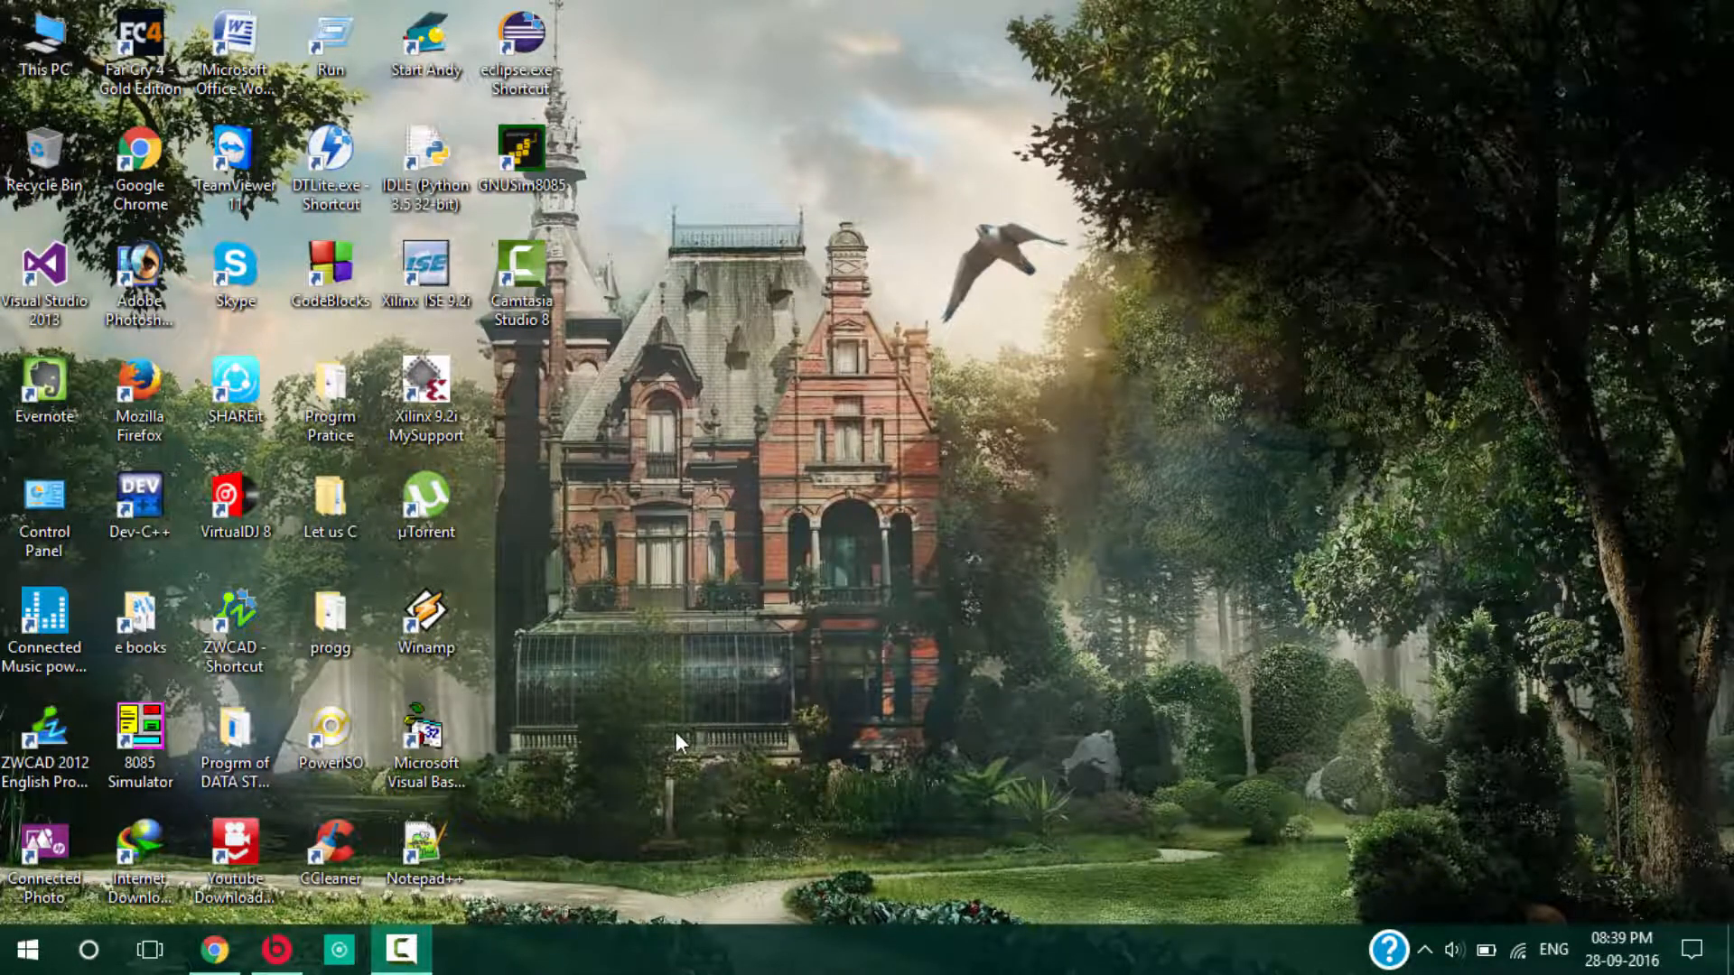
- Search for cmd and launch Command Prompt from the results
click(88, 949)
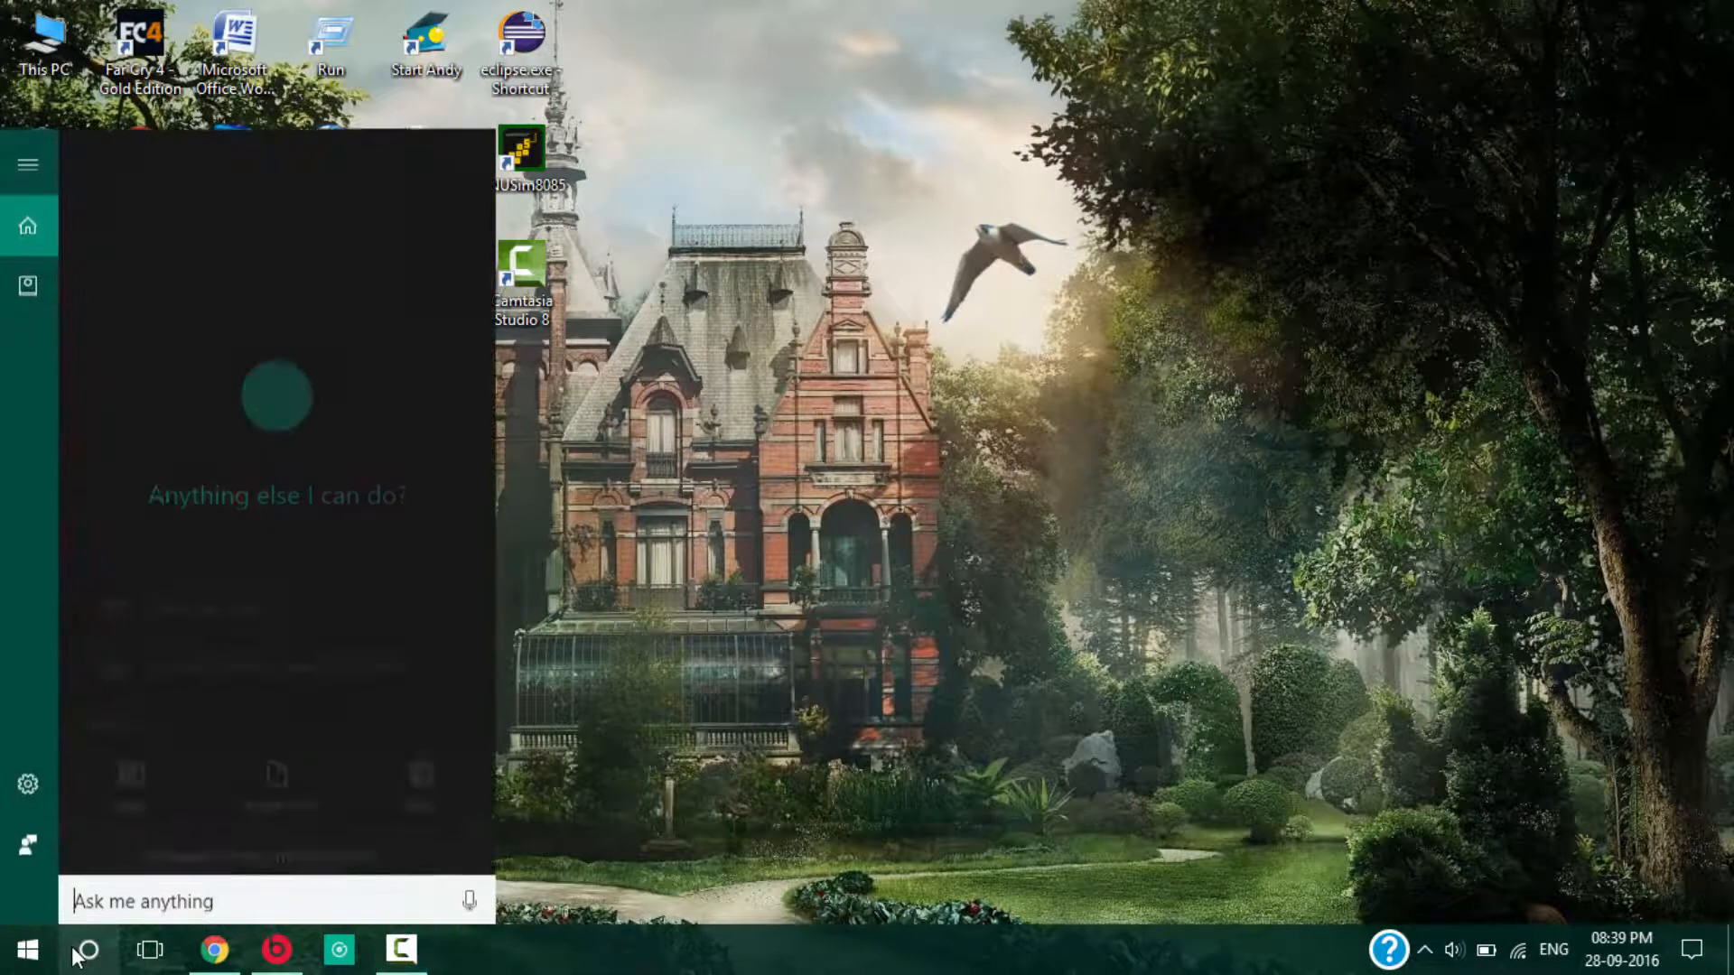
text(cmd)
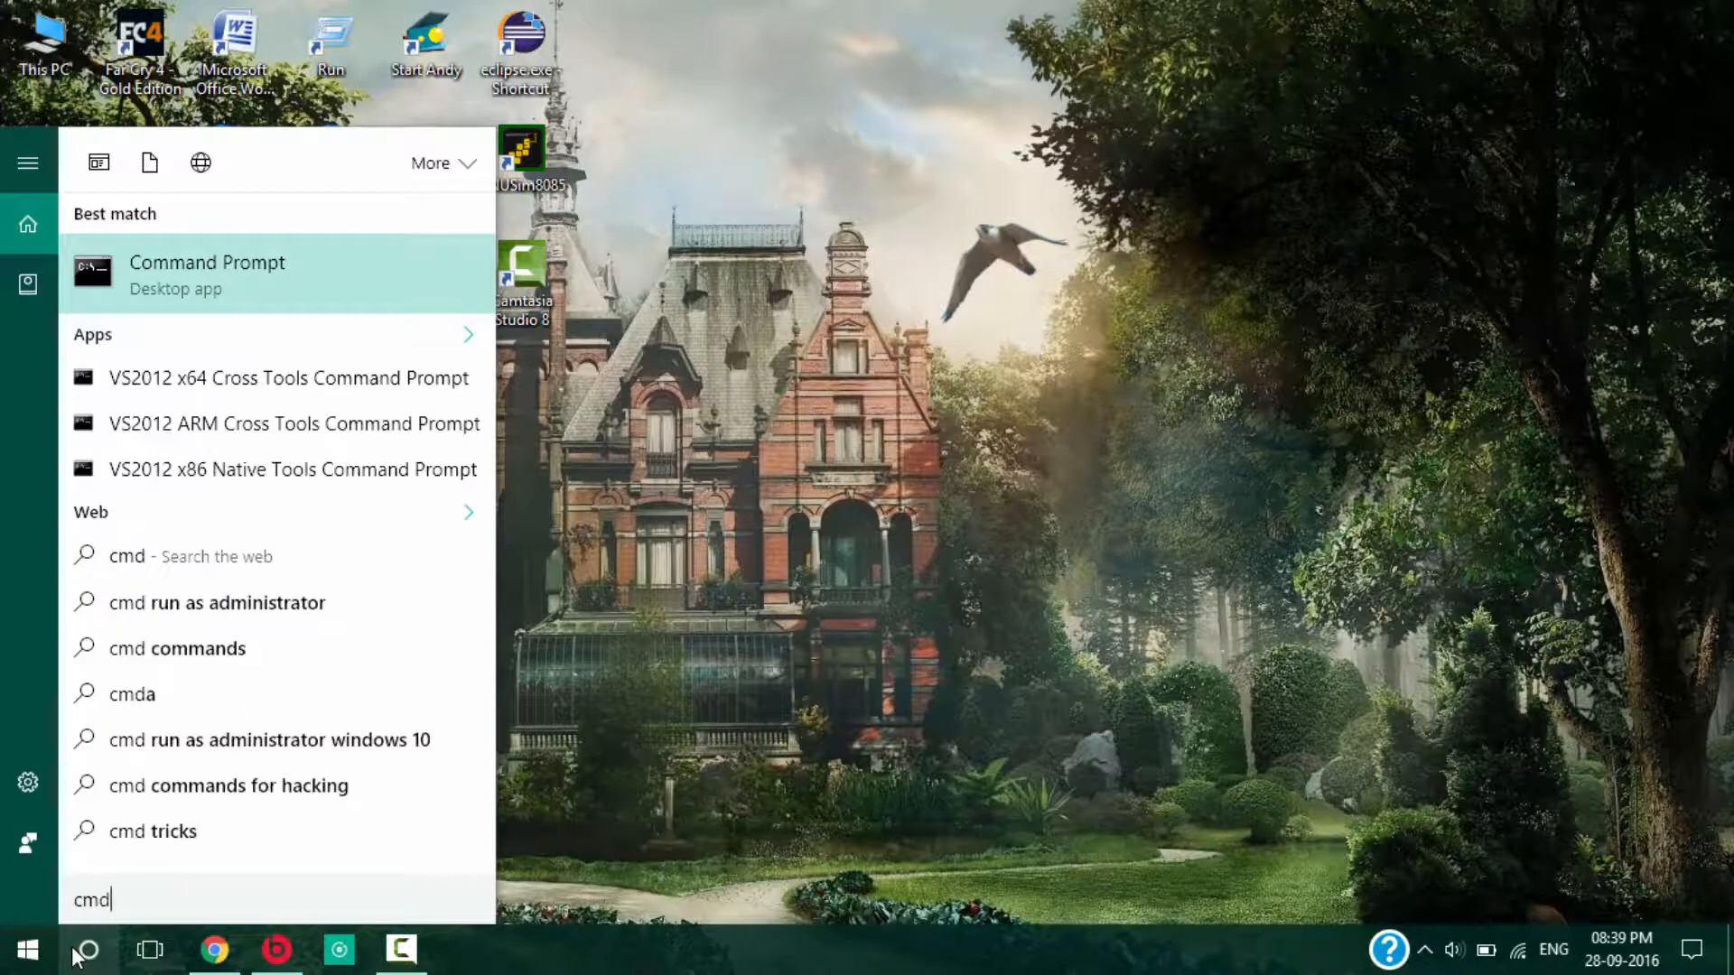
click(207, 275)
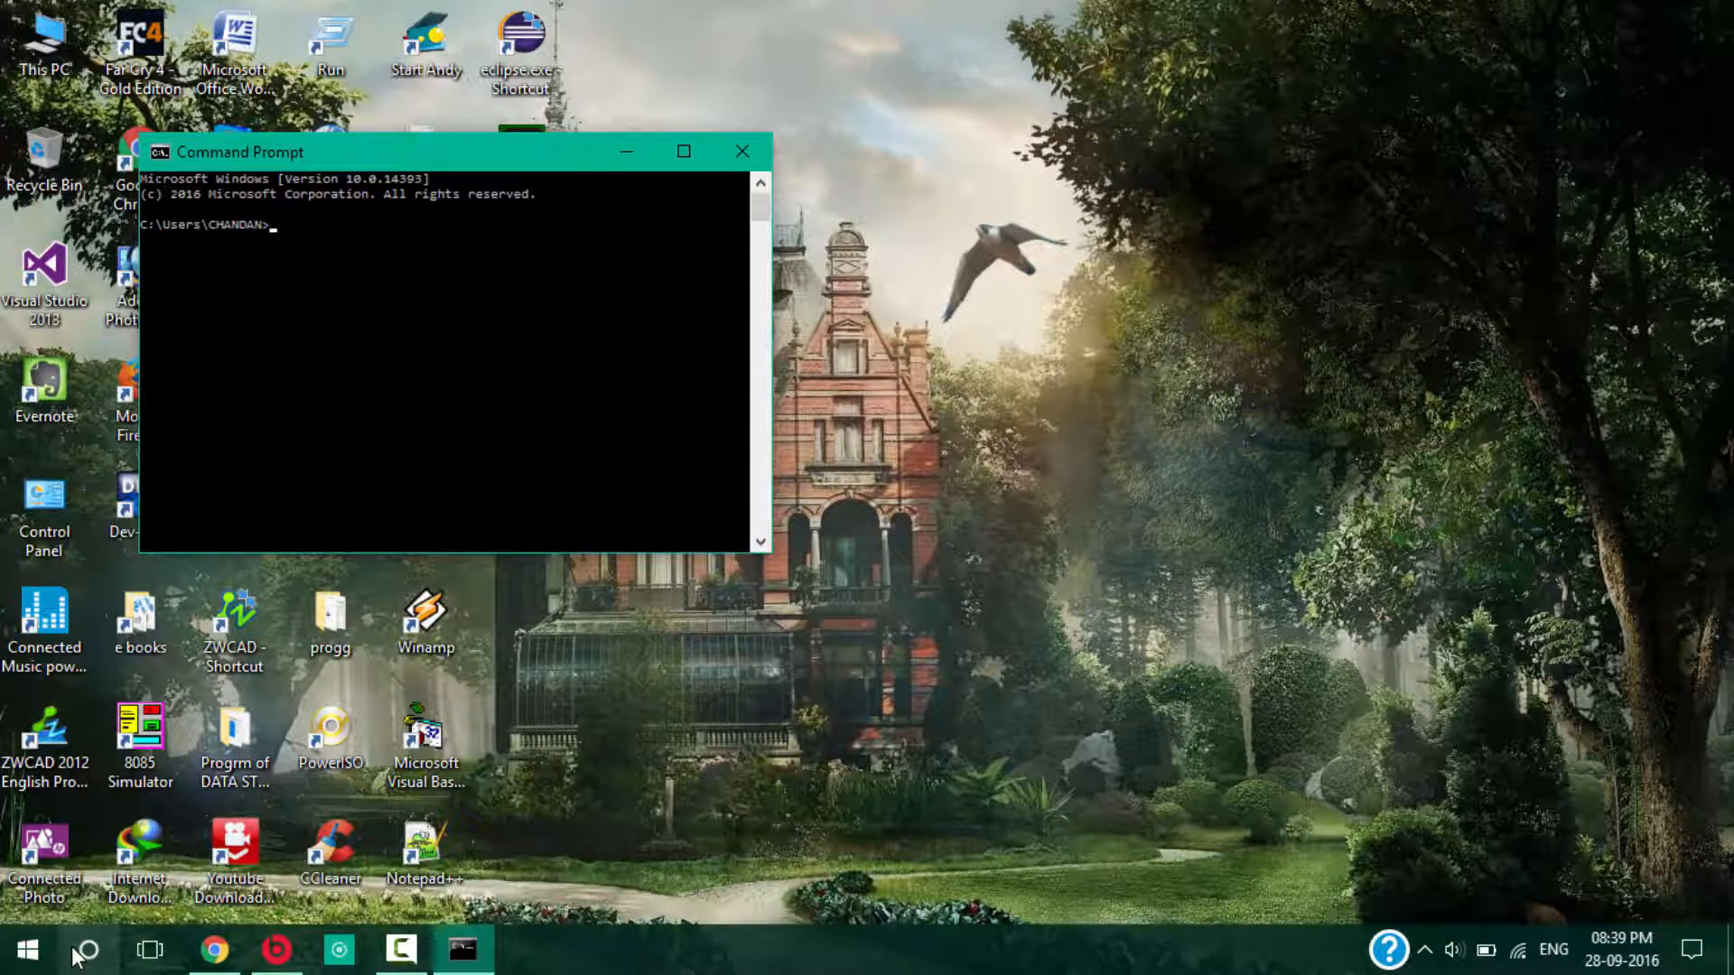
- Run javac, scroll through its usage options, then close Command Prompt
text(javac)
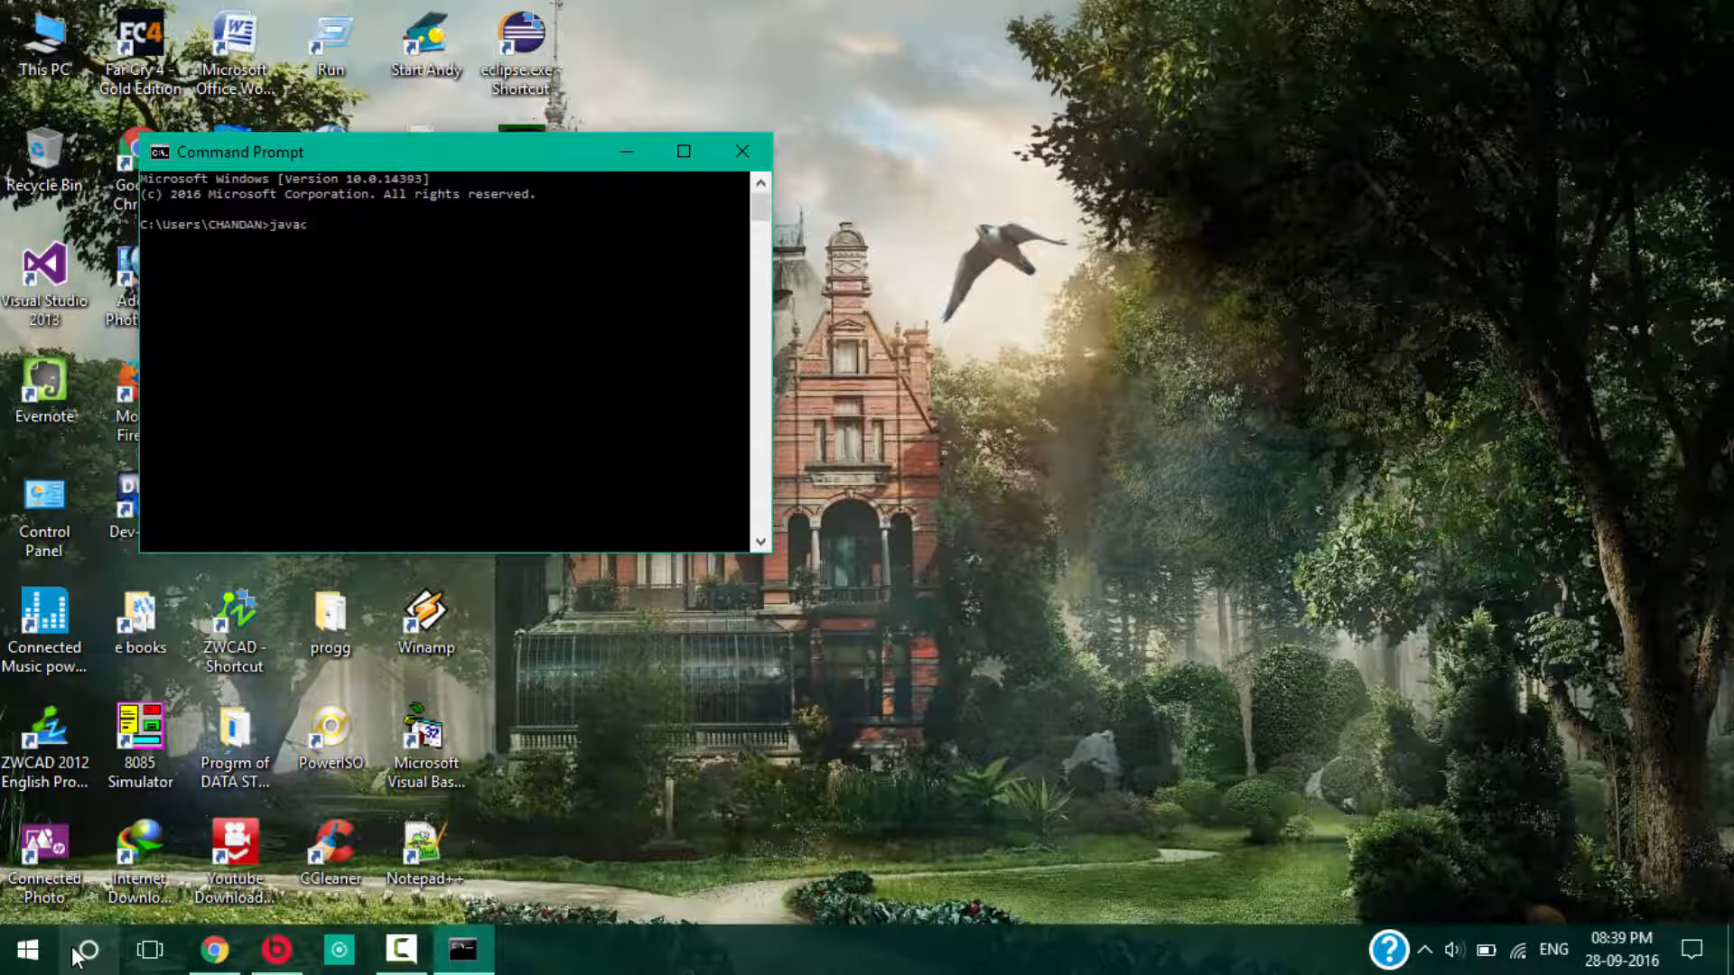
key(Return)
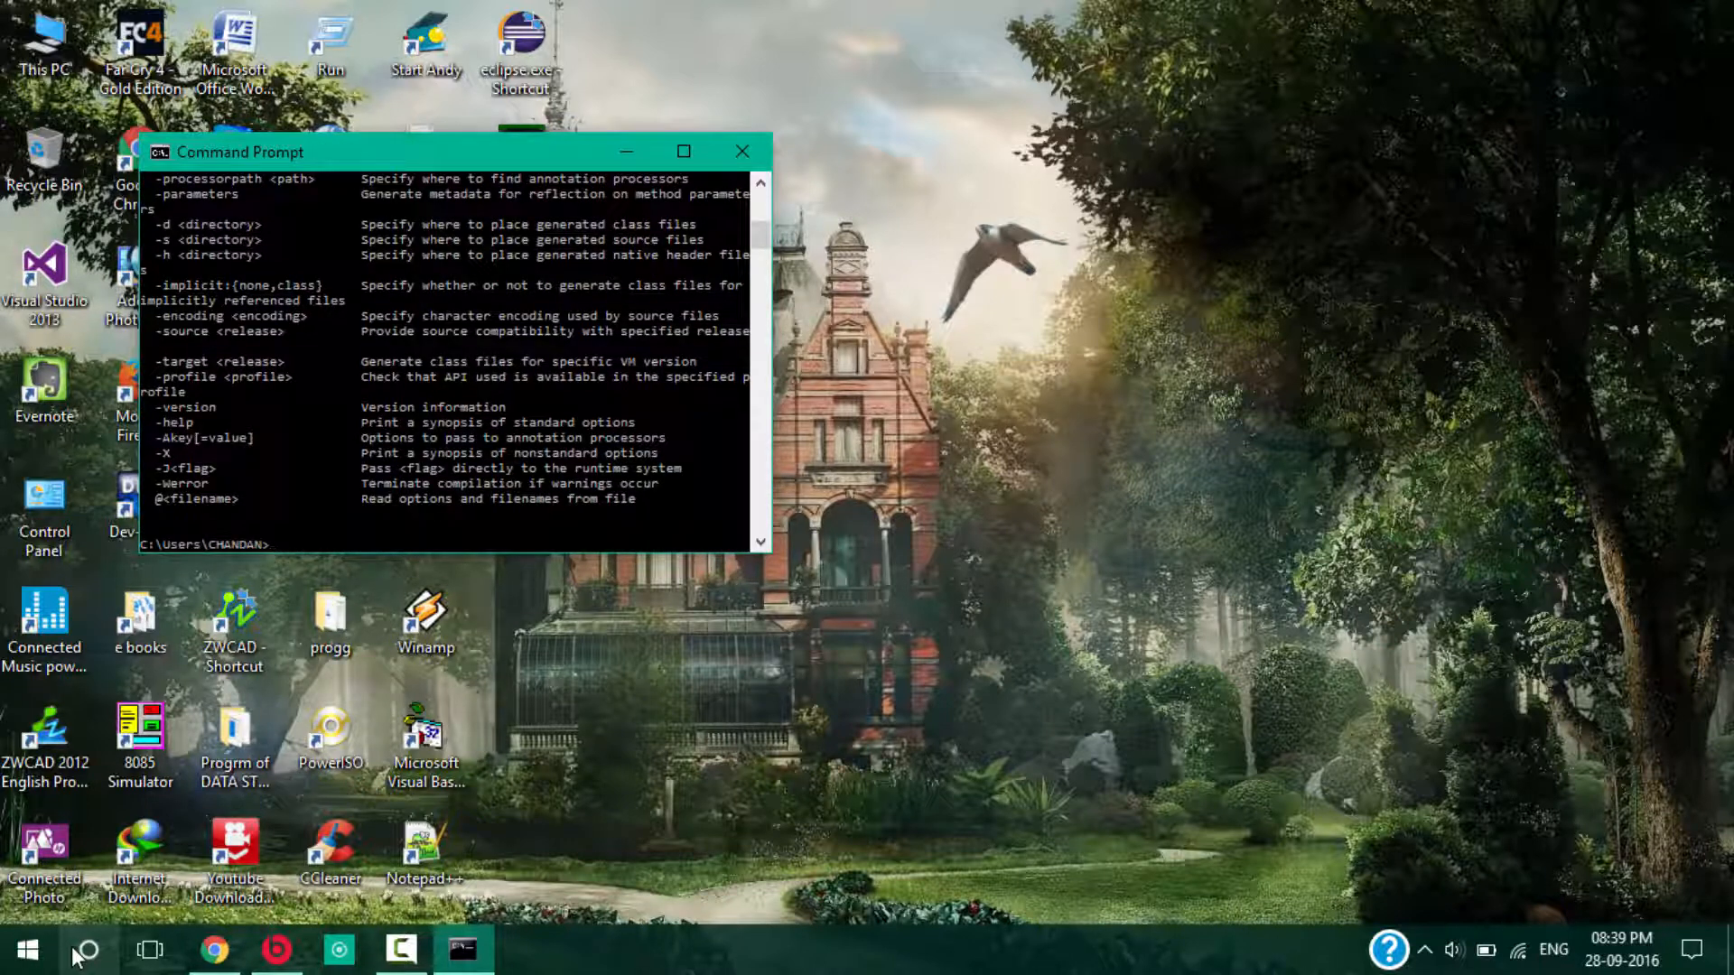
scroll(up, 3)
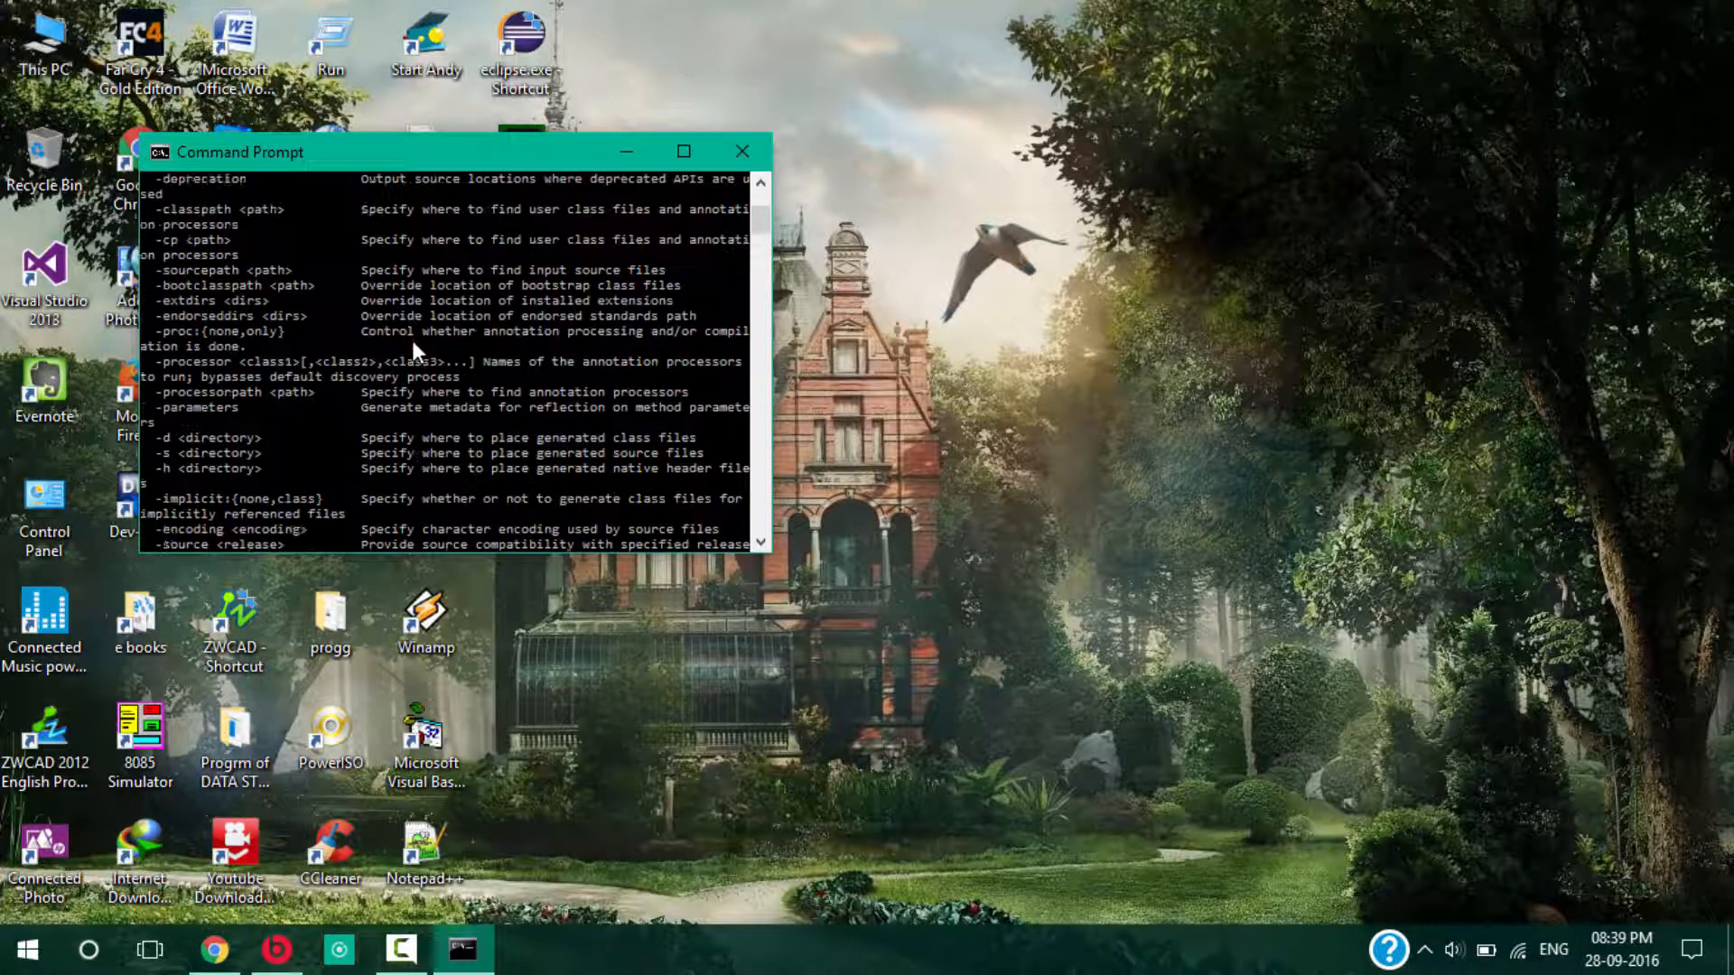
scroll(up, 3)
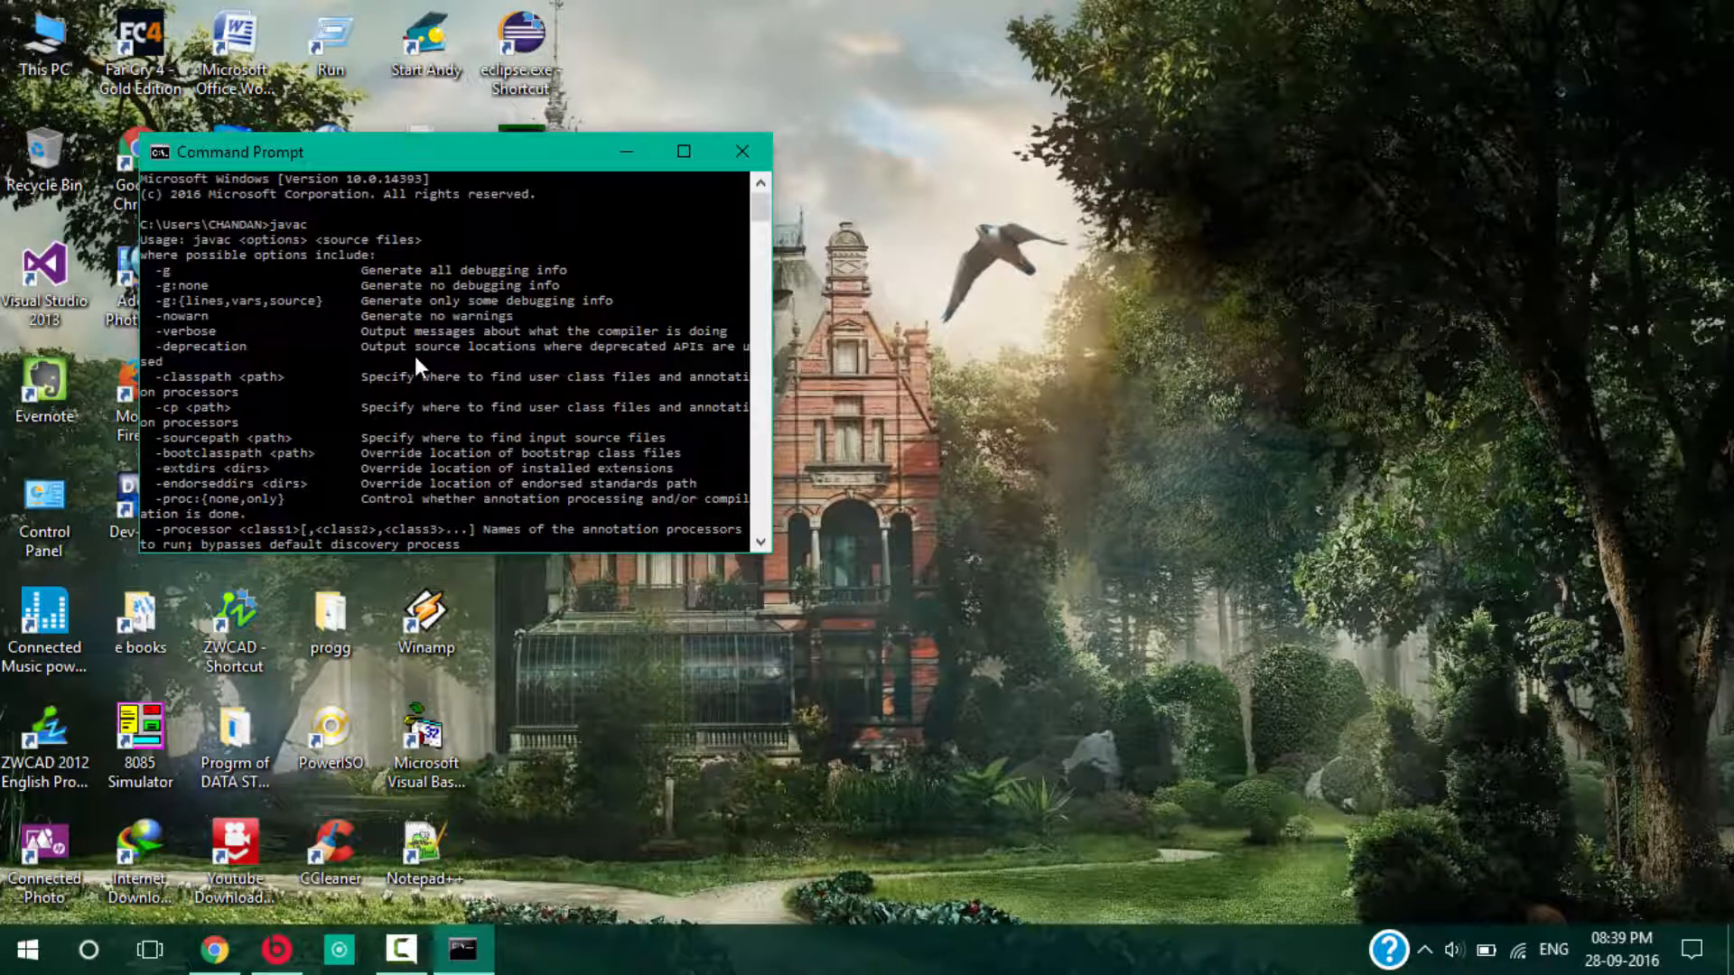
scroll(down, 3)
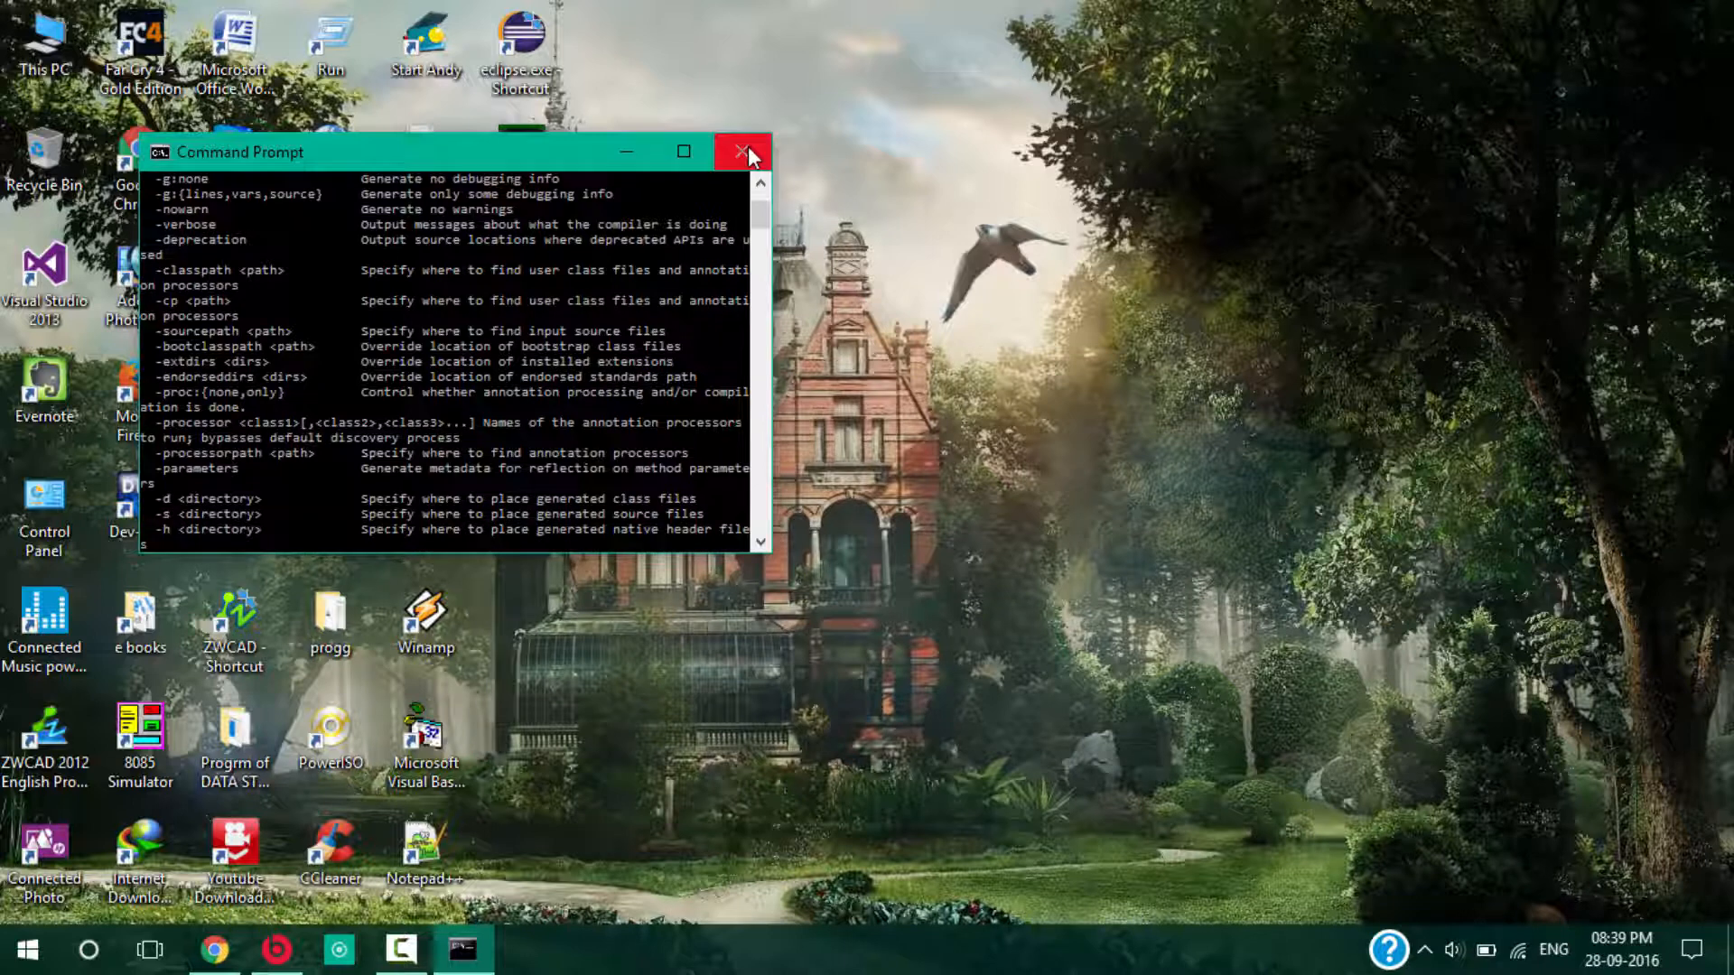
click(742, 151)
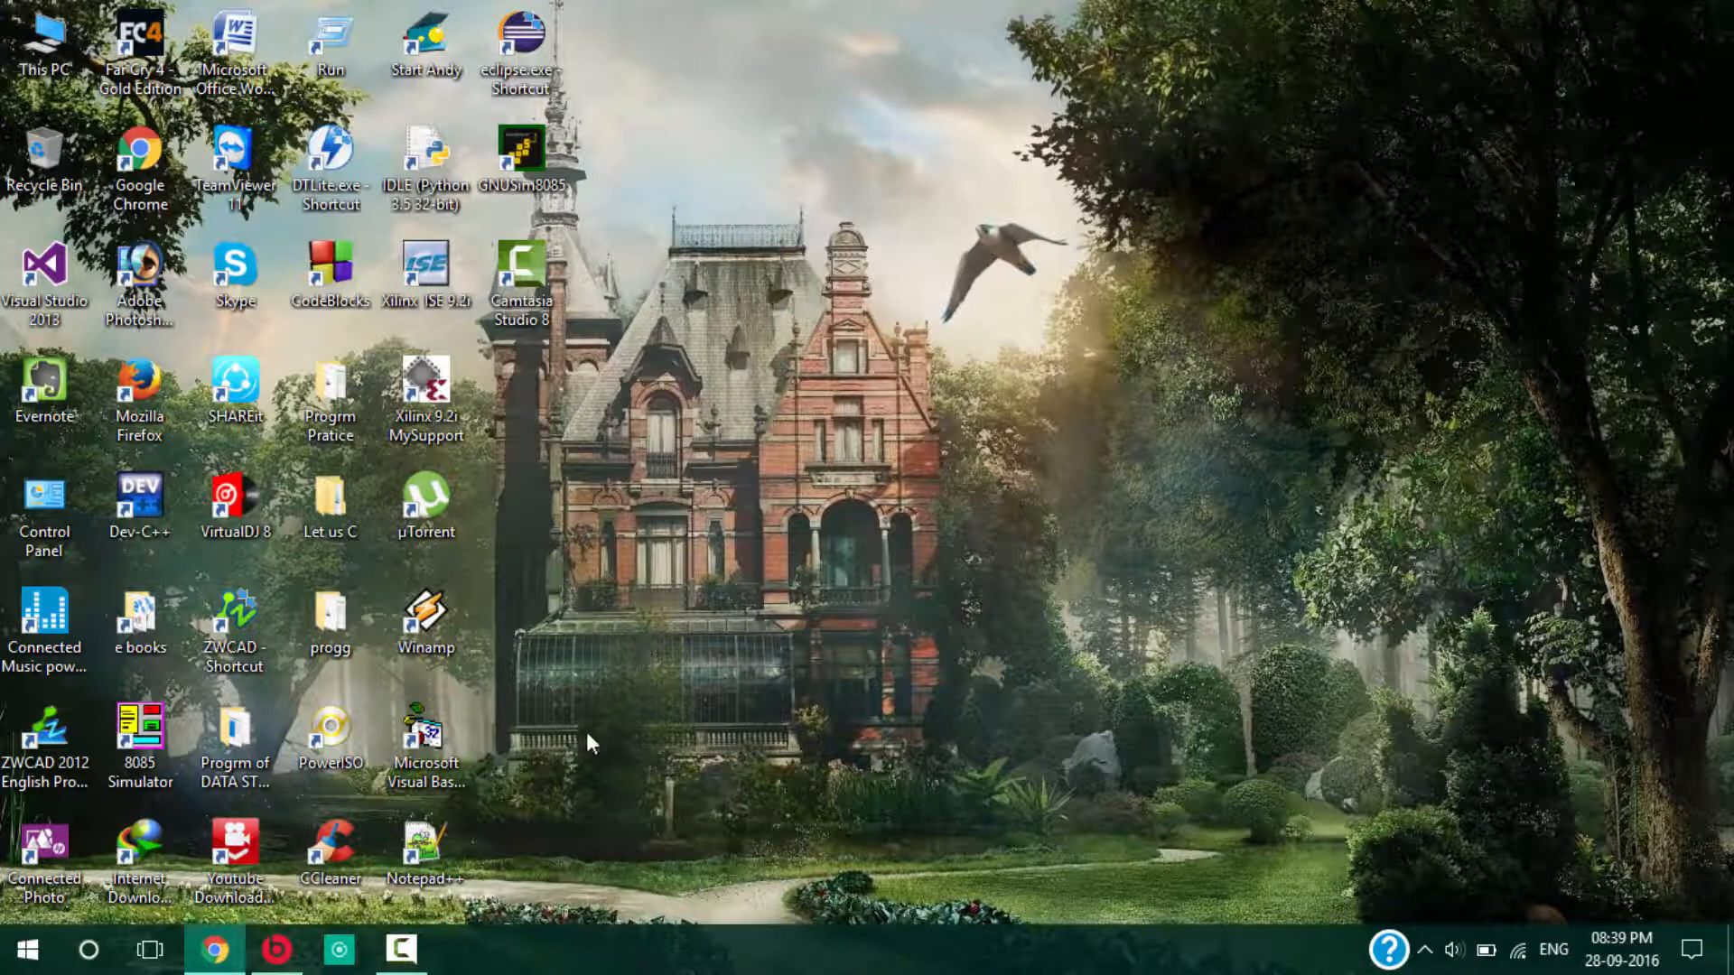